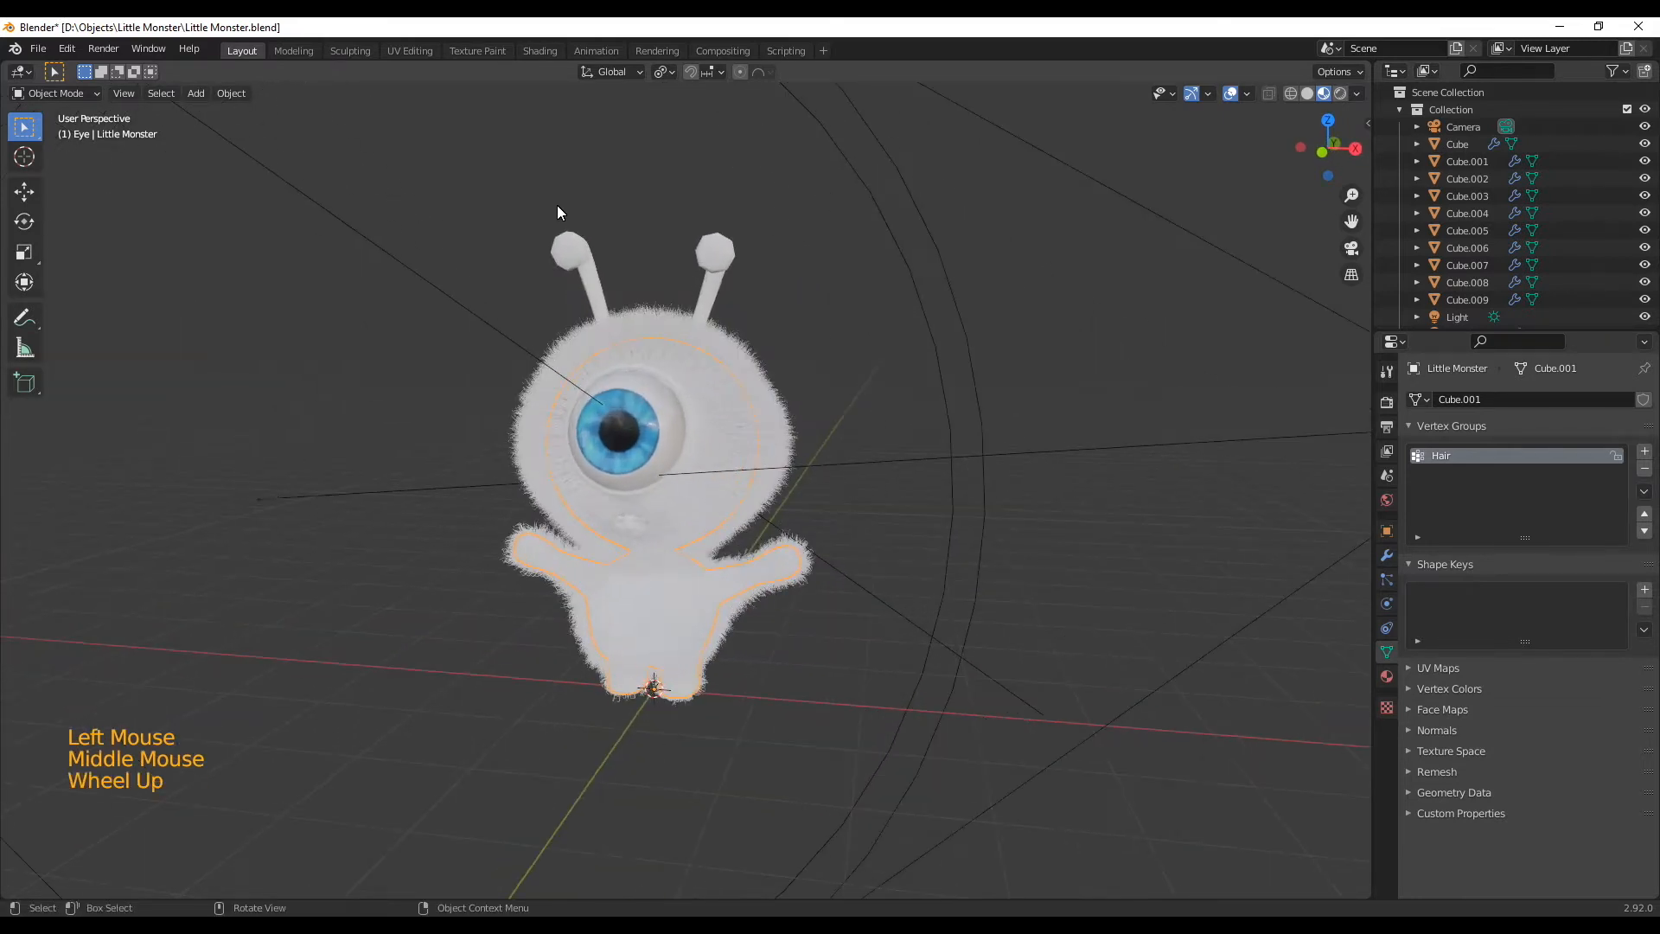
Switch to the UV Editing workspace with the monster body open for editing.
left_click(408, 50)
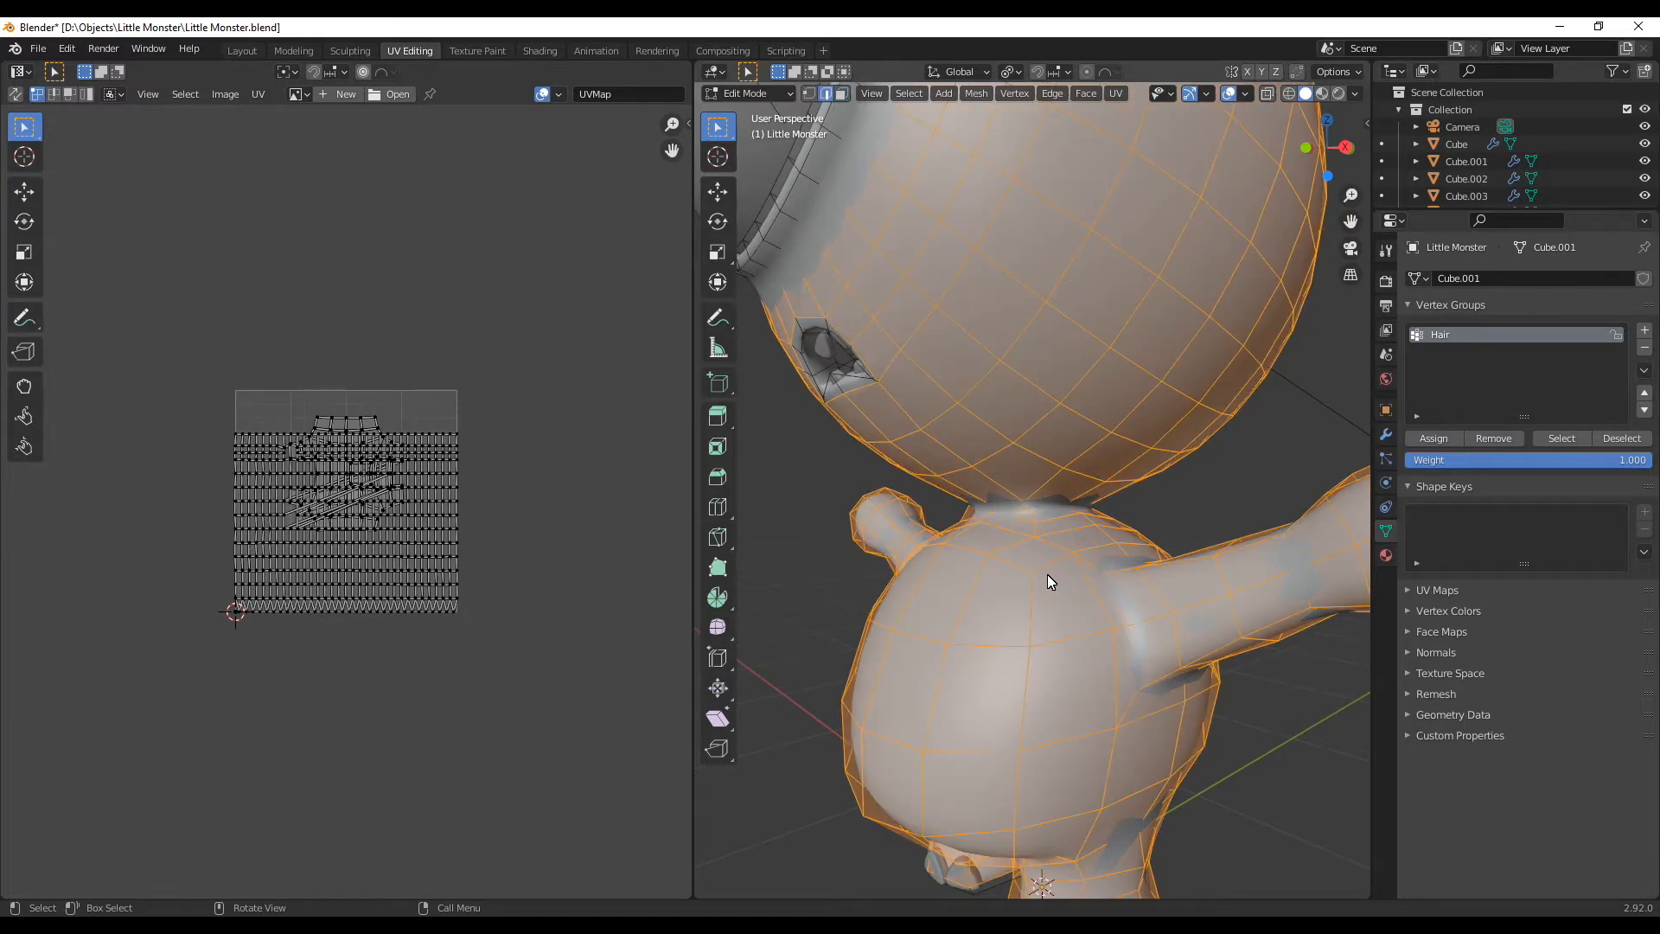
Mark the neck edge loop as a UV seam and select the whole body mesh for unwrapping.
left_click_drag(1047, 582, 1022, 508)
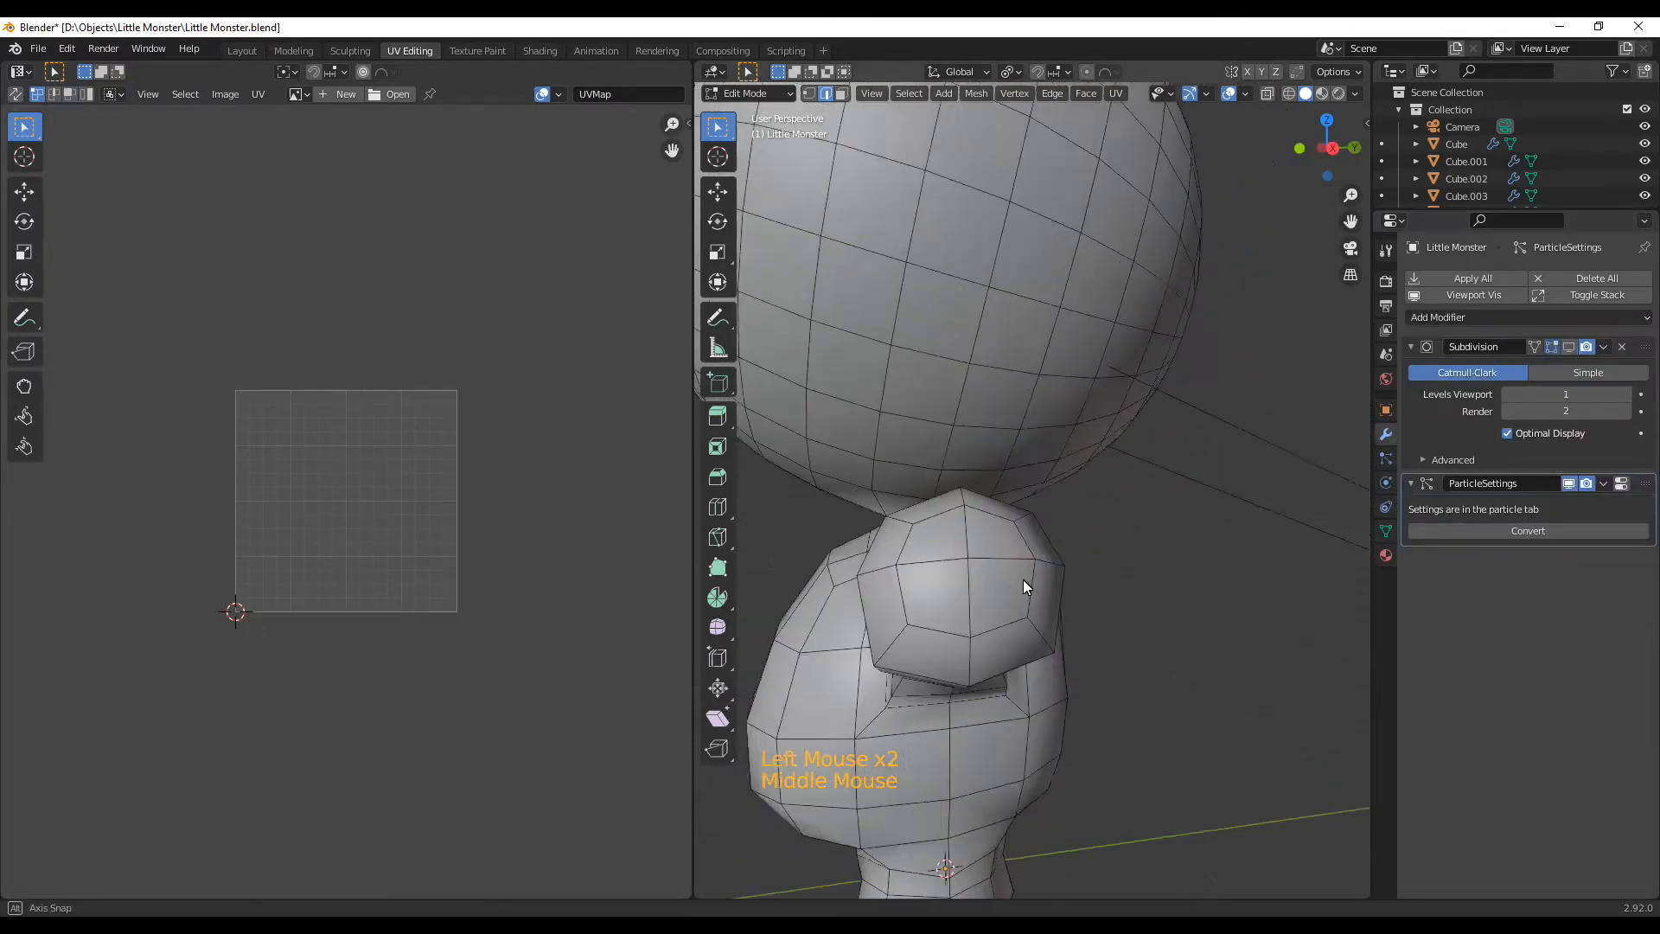
left_click_drag(1028, 588, 1107, 517)
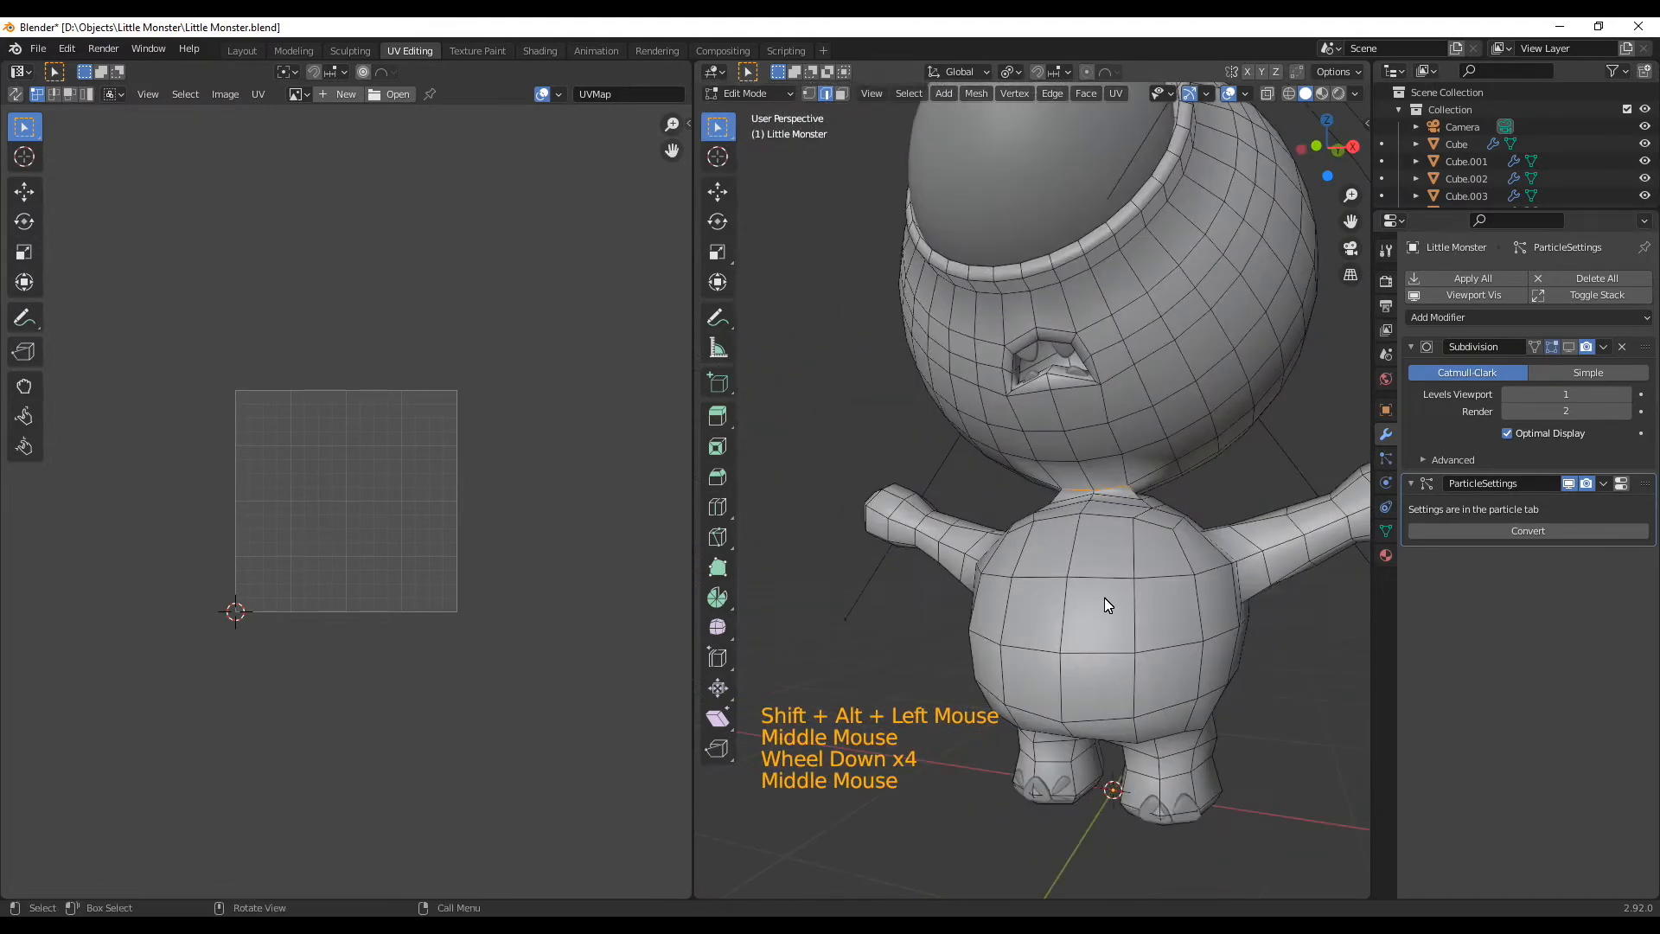
key("ctrl+e")
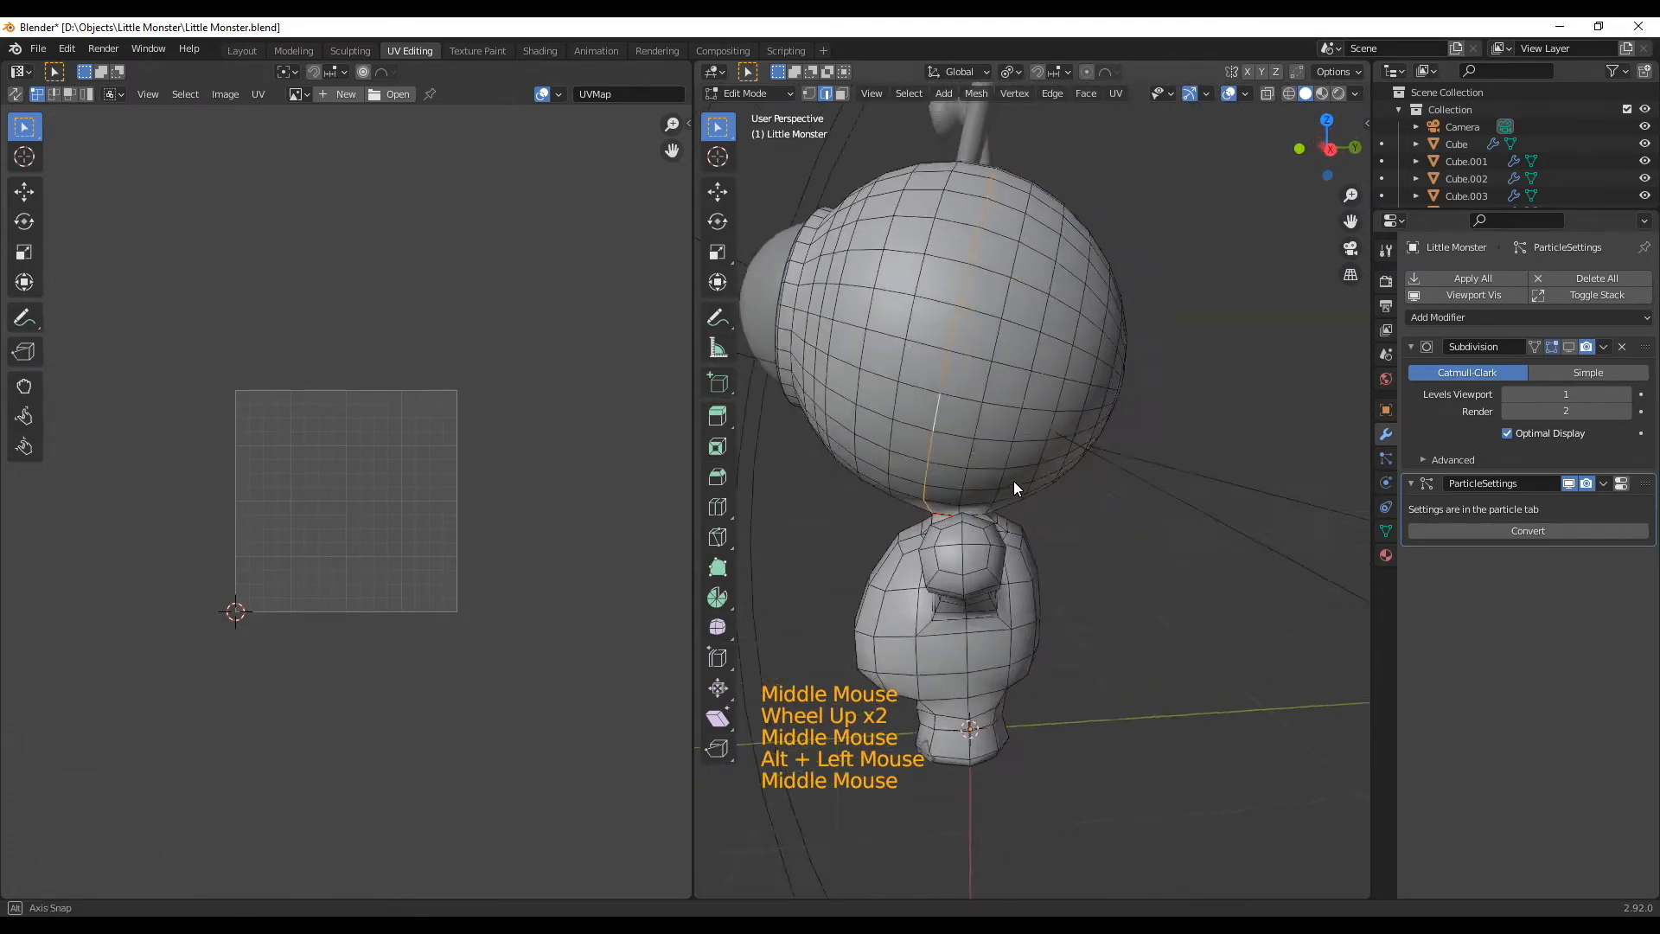
left_click_drag(1013, 488, 1086, 502)
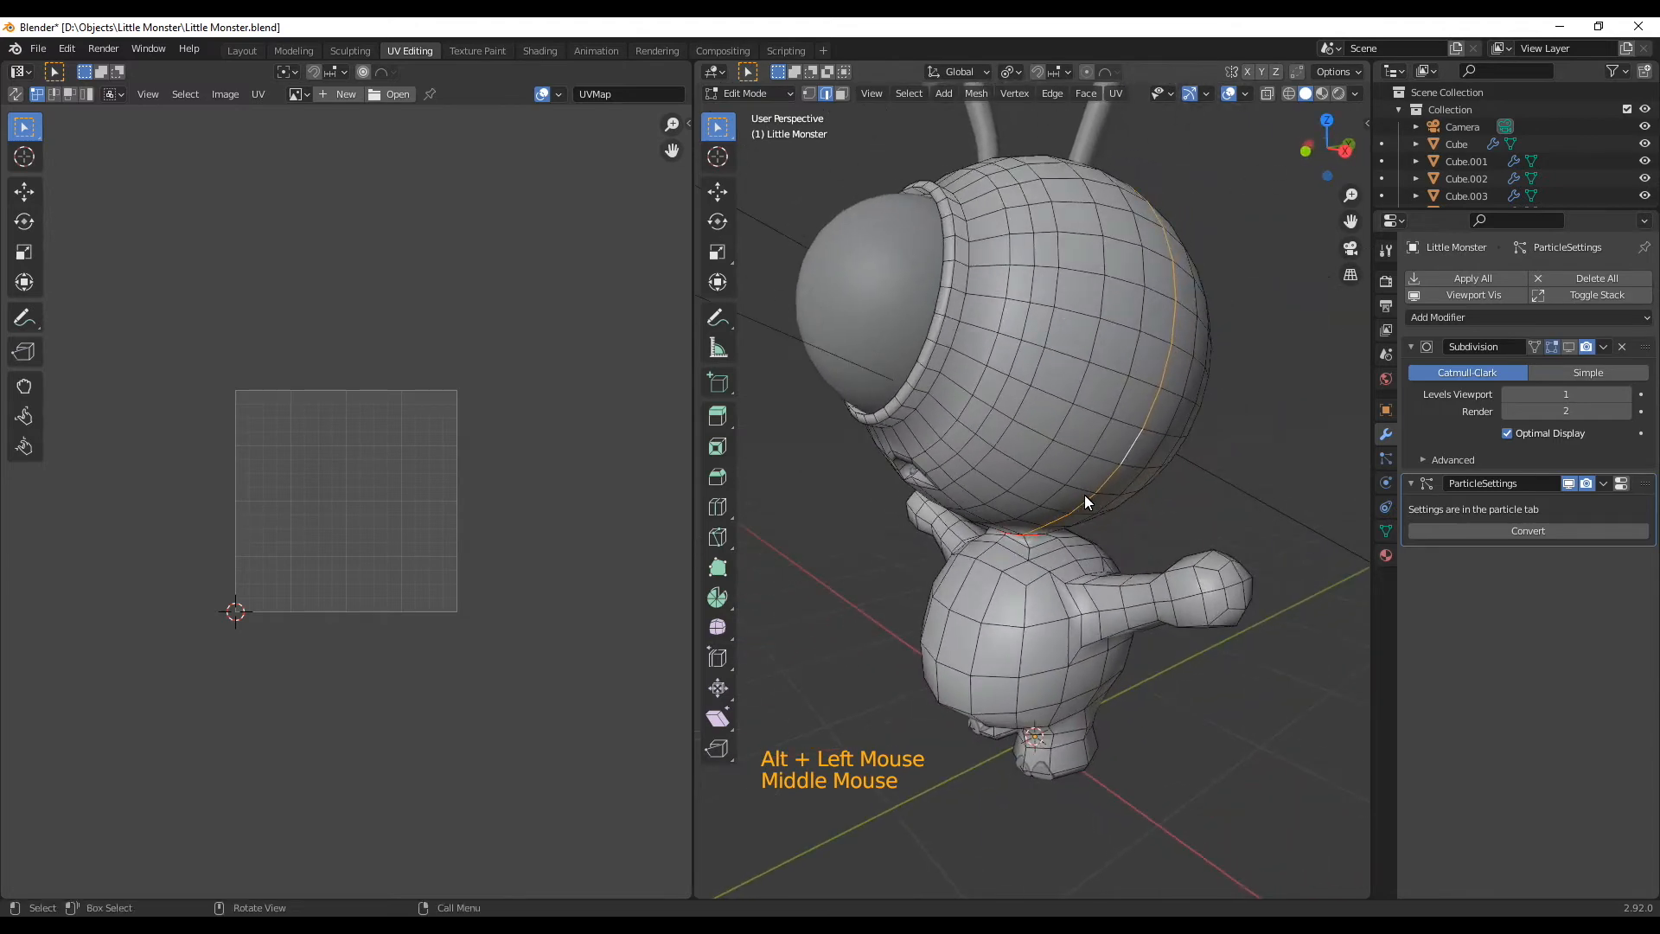
key("a")
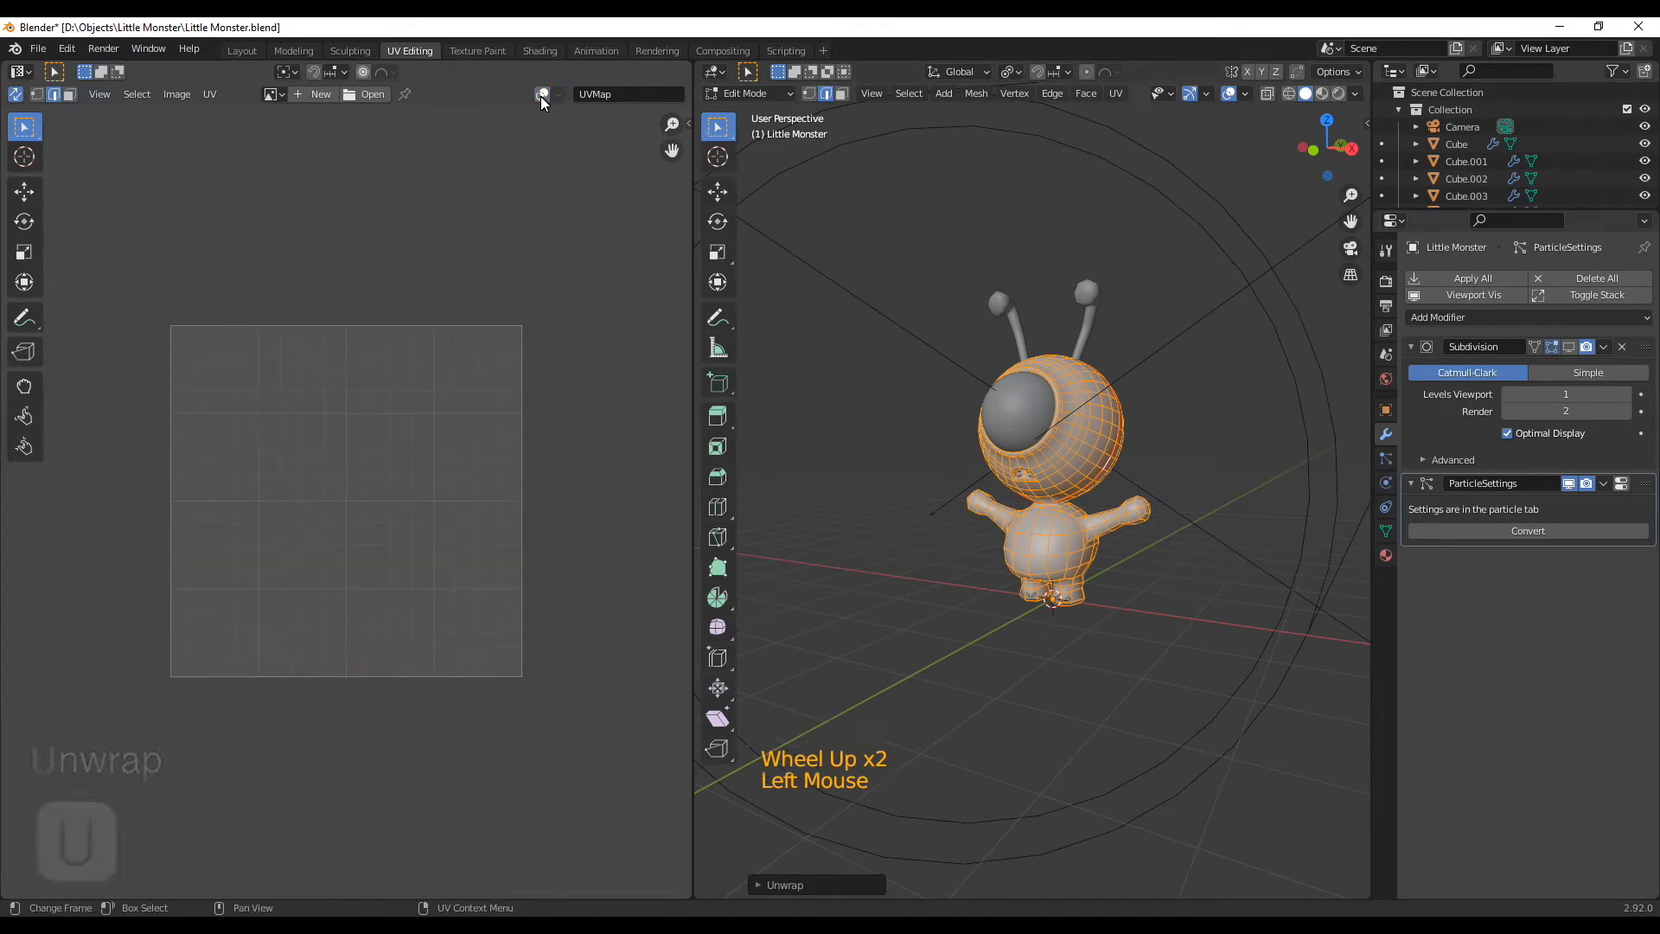
Unwrap the mesh, then inspect the back of the head and torso for a new seam path.
left_click(557, 93)
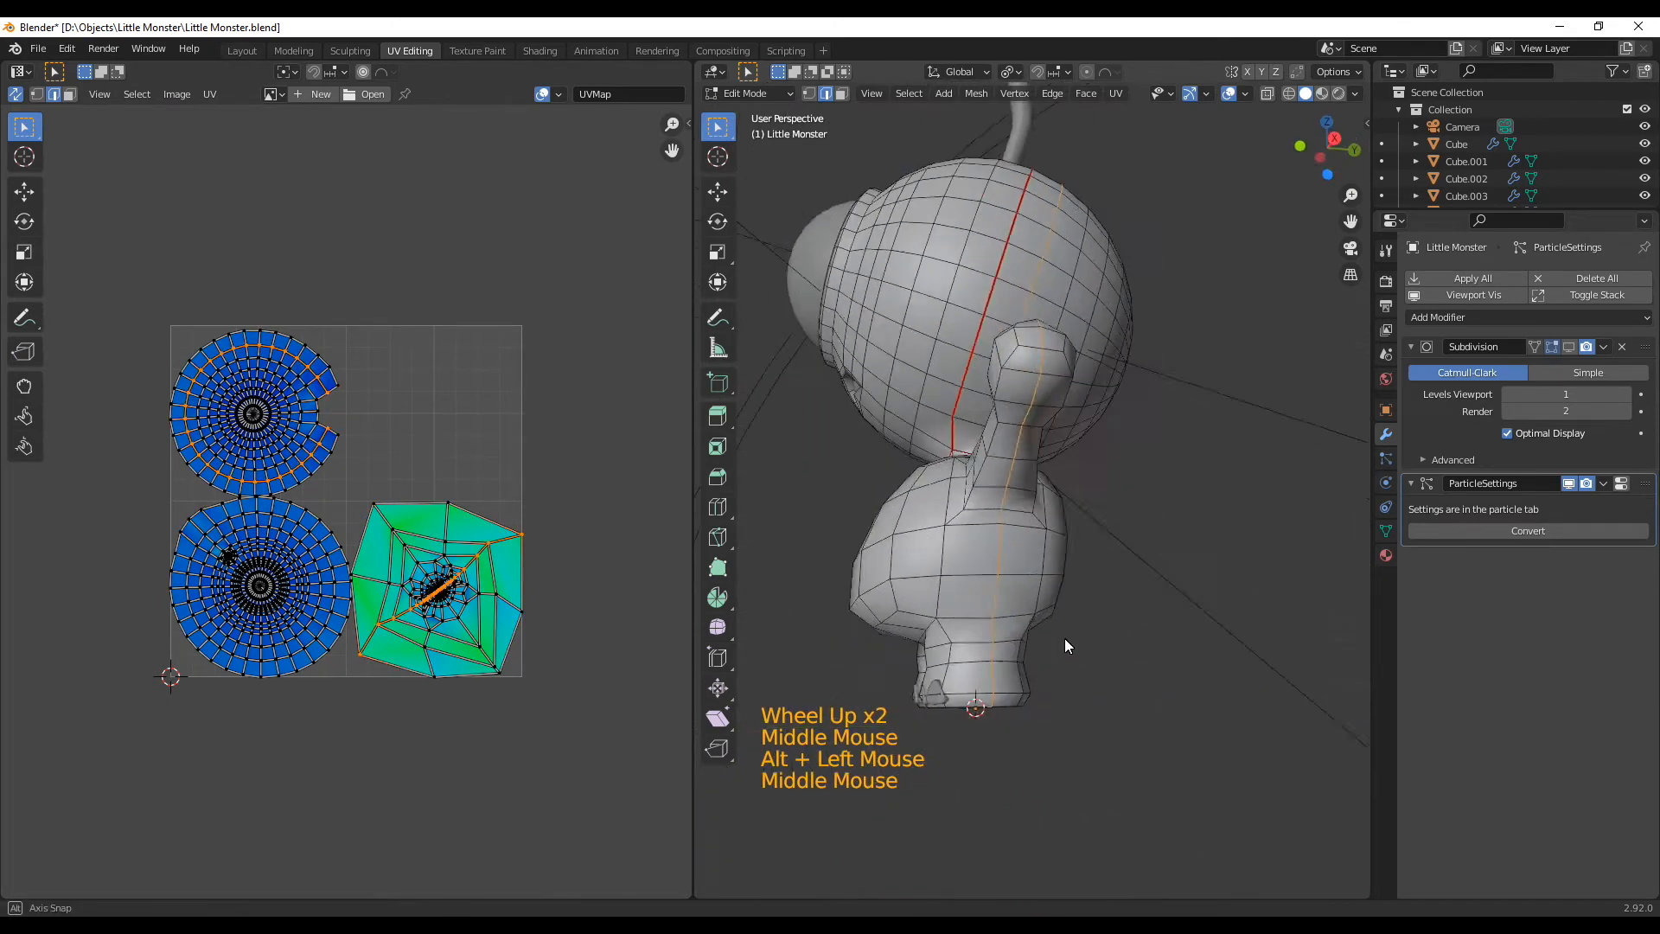
left_click_drag(1067, 645, 1048, 706)
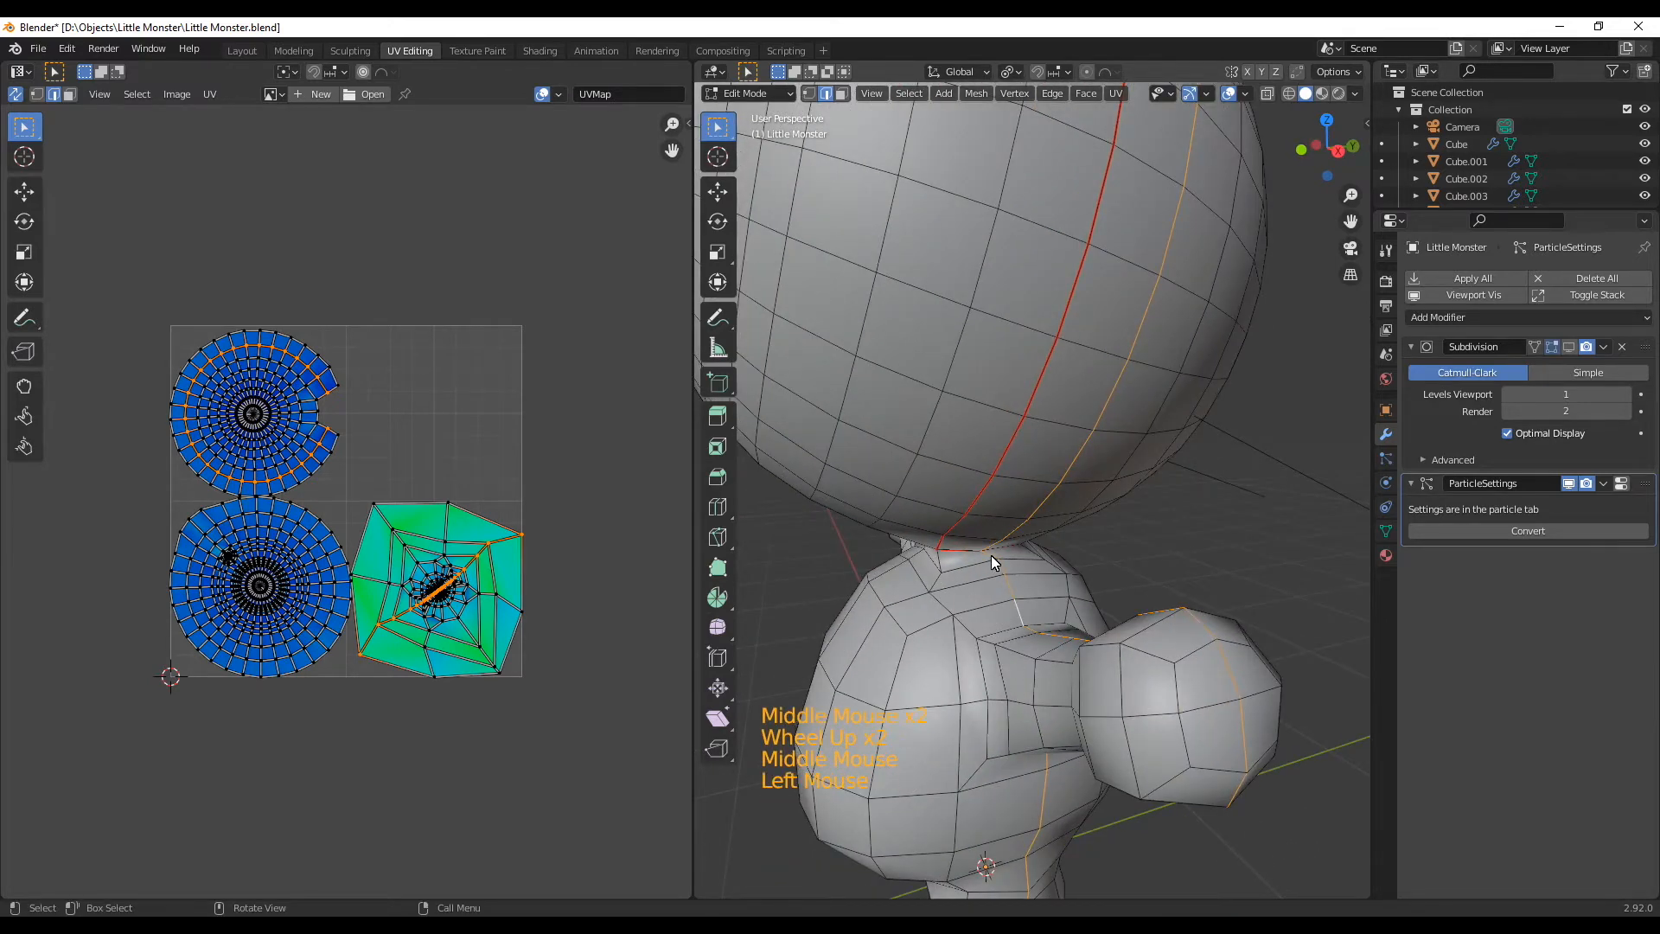
scroll("down", 3)
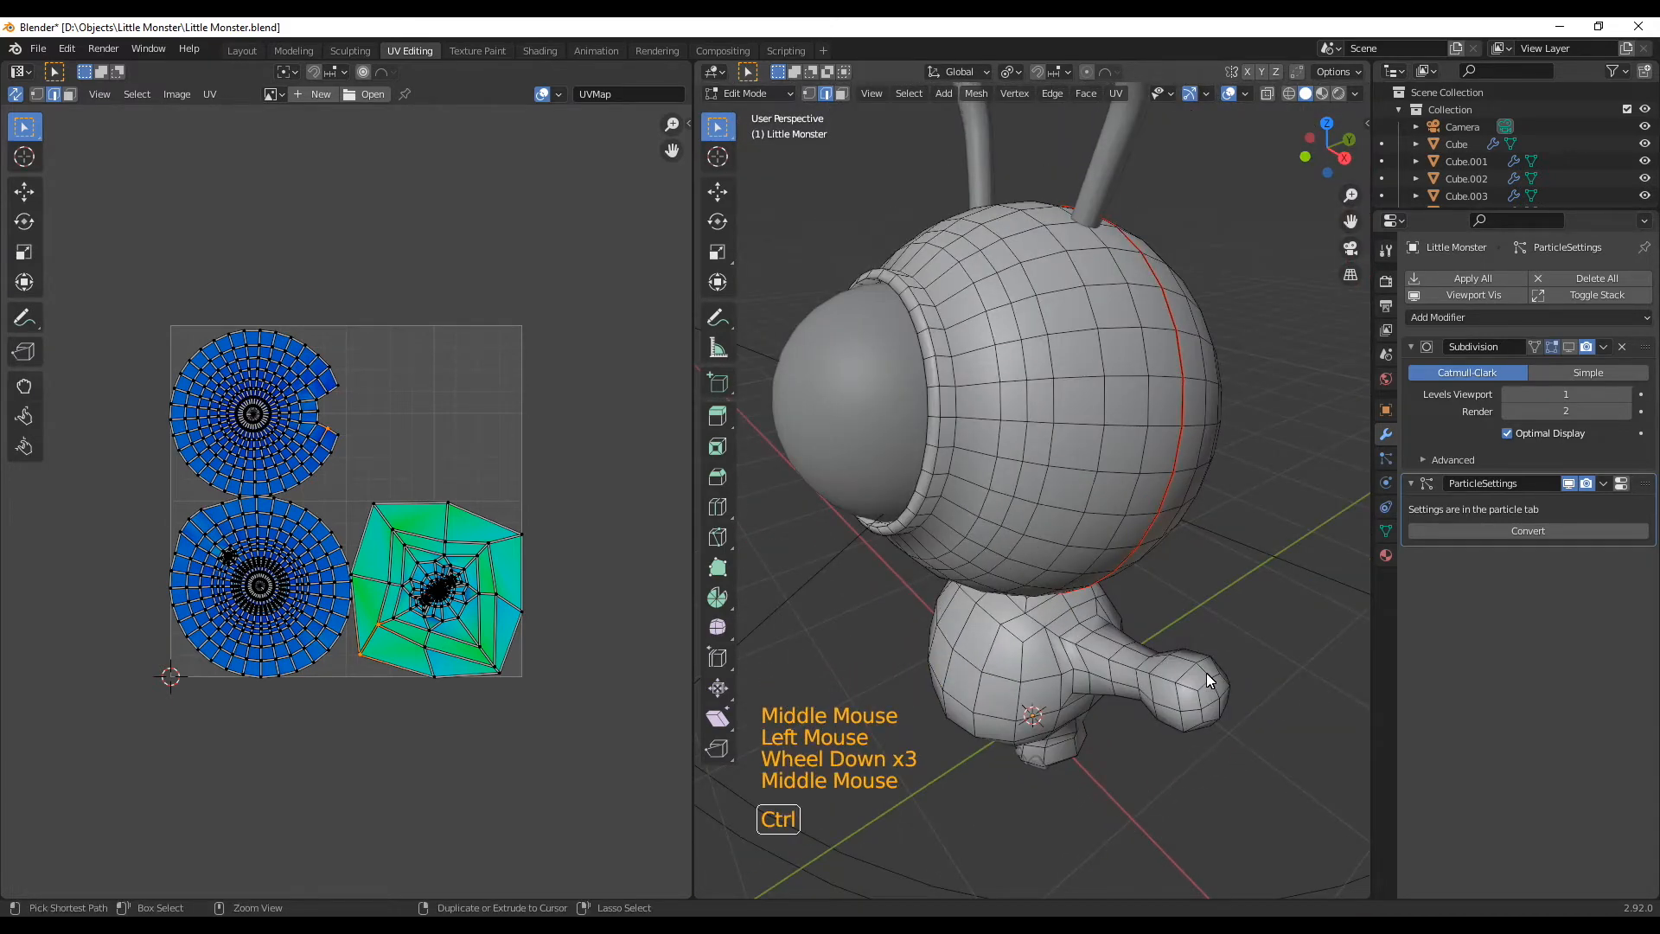
left_click_drag(1207, 678, 937, 498)
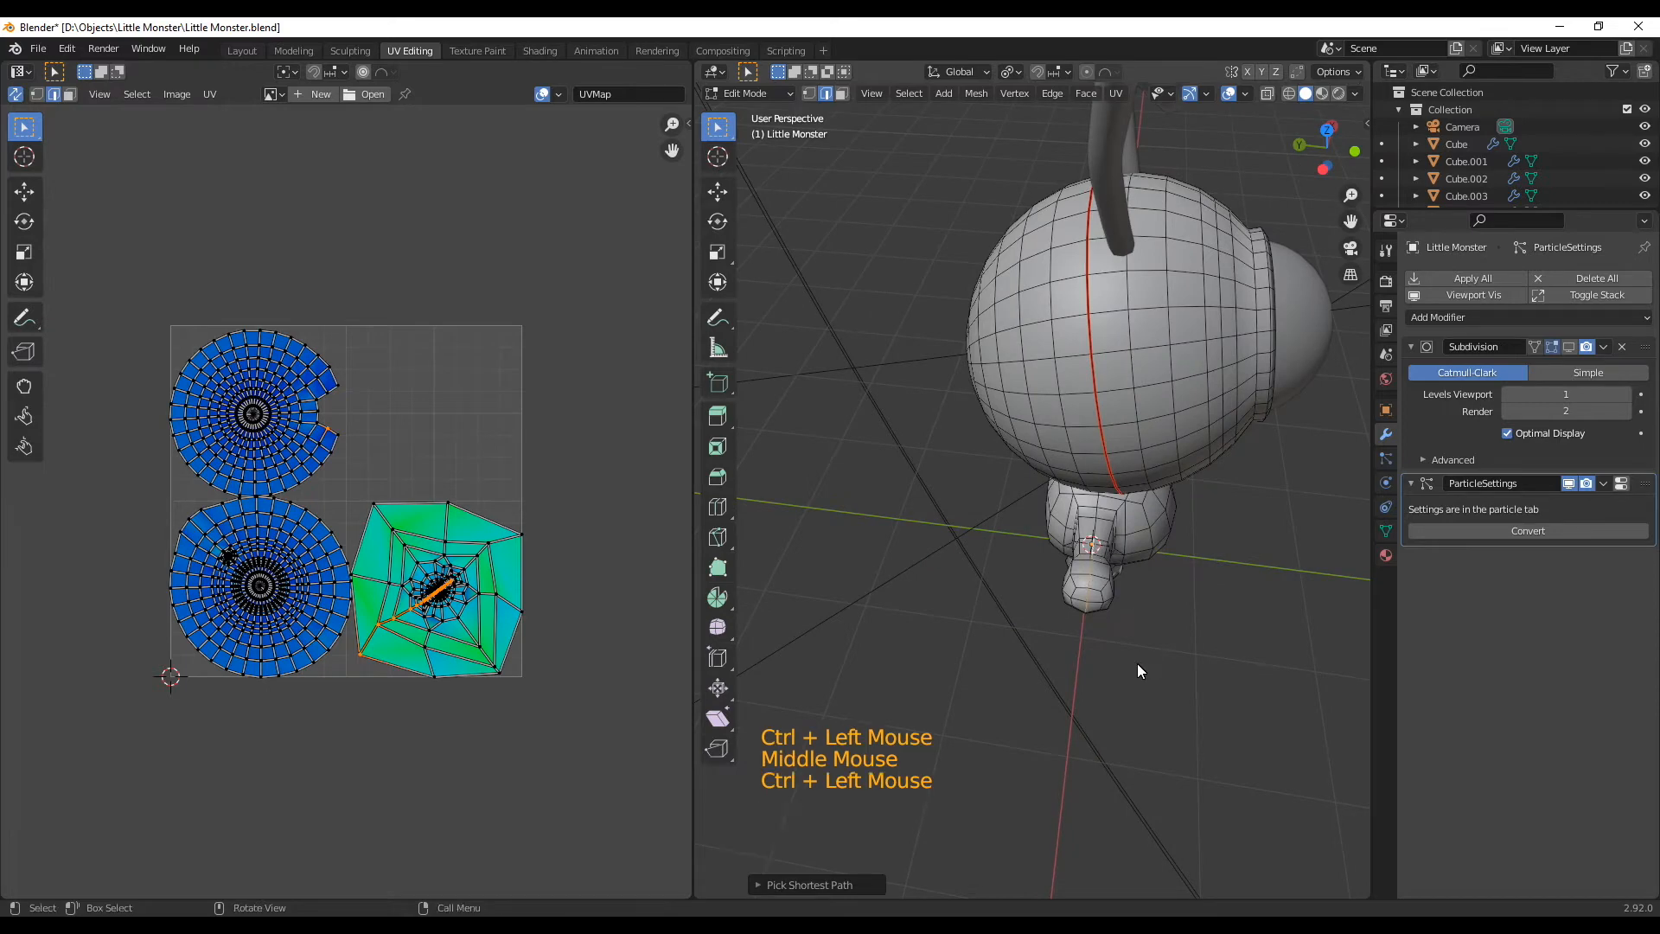
Re-unwrap the body with the back seam so head and torso become separate flat islands.
scroll("up", 3)
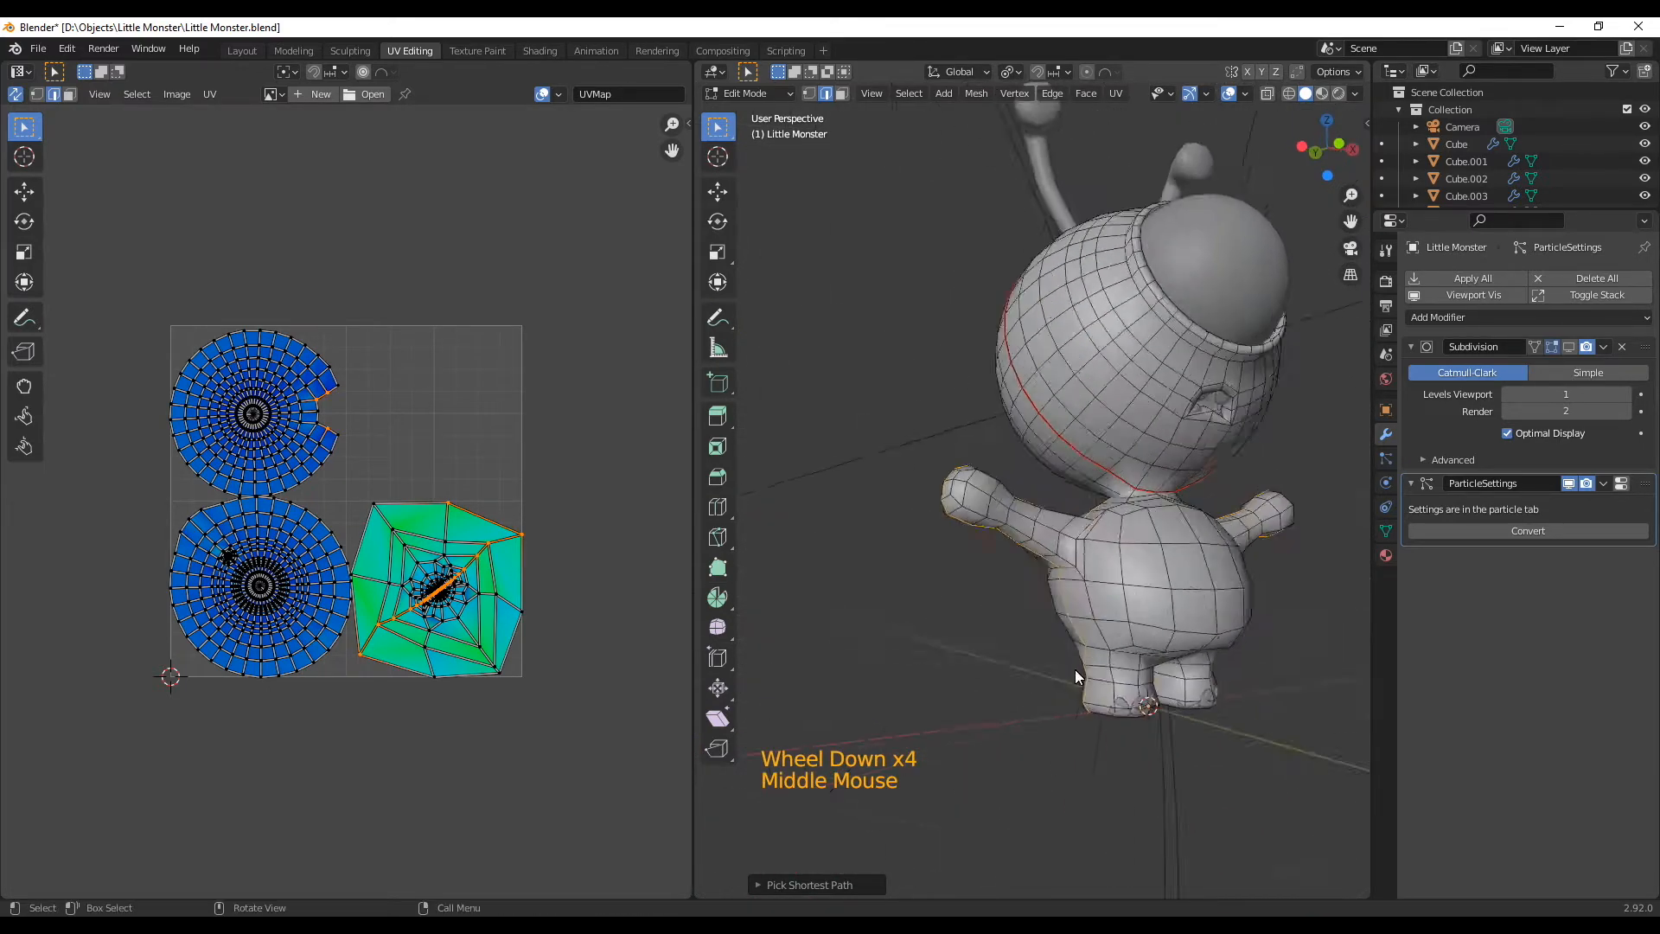
key("a")
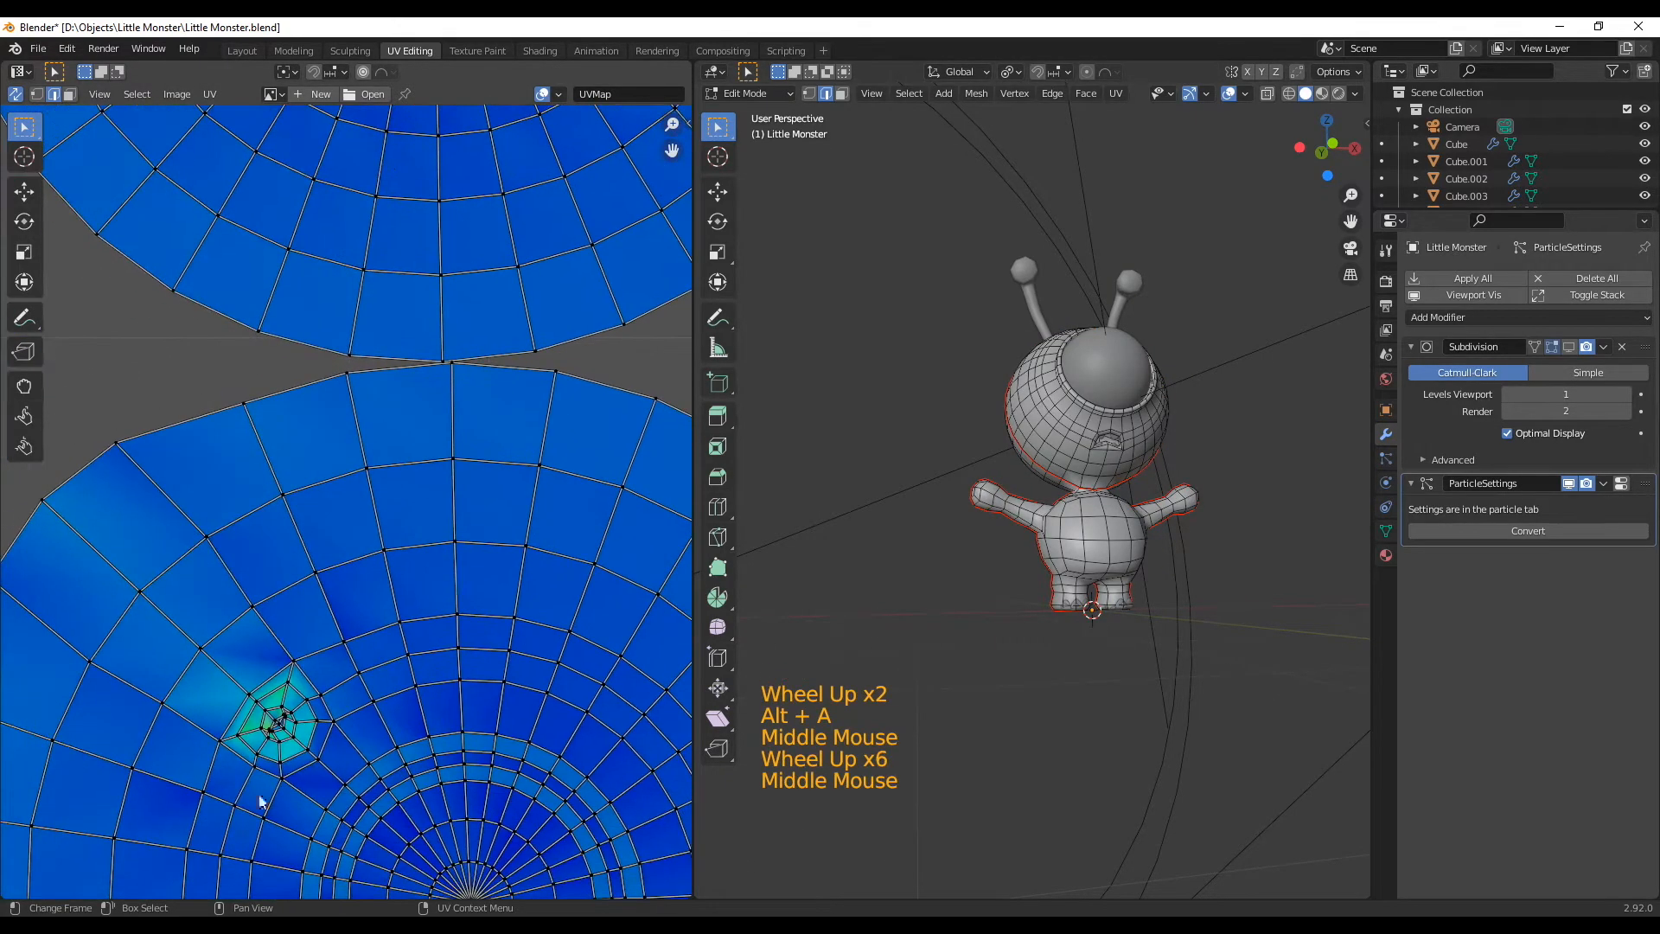
scroll("down", 3)
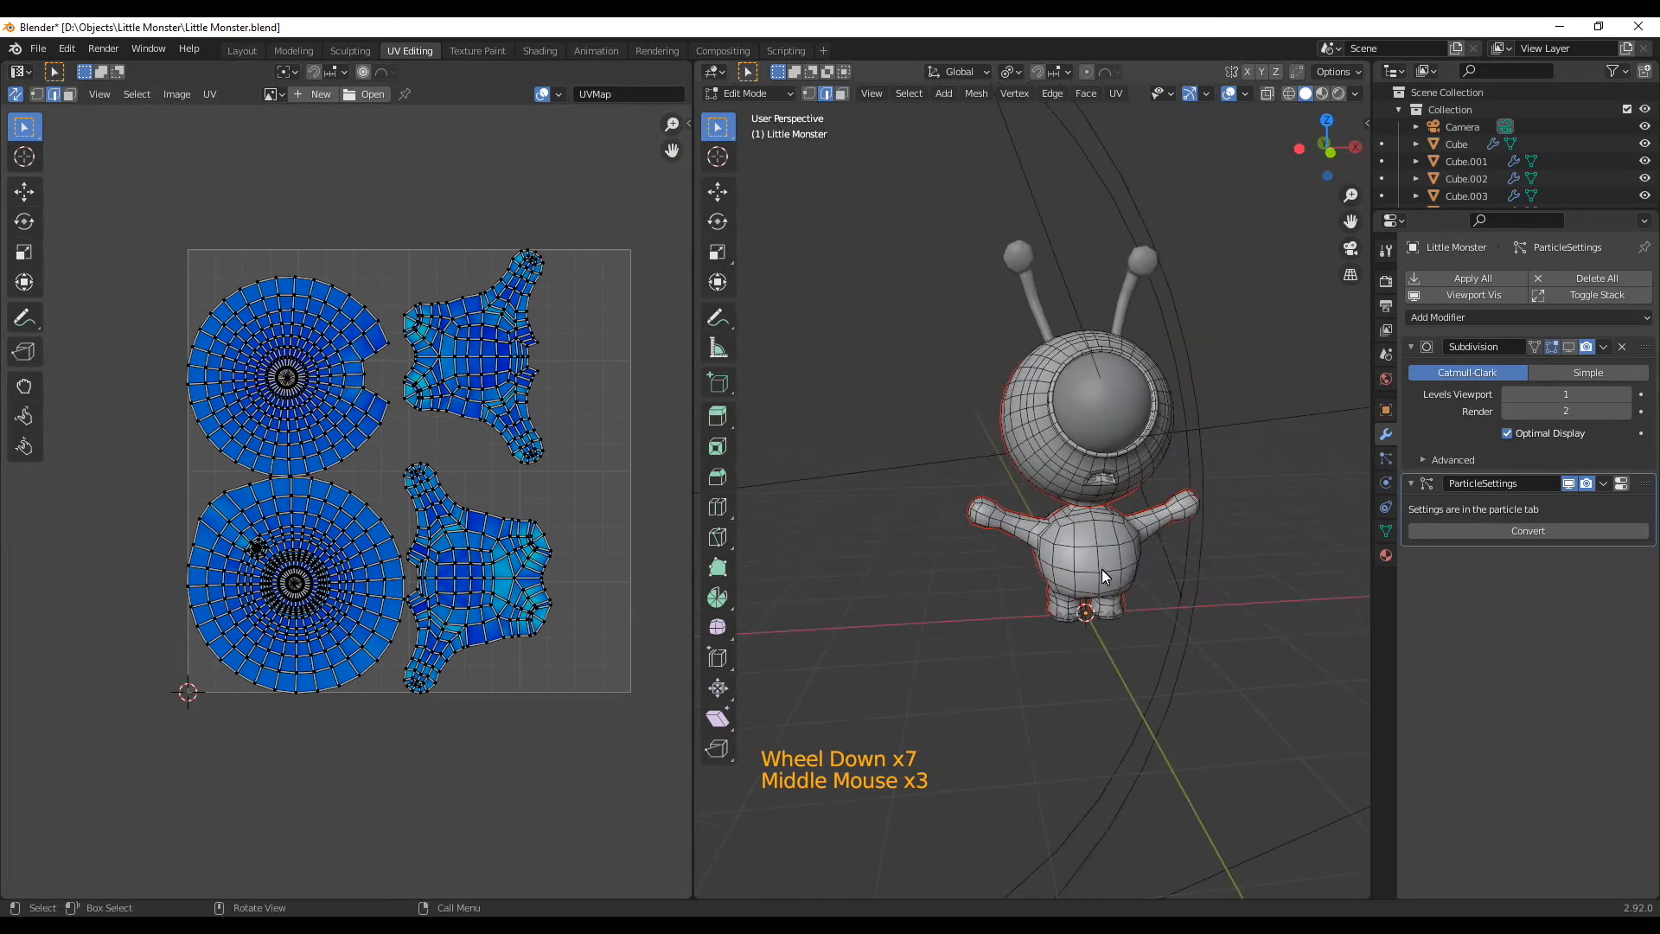
Pack all UV islands at averaged scale with a small margin and save the blend file.
key("a")
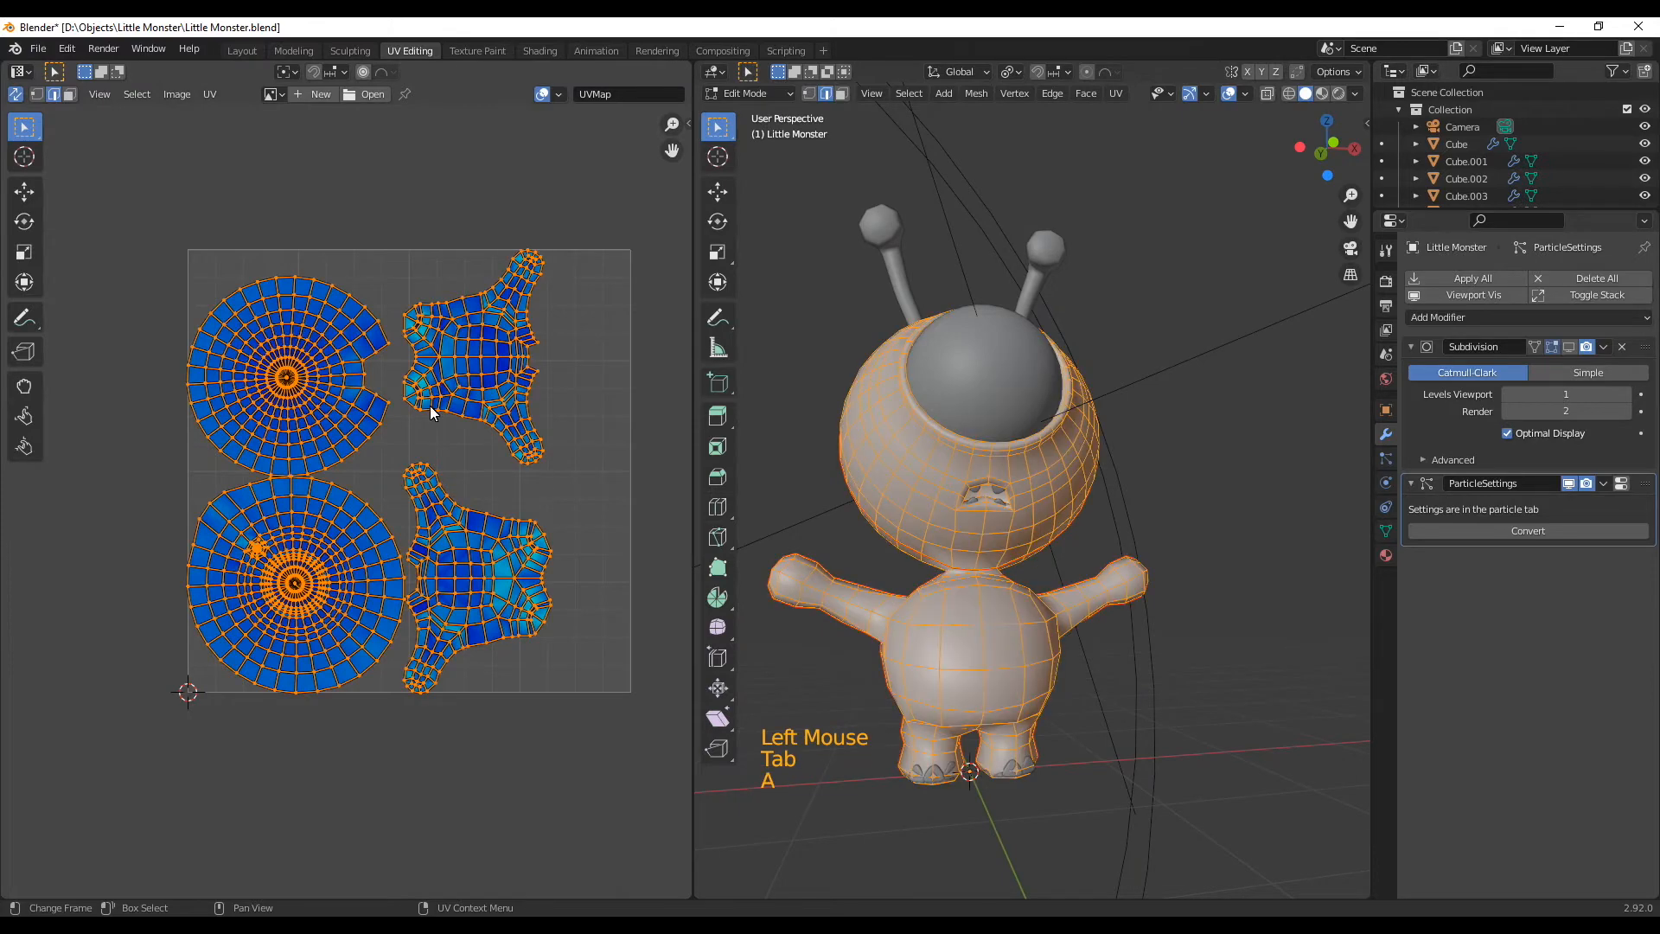
left_click(210, 93)
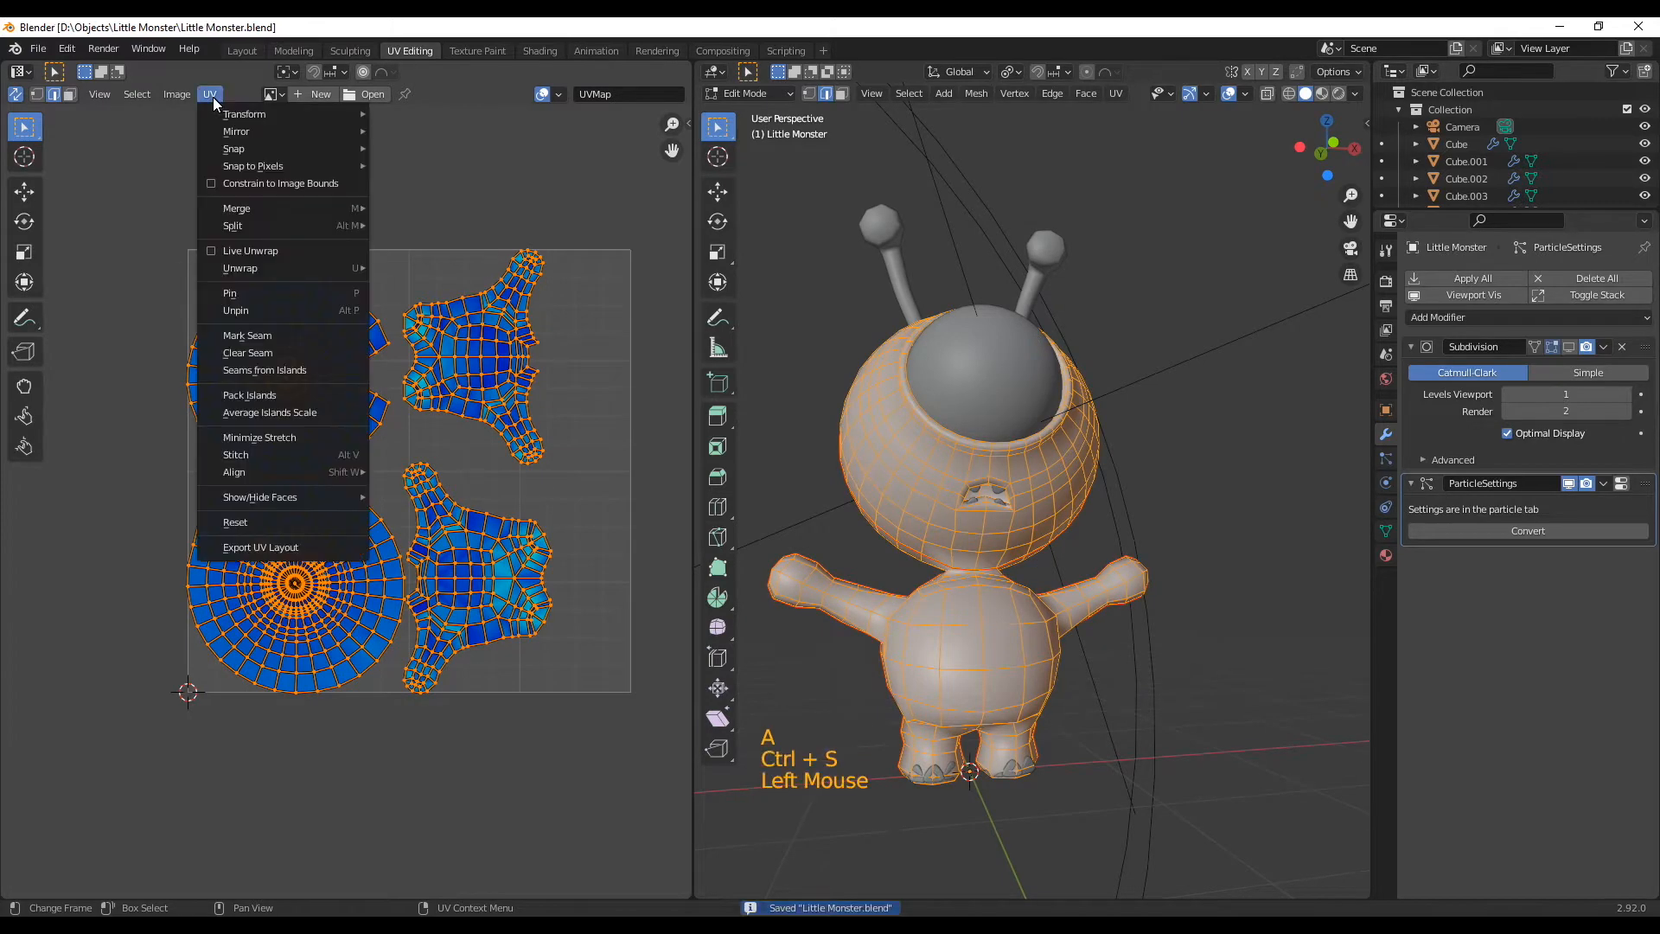
left_click(249, 394)
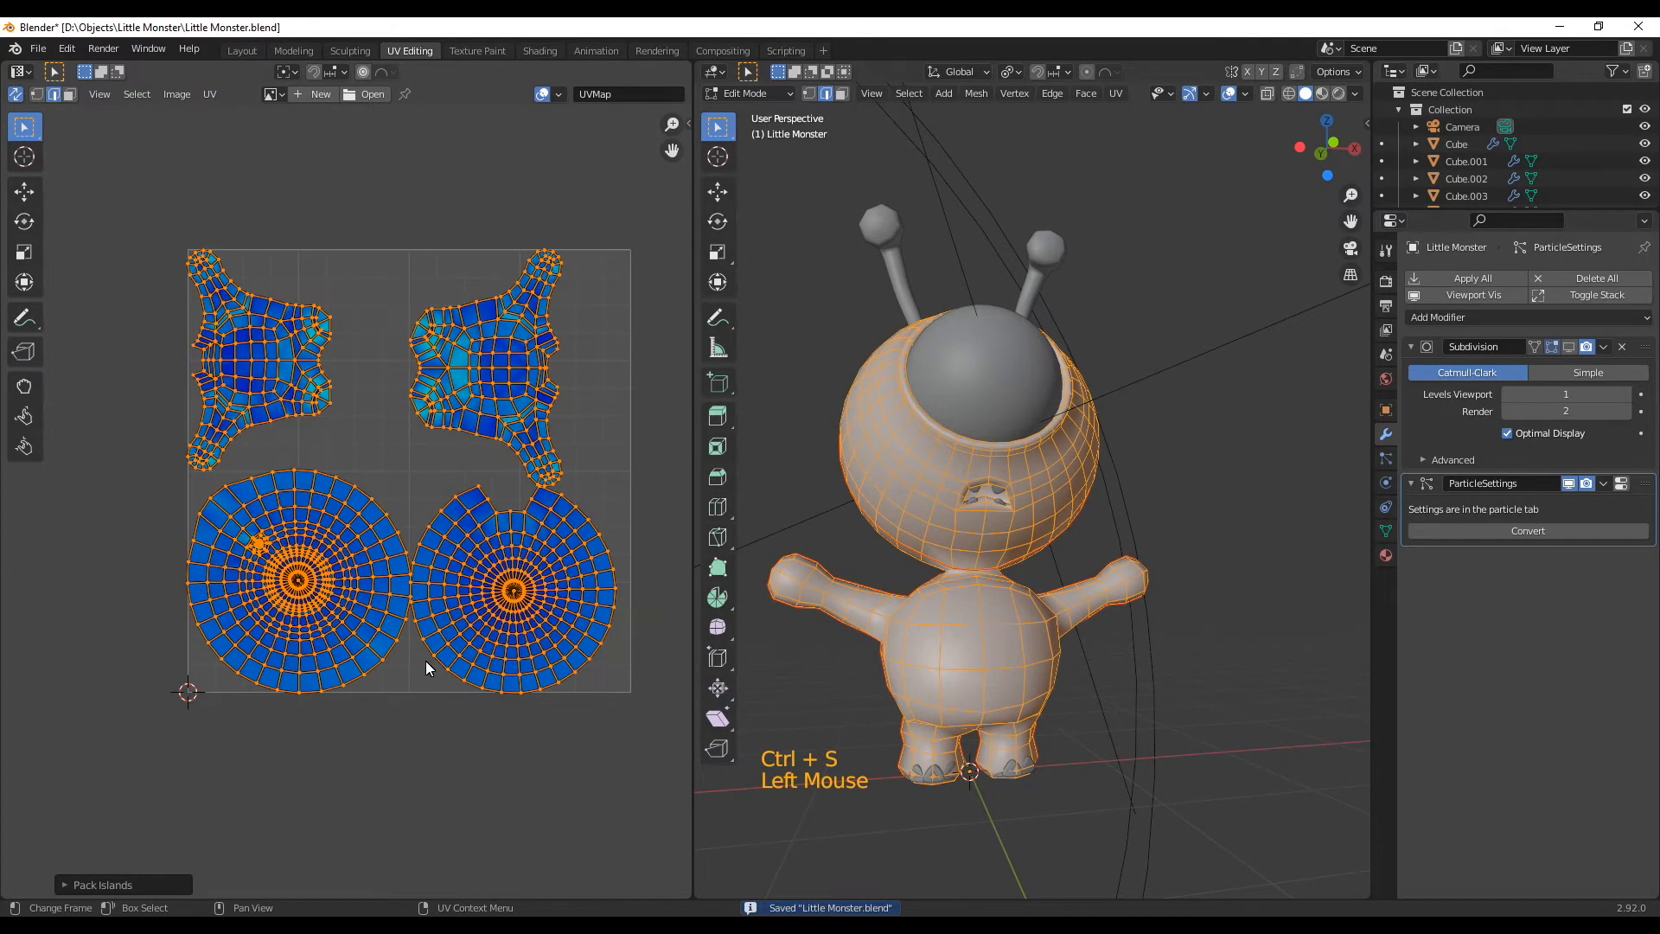
left_click(210, 93)
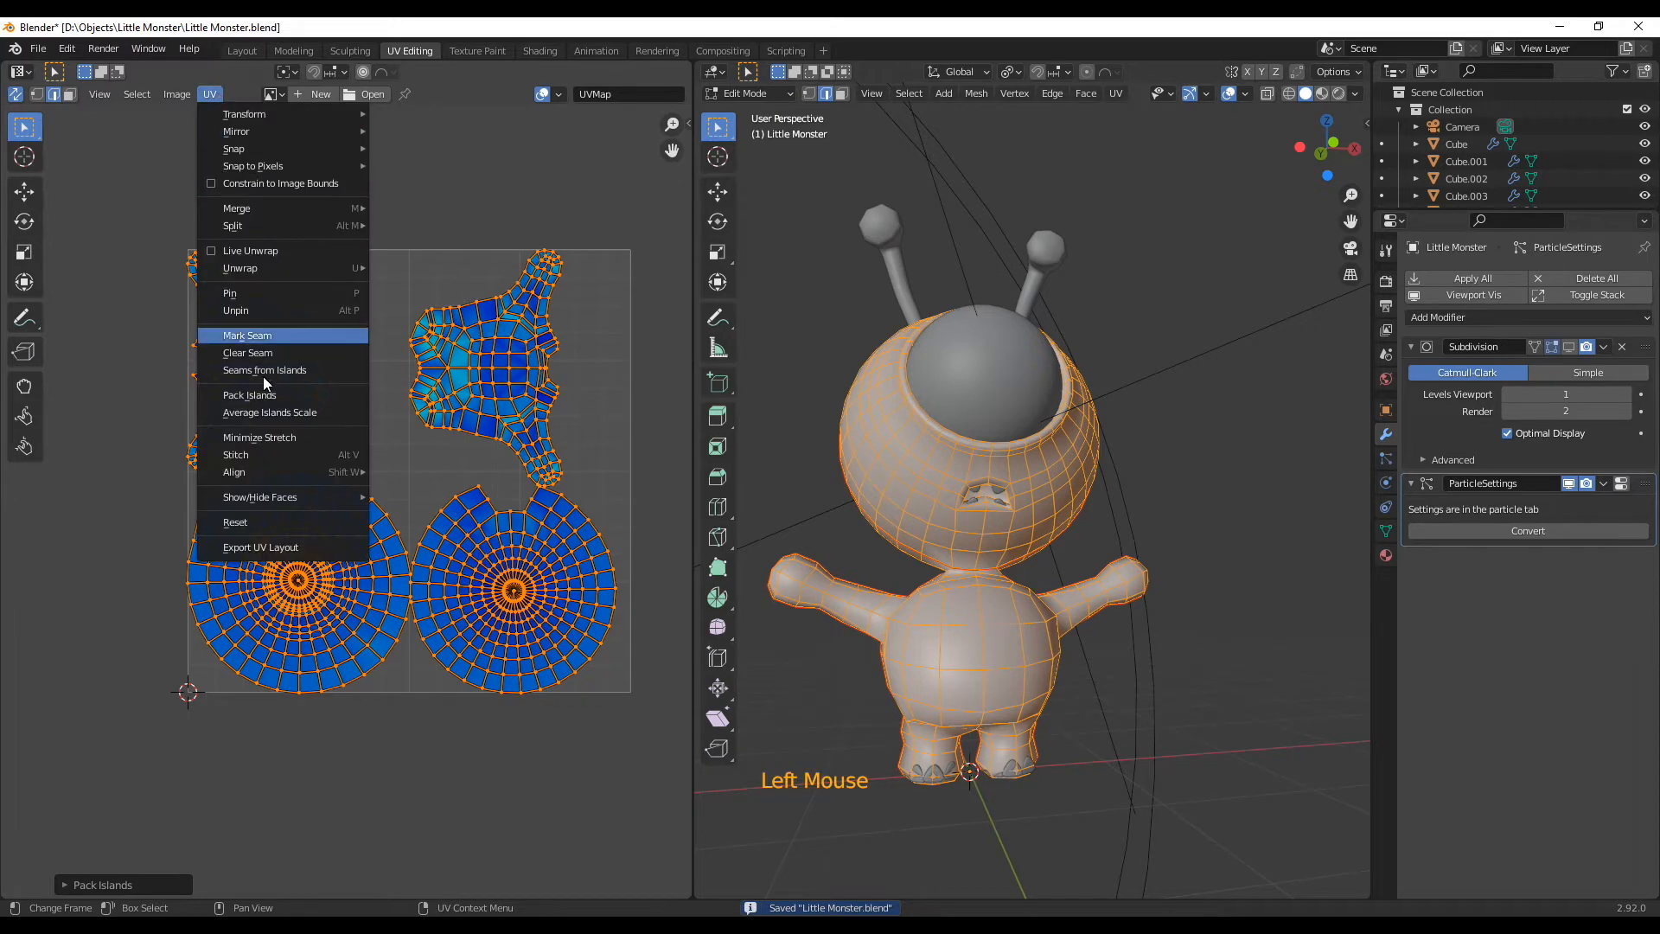
left_click(258, 438)
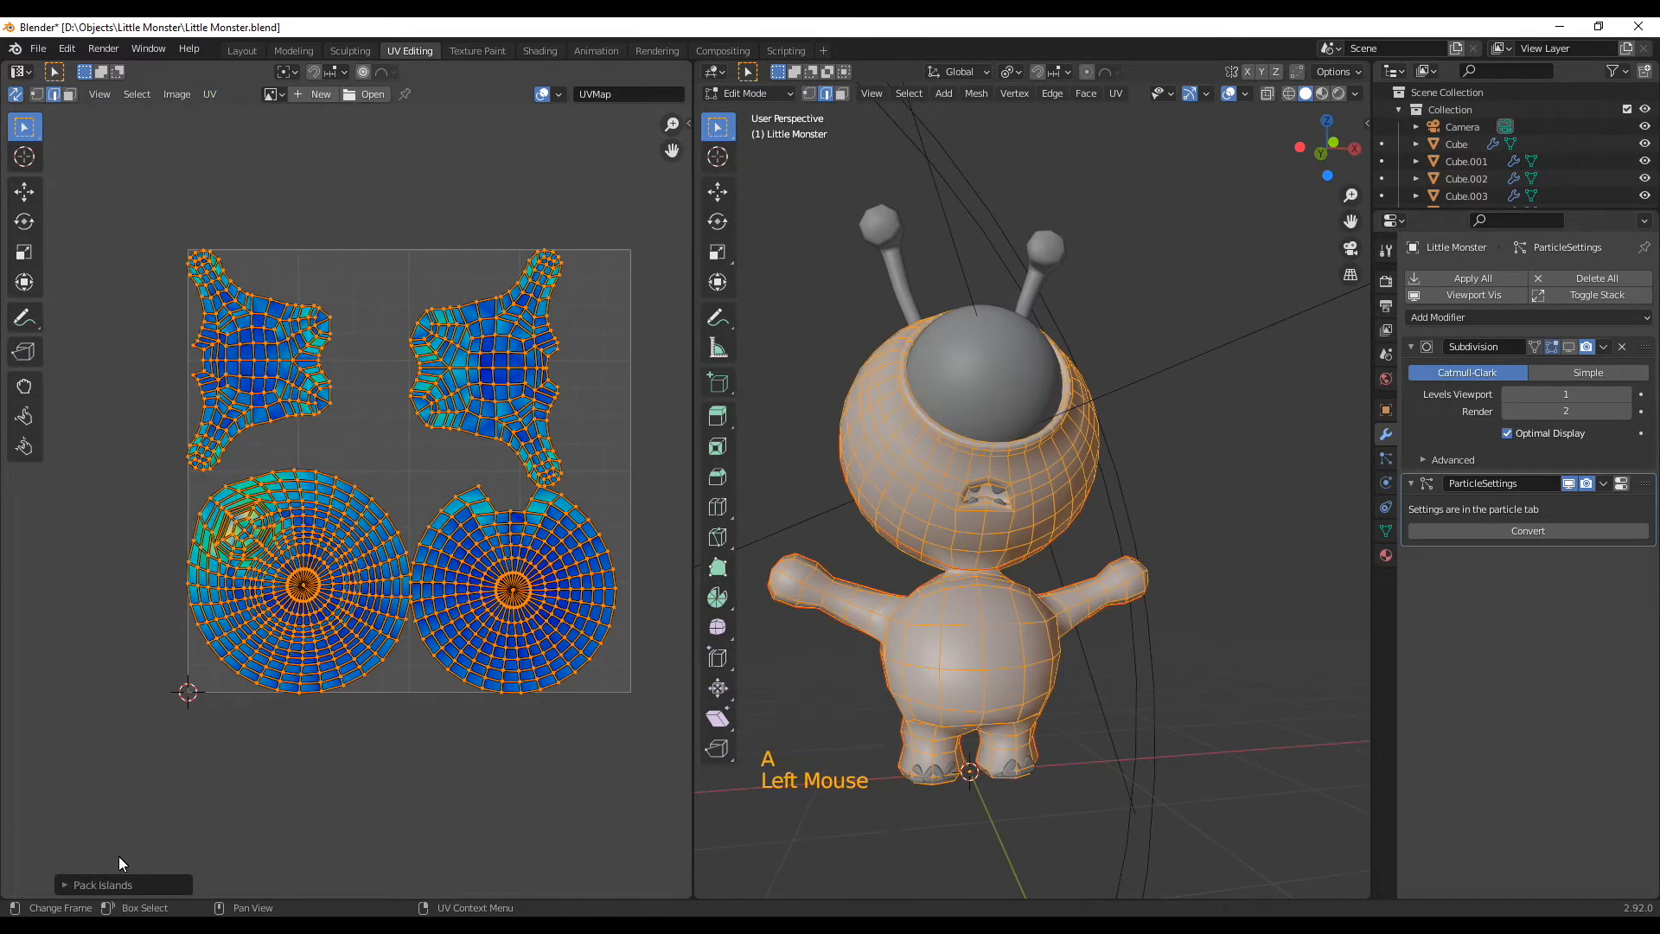
left_click(102, 834)
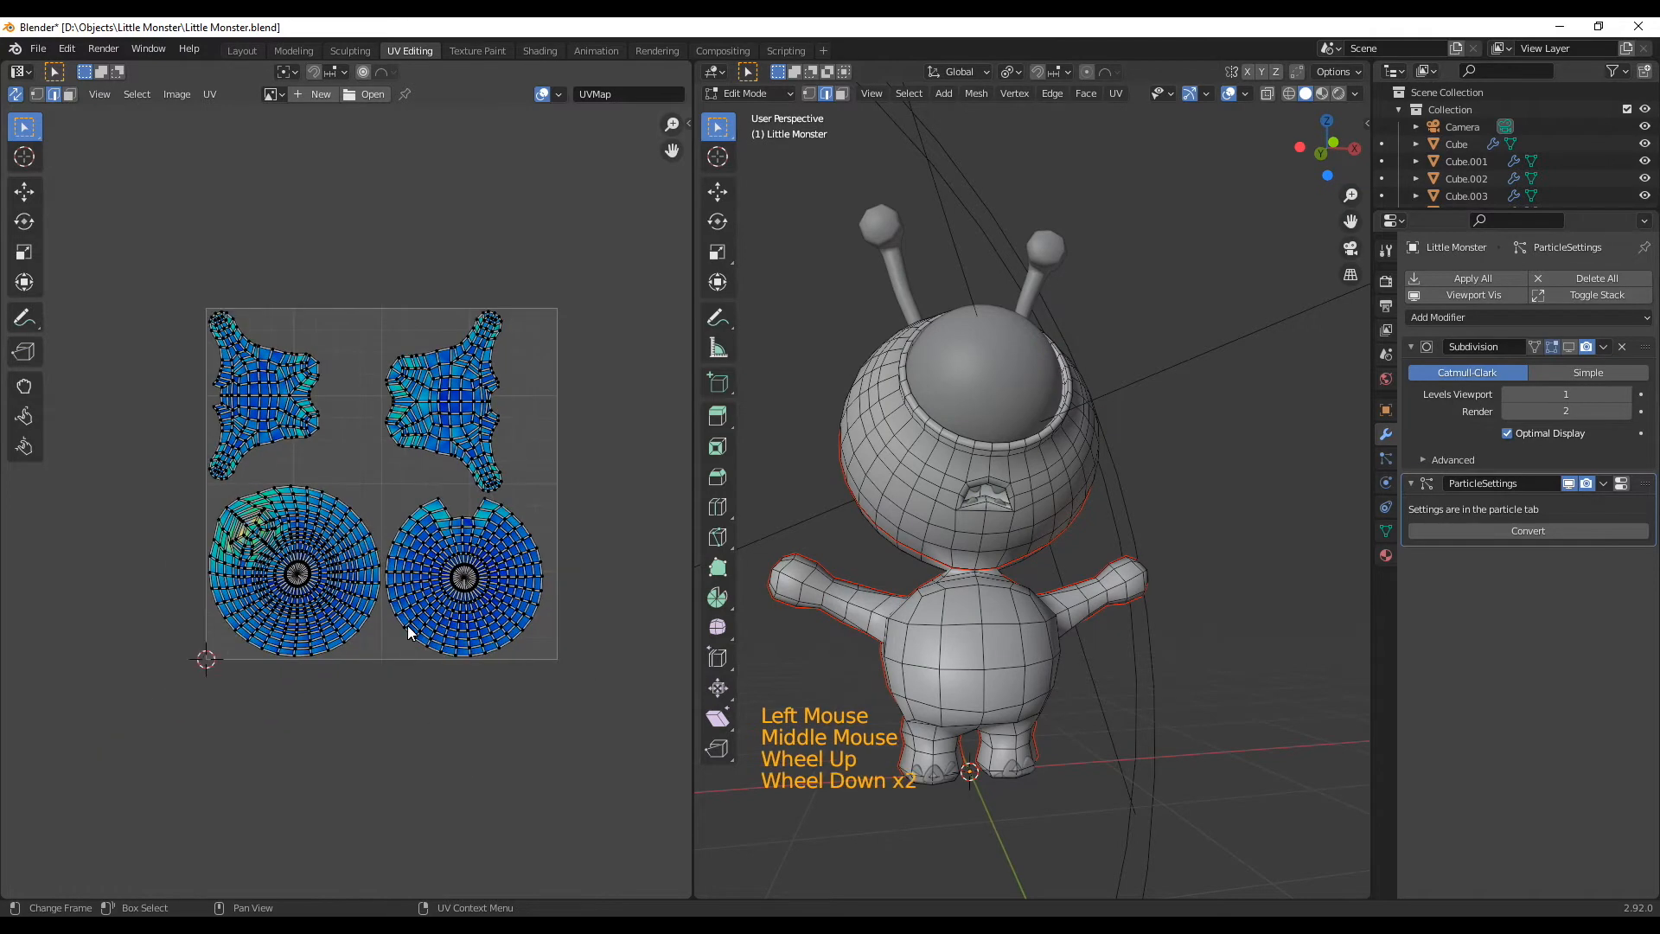
key("ctrl+s")
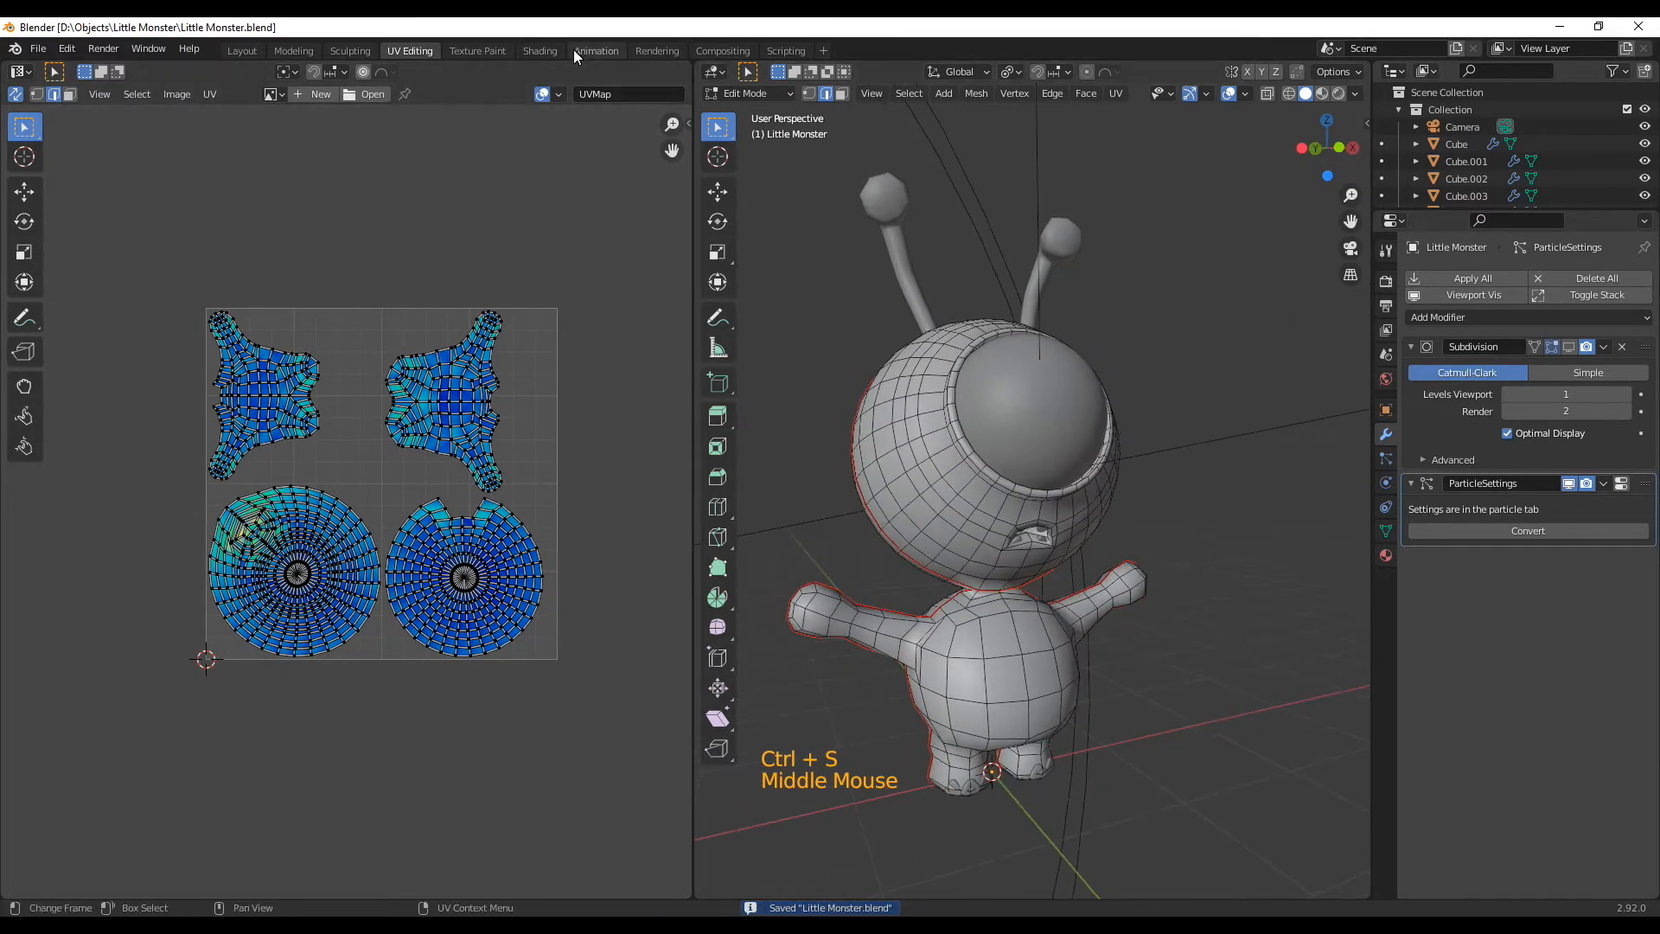
Add an image texture node wired into Base Color and start a new 'Littl…' colour image.
left_click(539, 50)
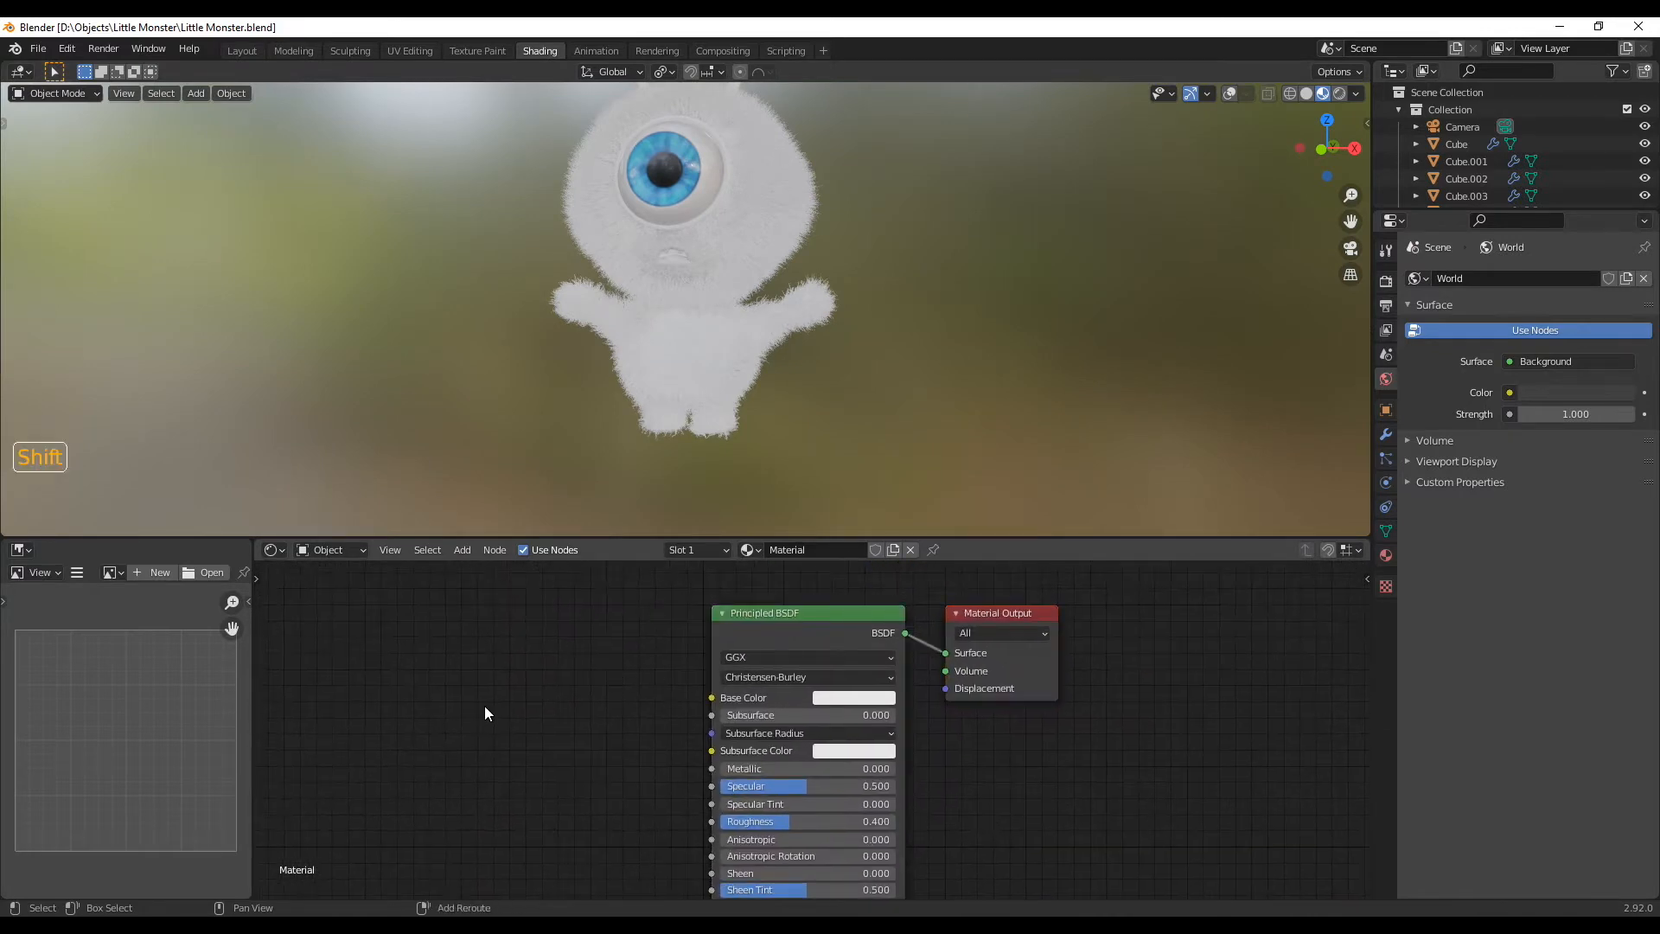
key("shift+a")
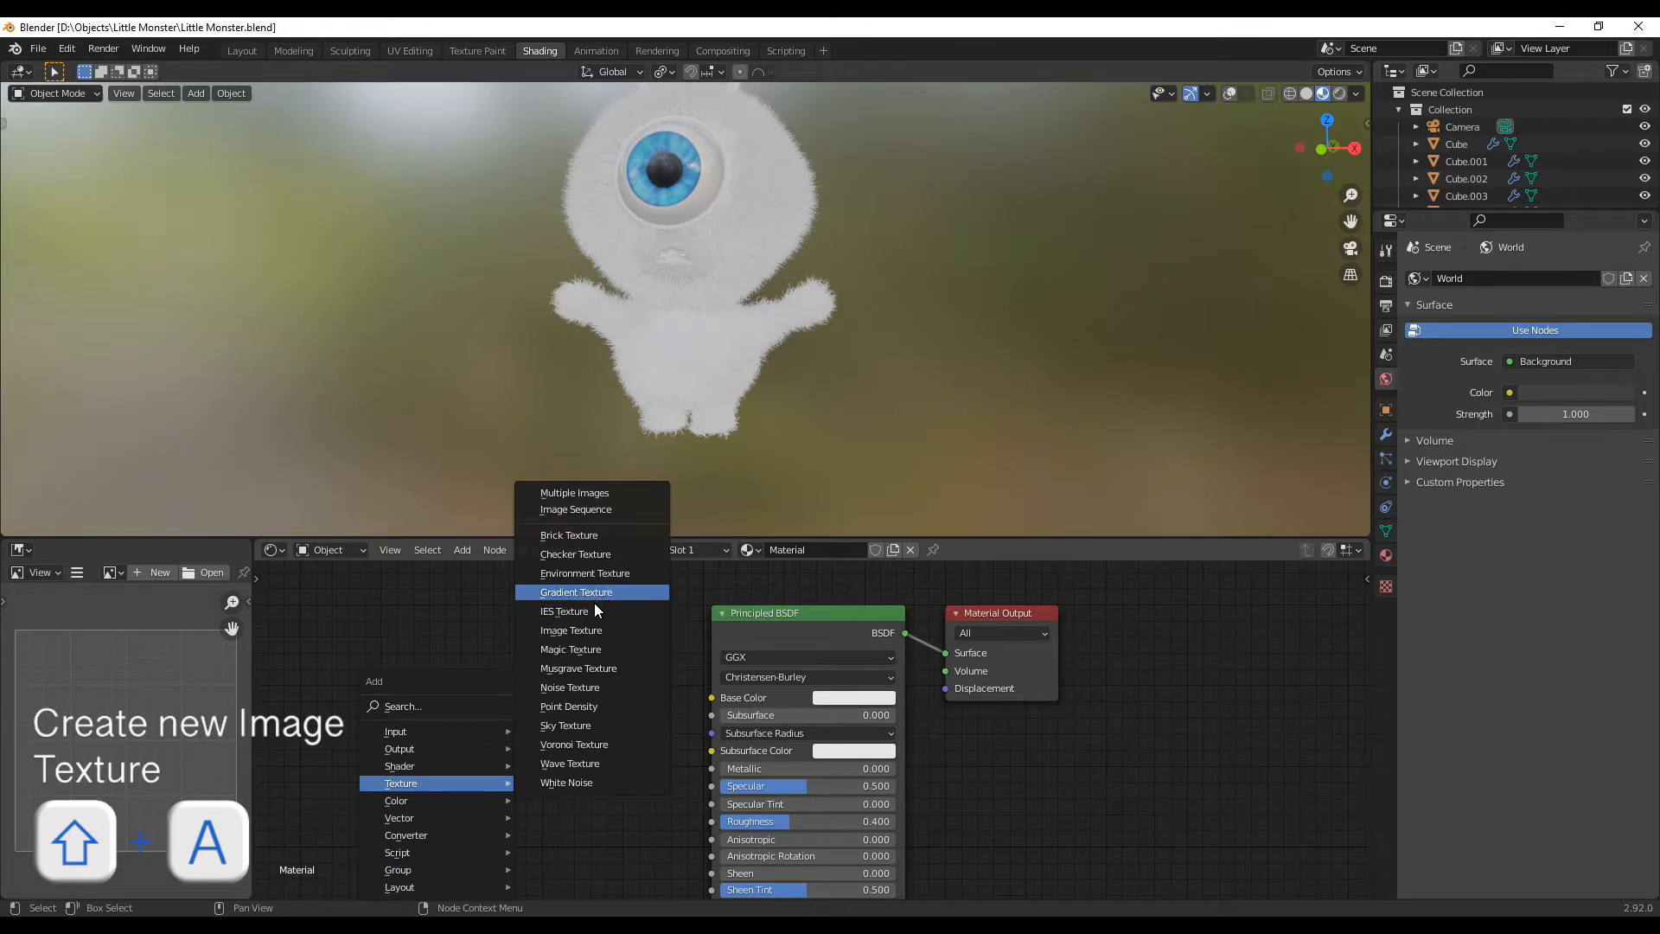
left_click(571, 629)
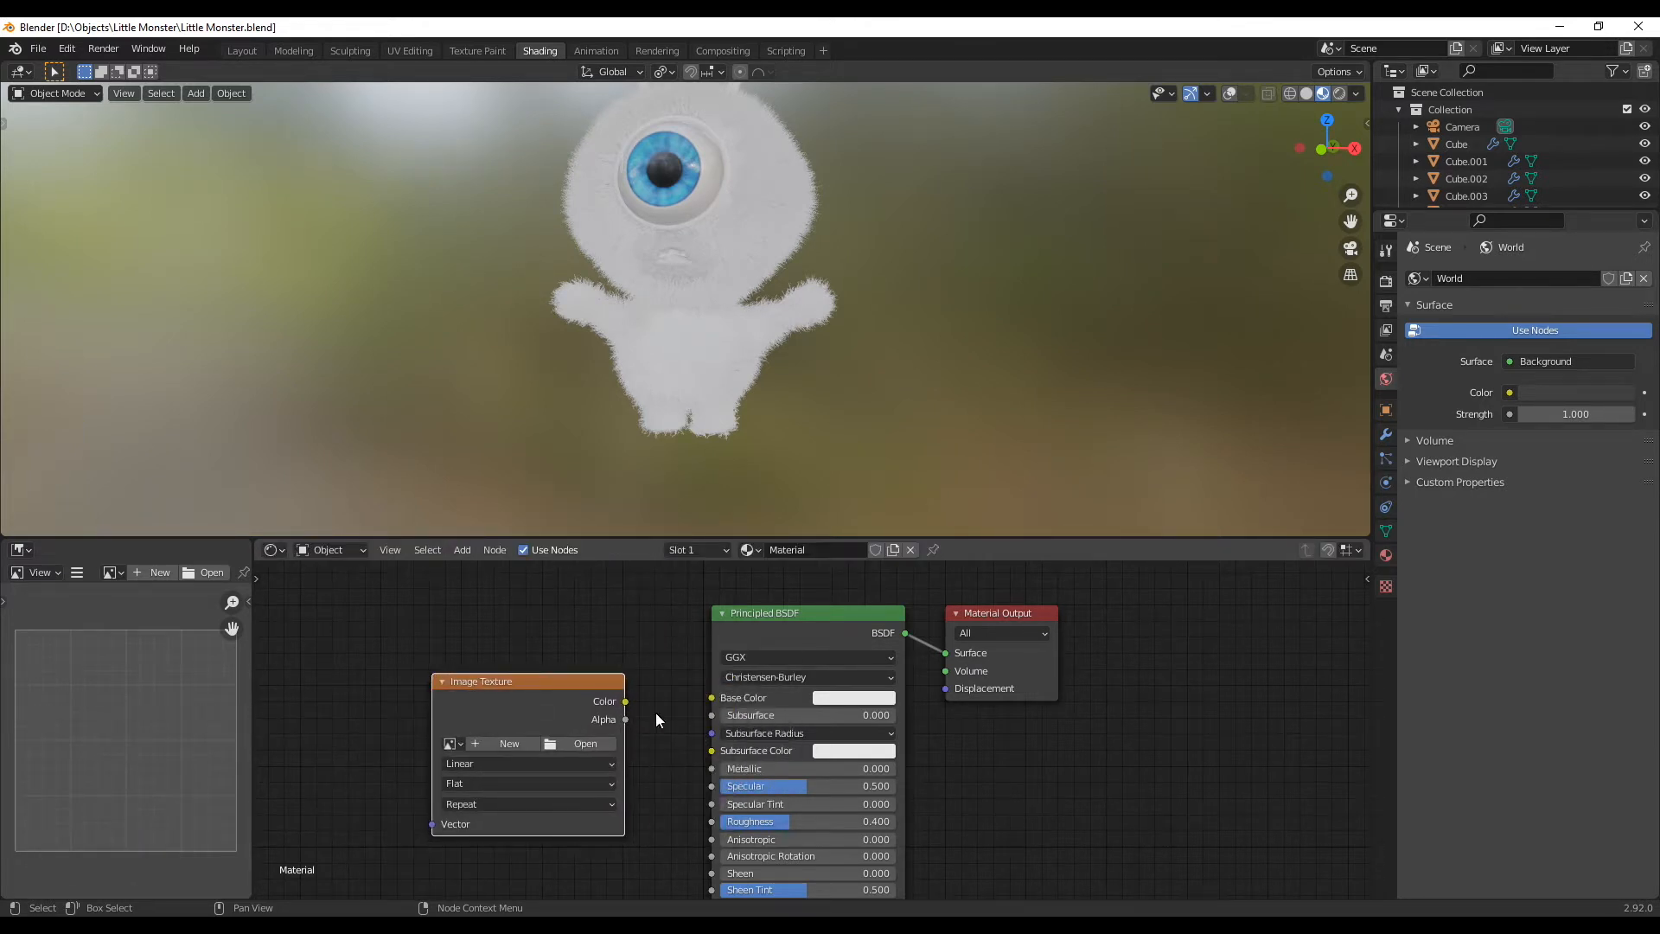
left_click_drag(626, 700, 710, 697)
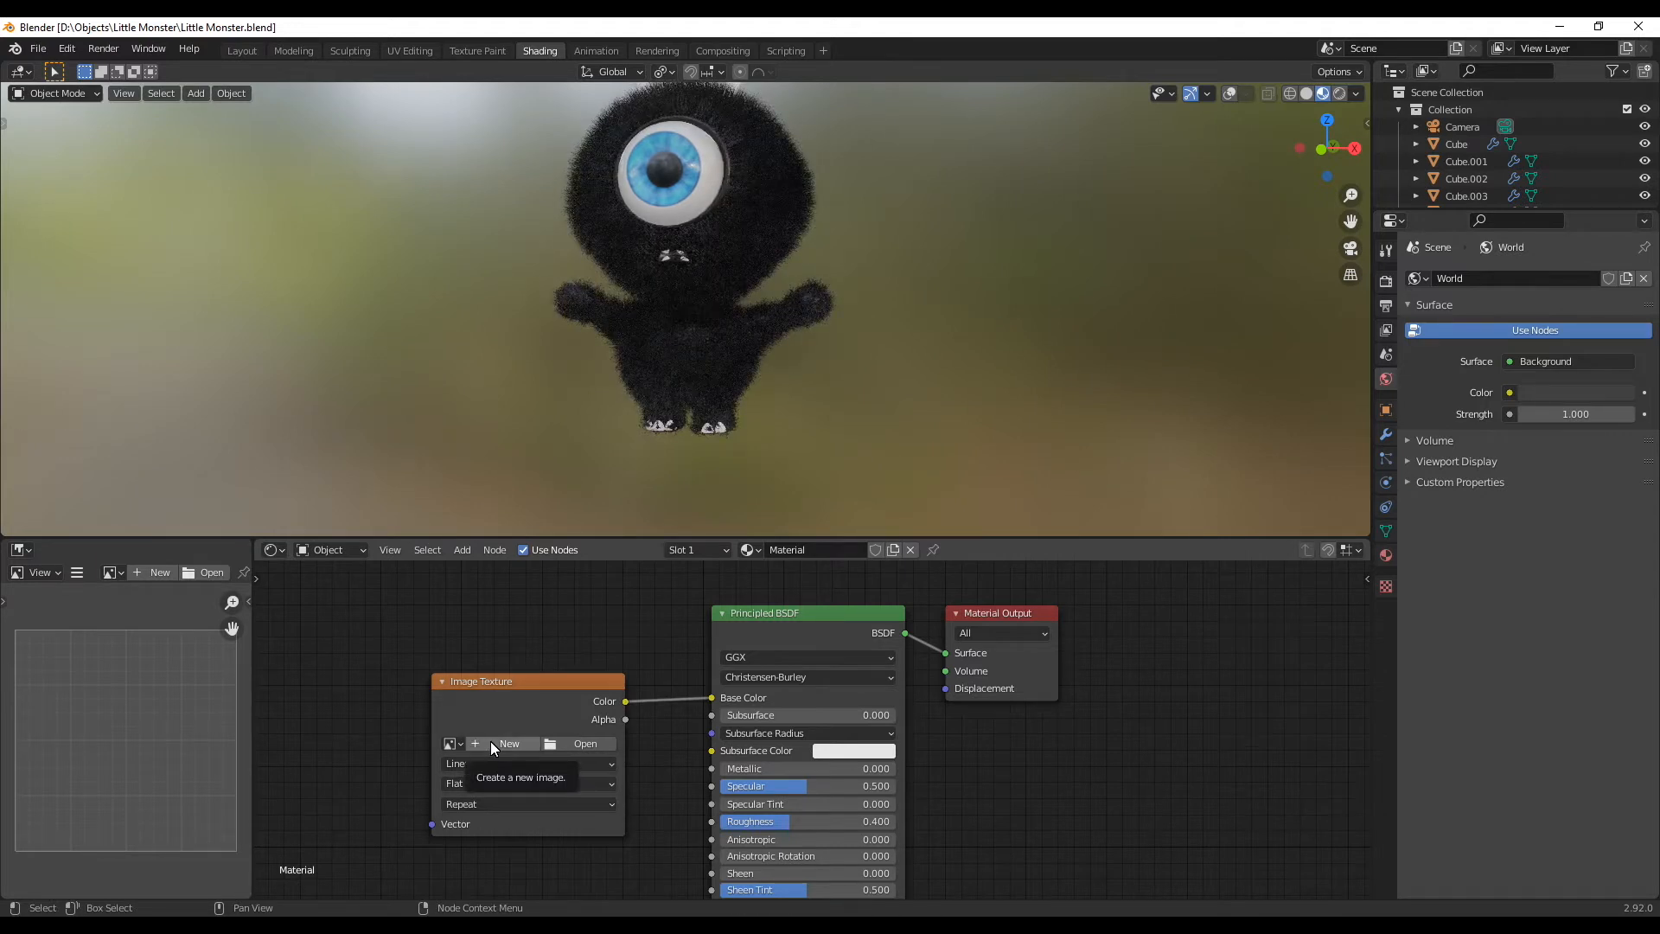
left_click(509, 744)
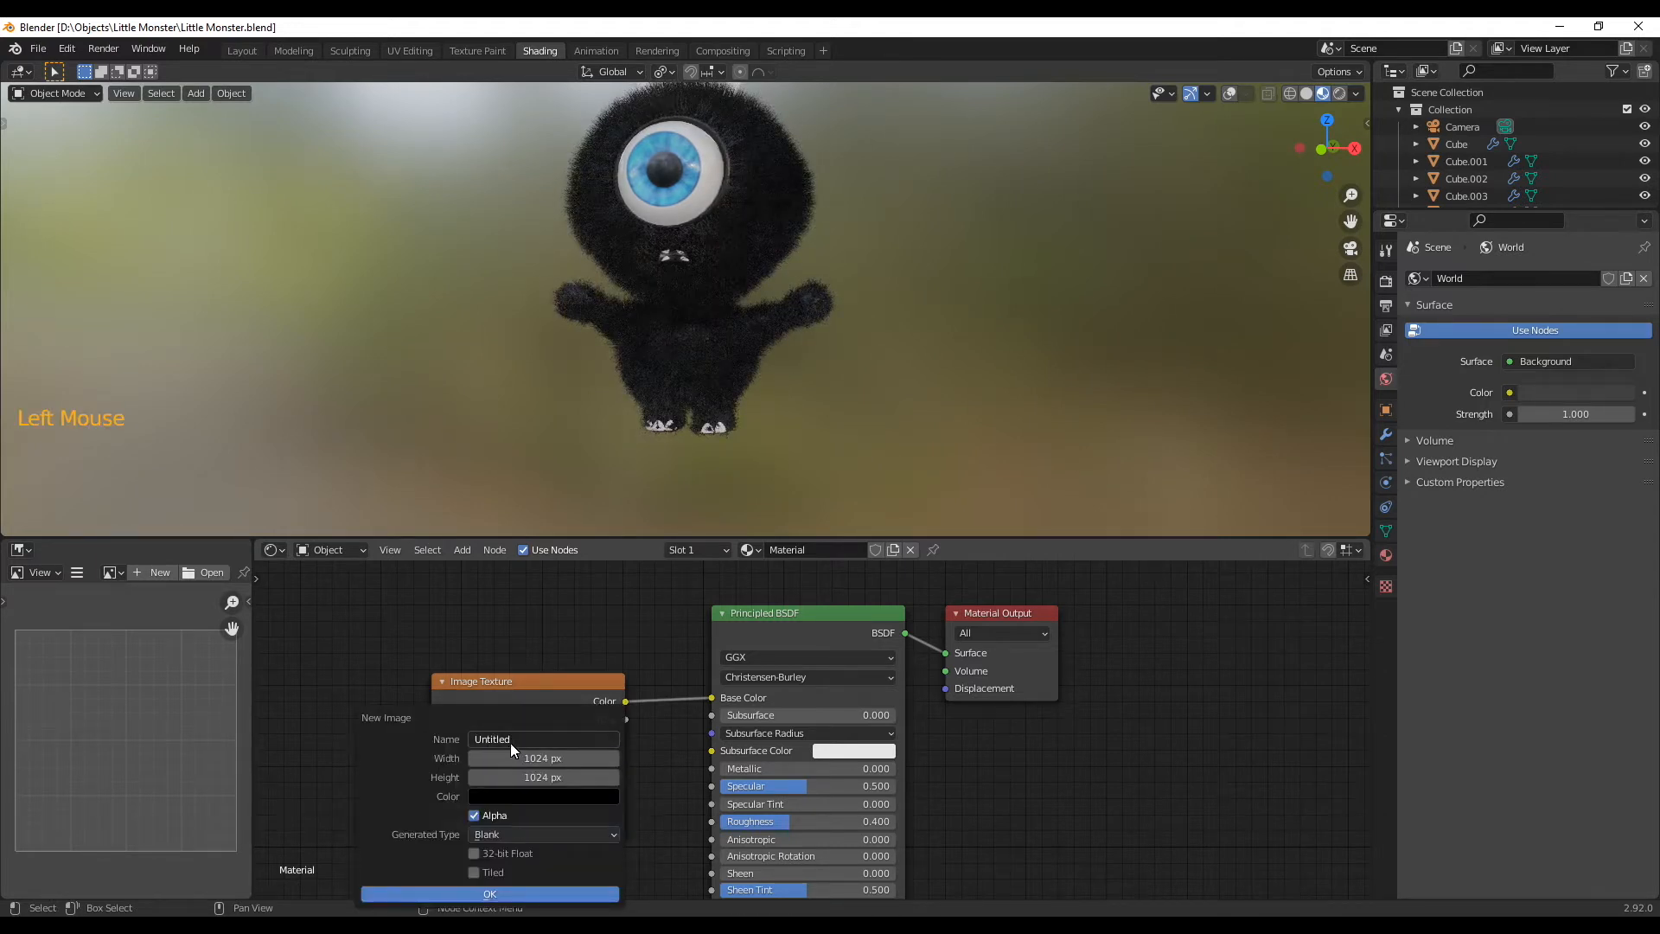
type("Littl")
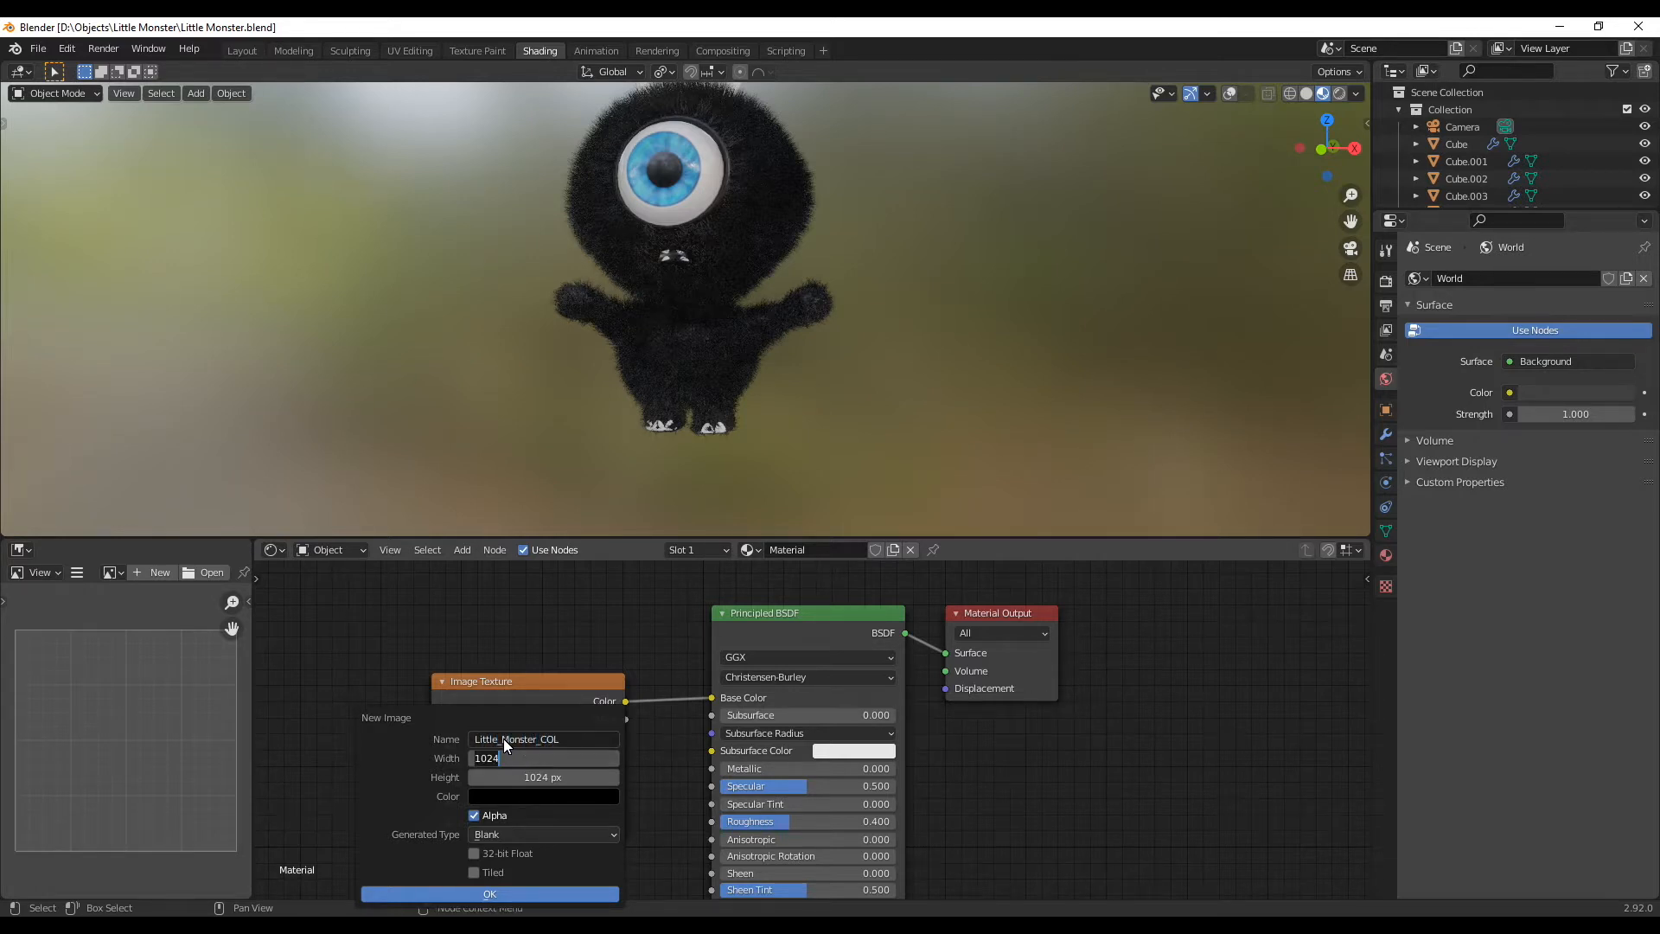
Create the image with a sky-blue fill and no alpha as the monster's base colour map.
left_click(541, 796)
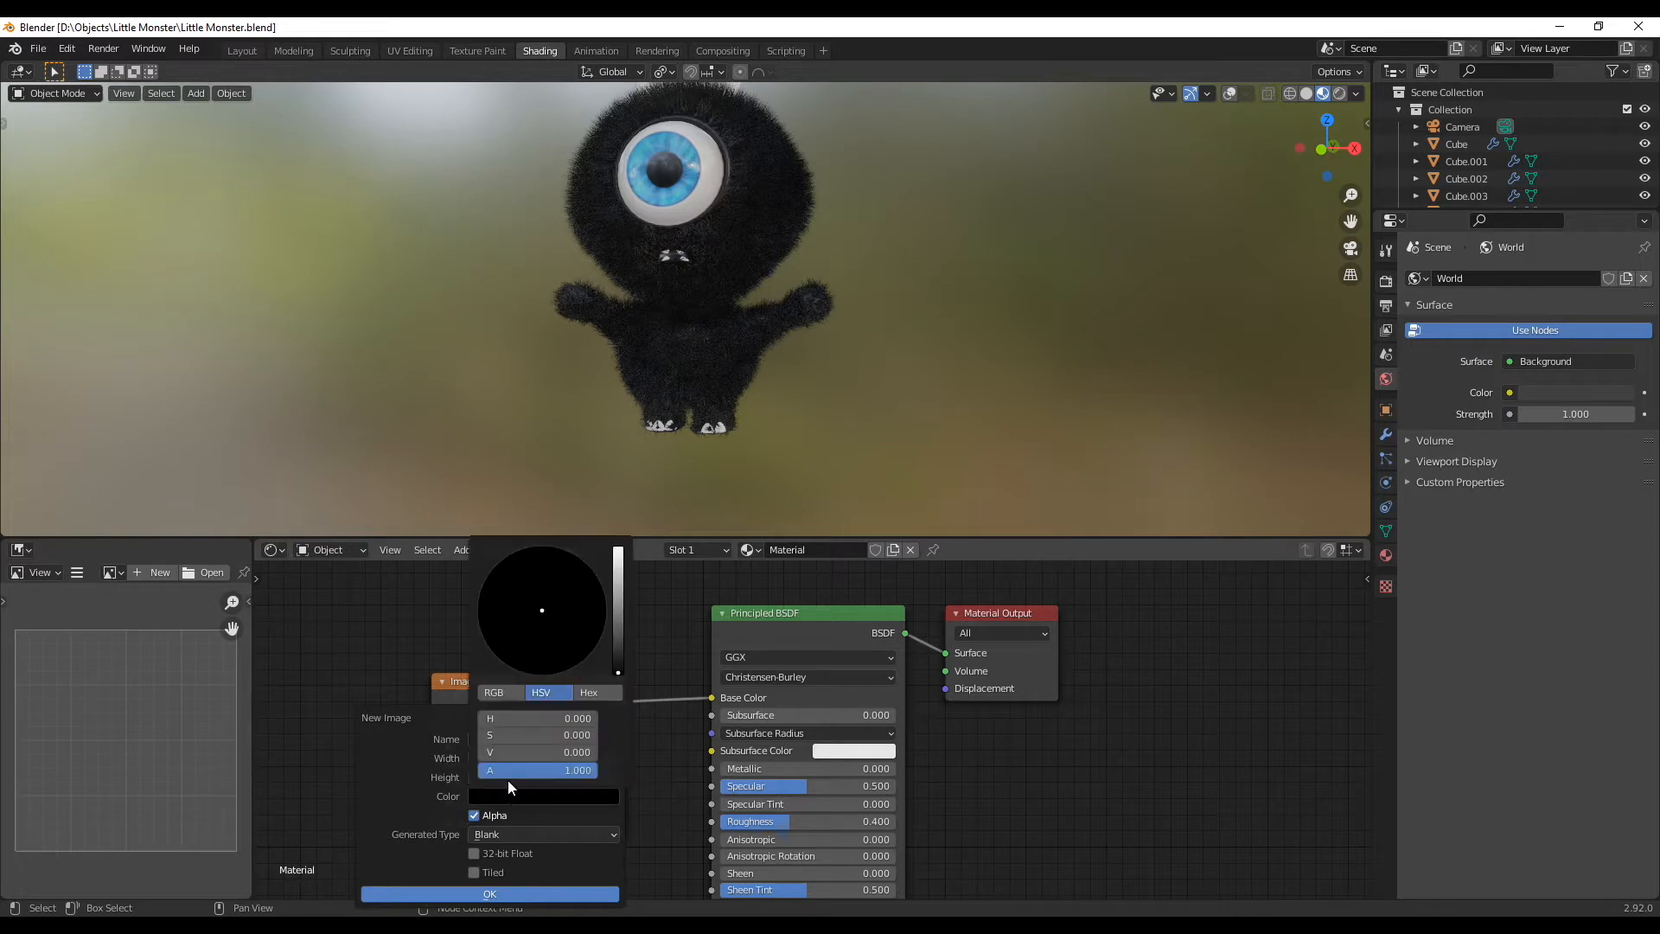
left_click(559, 606)
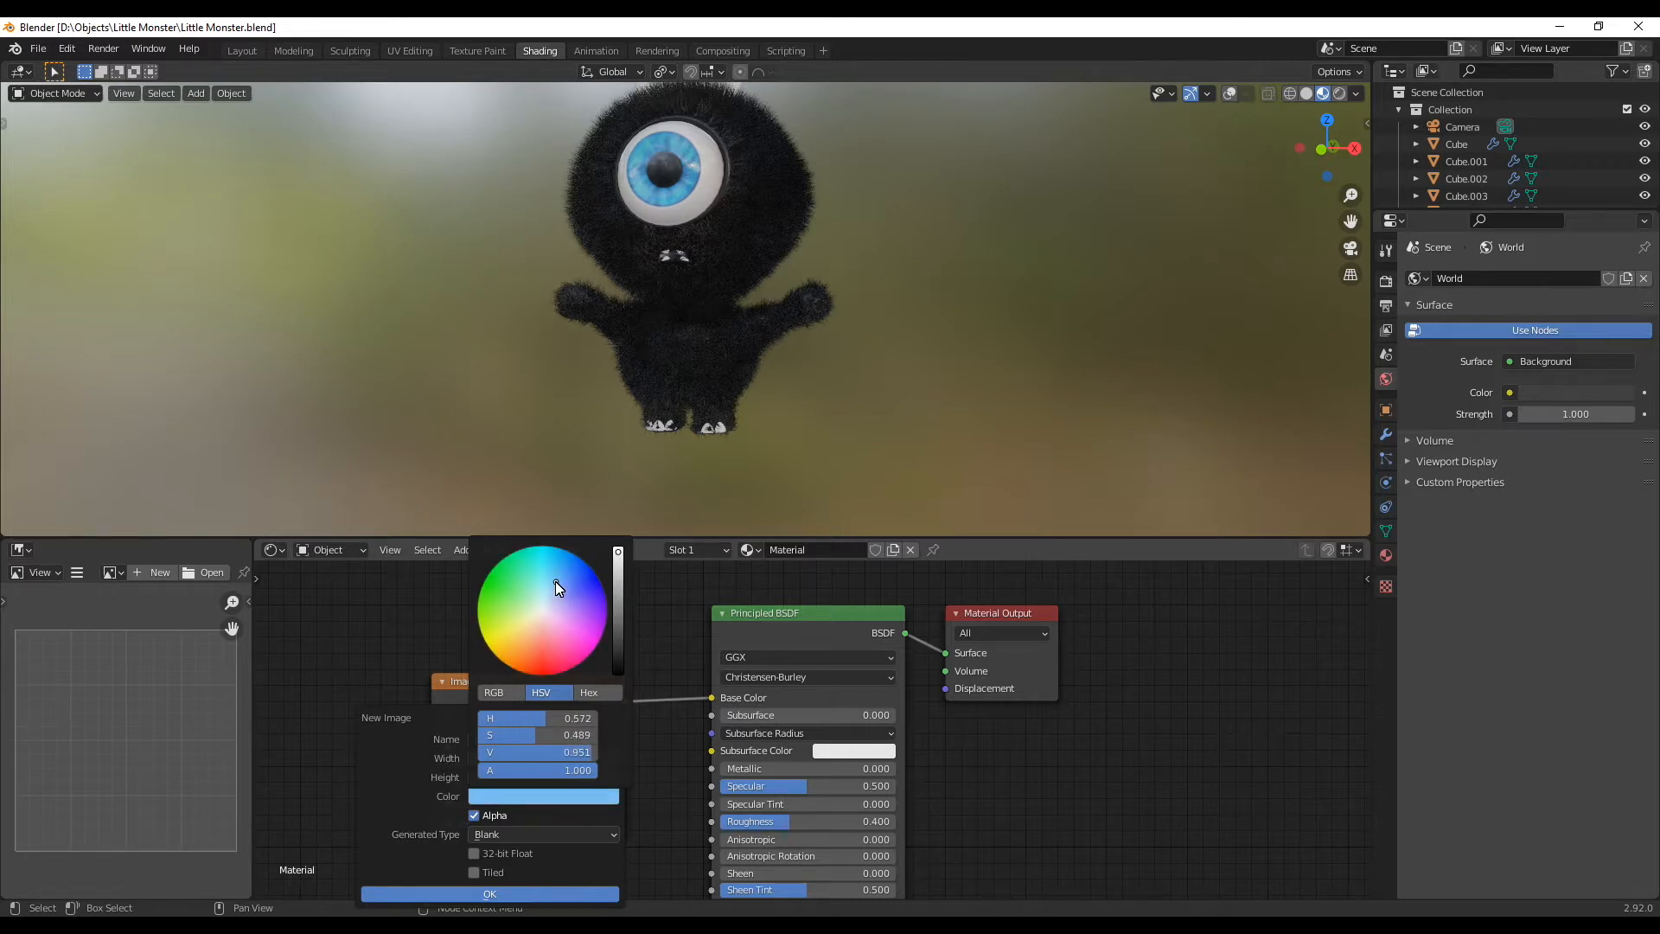
left_click_drag(558, 588, 560, 555)
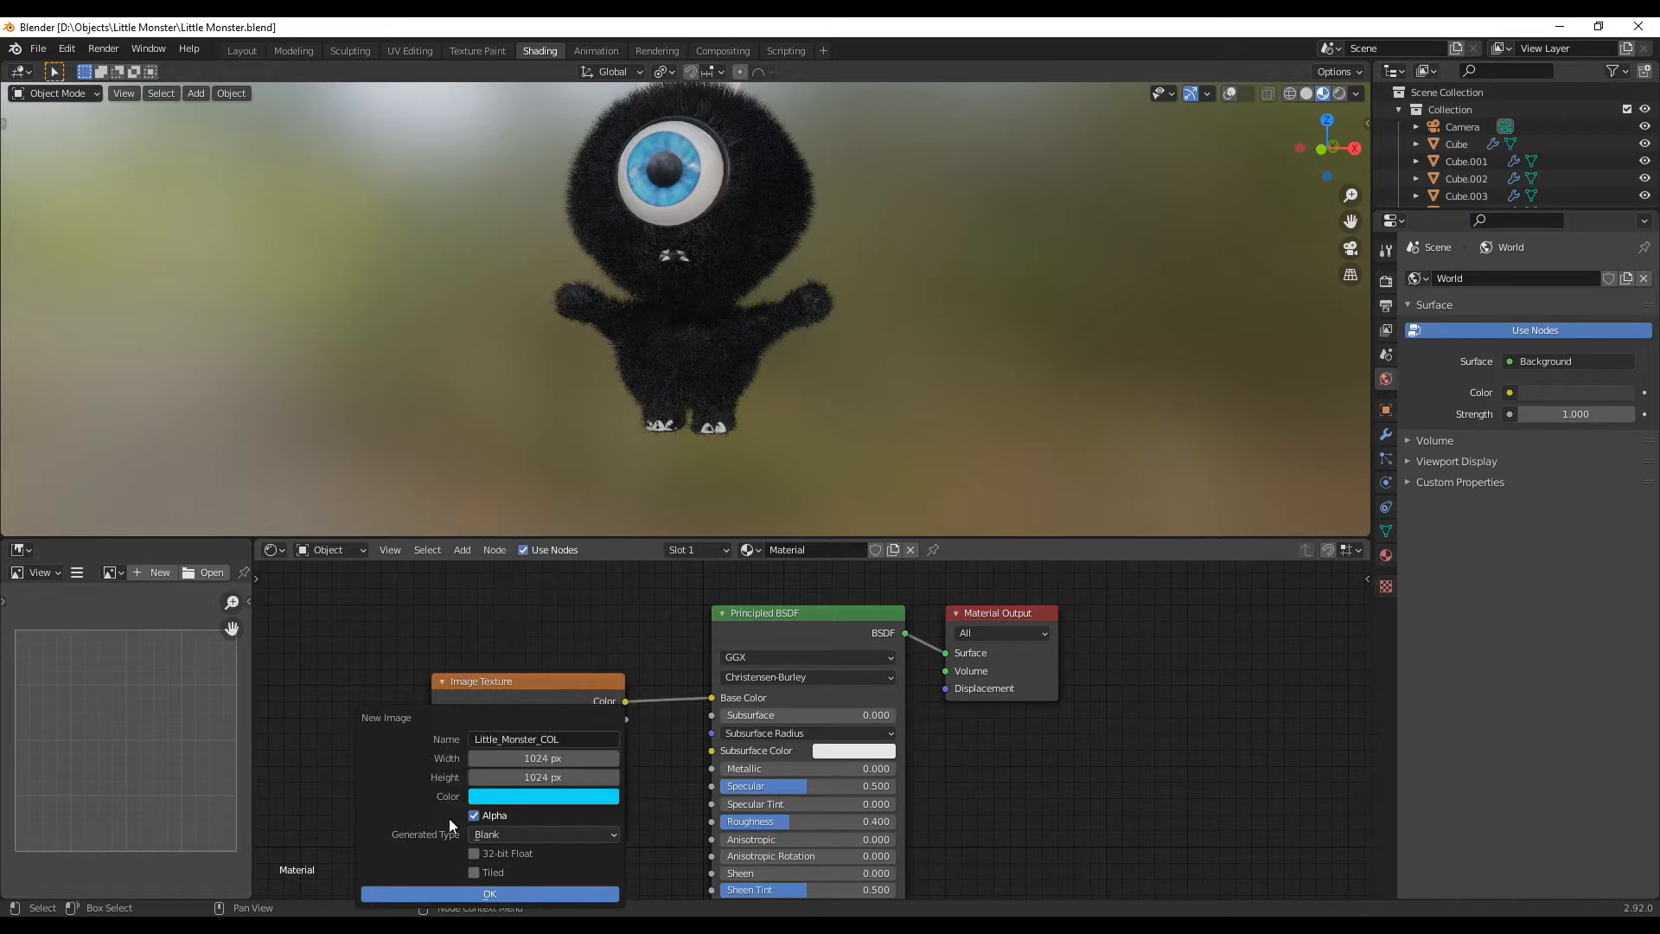
left_click(474, 815)
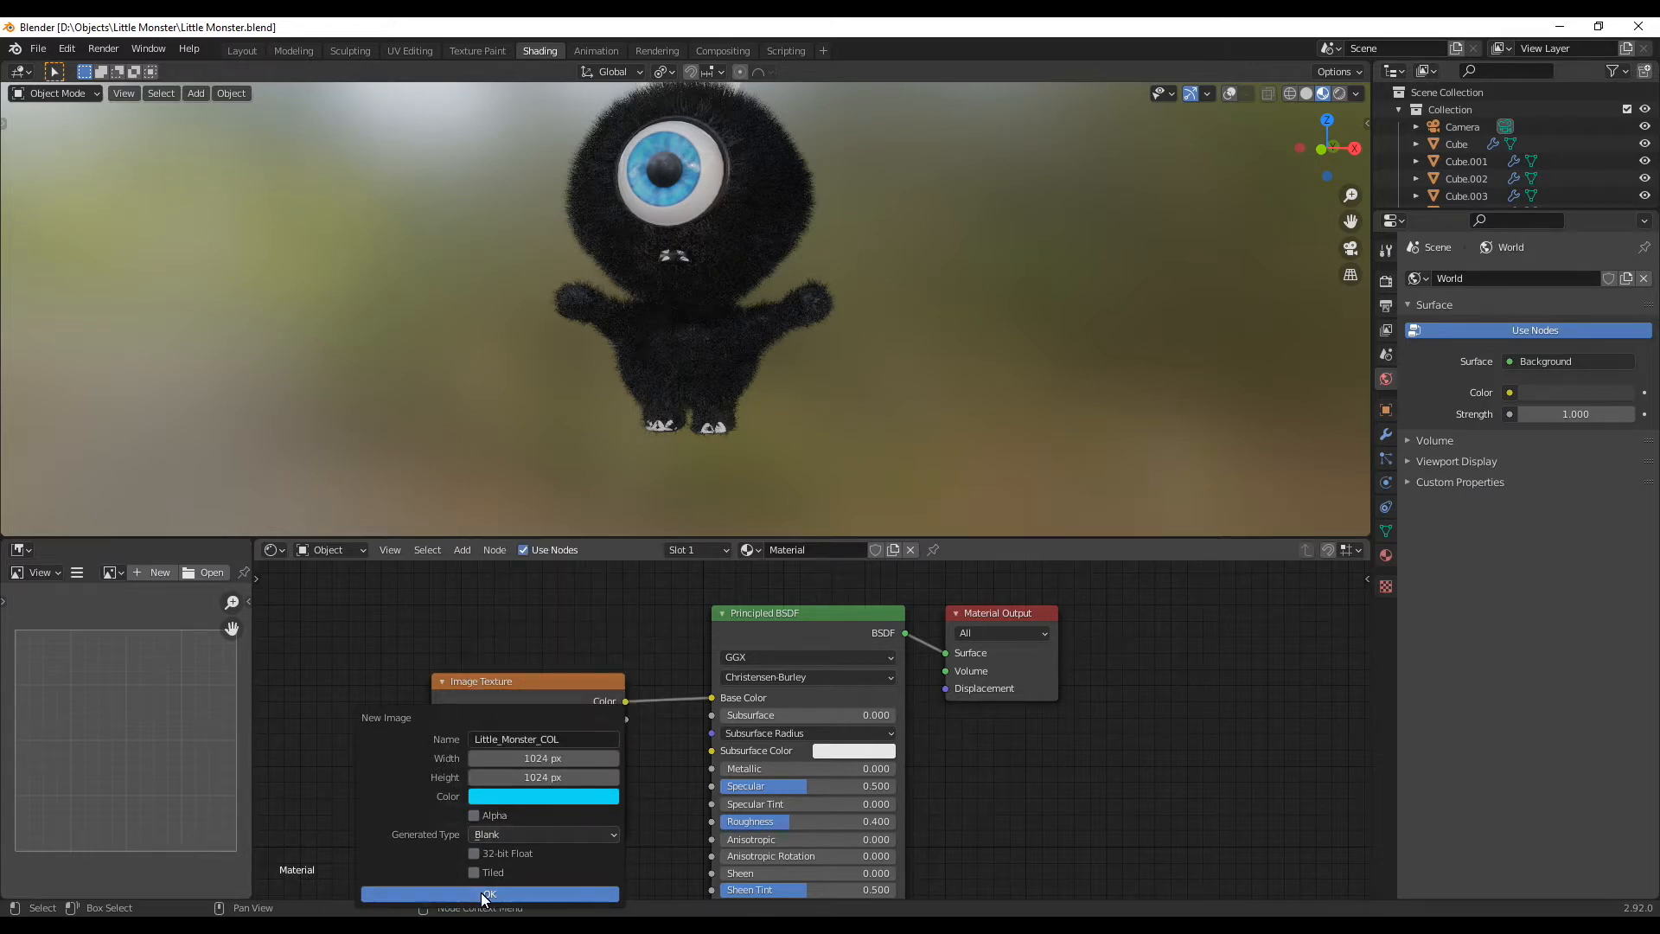
left_click(487, 894)
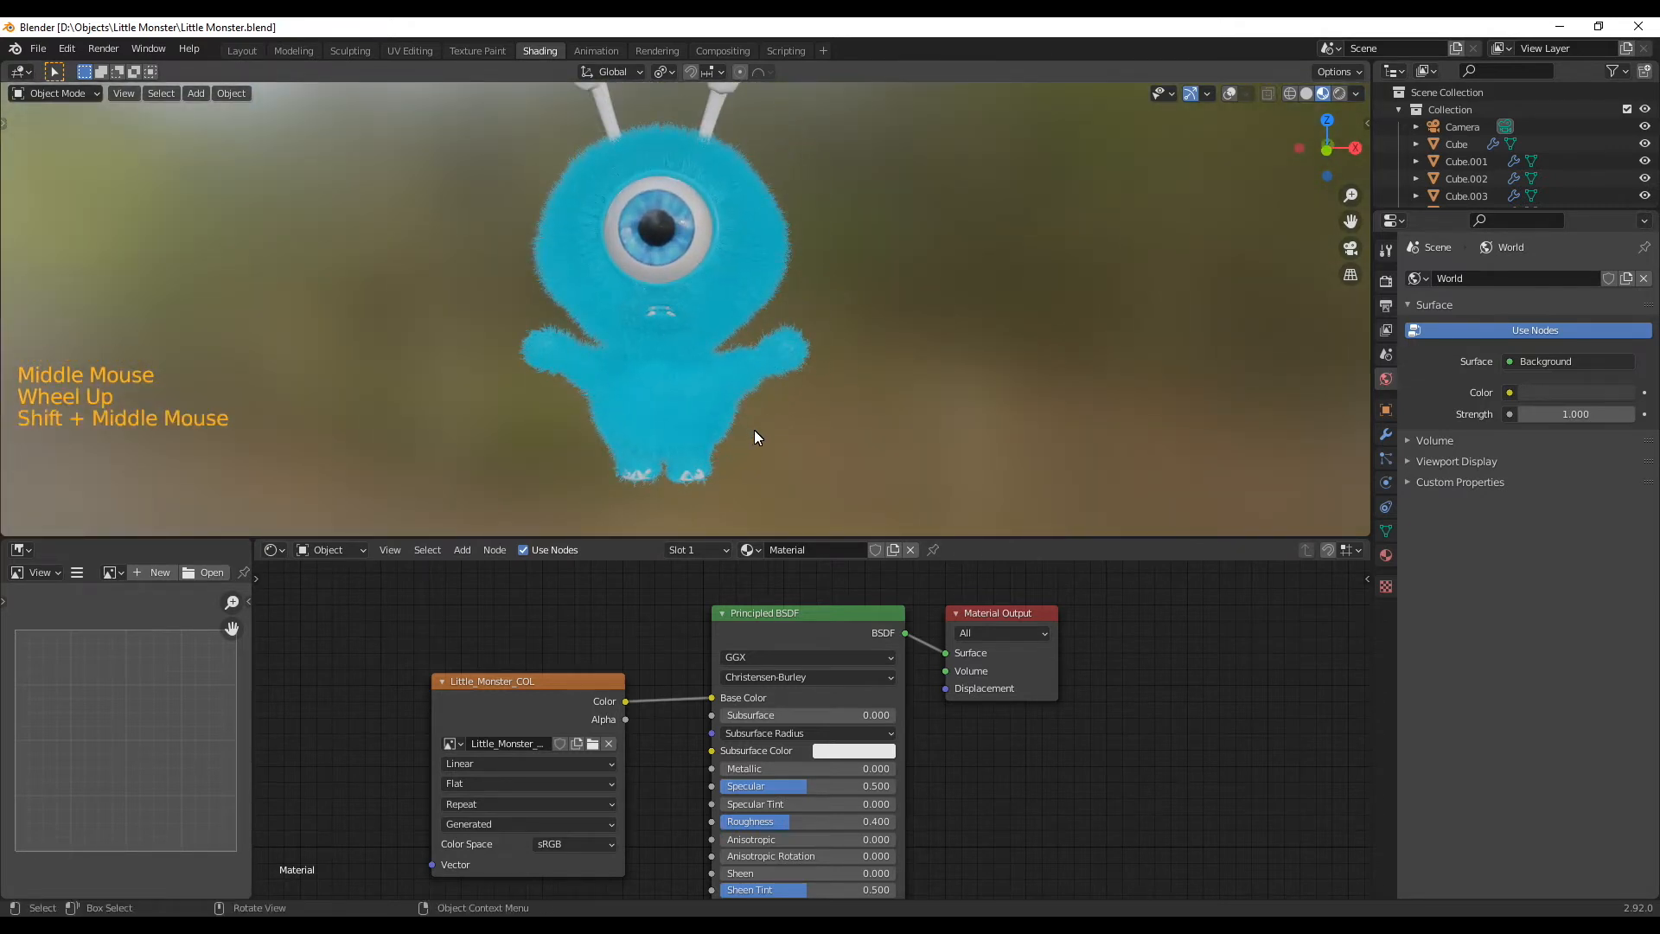
mouse_move(387, 79)
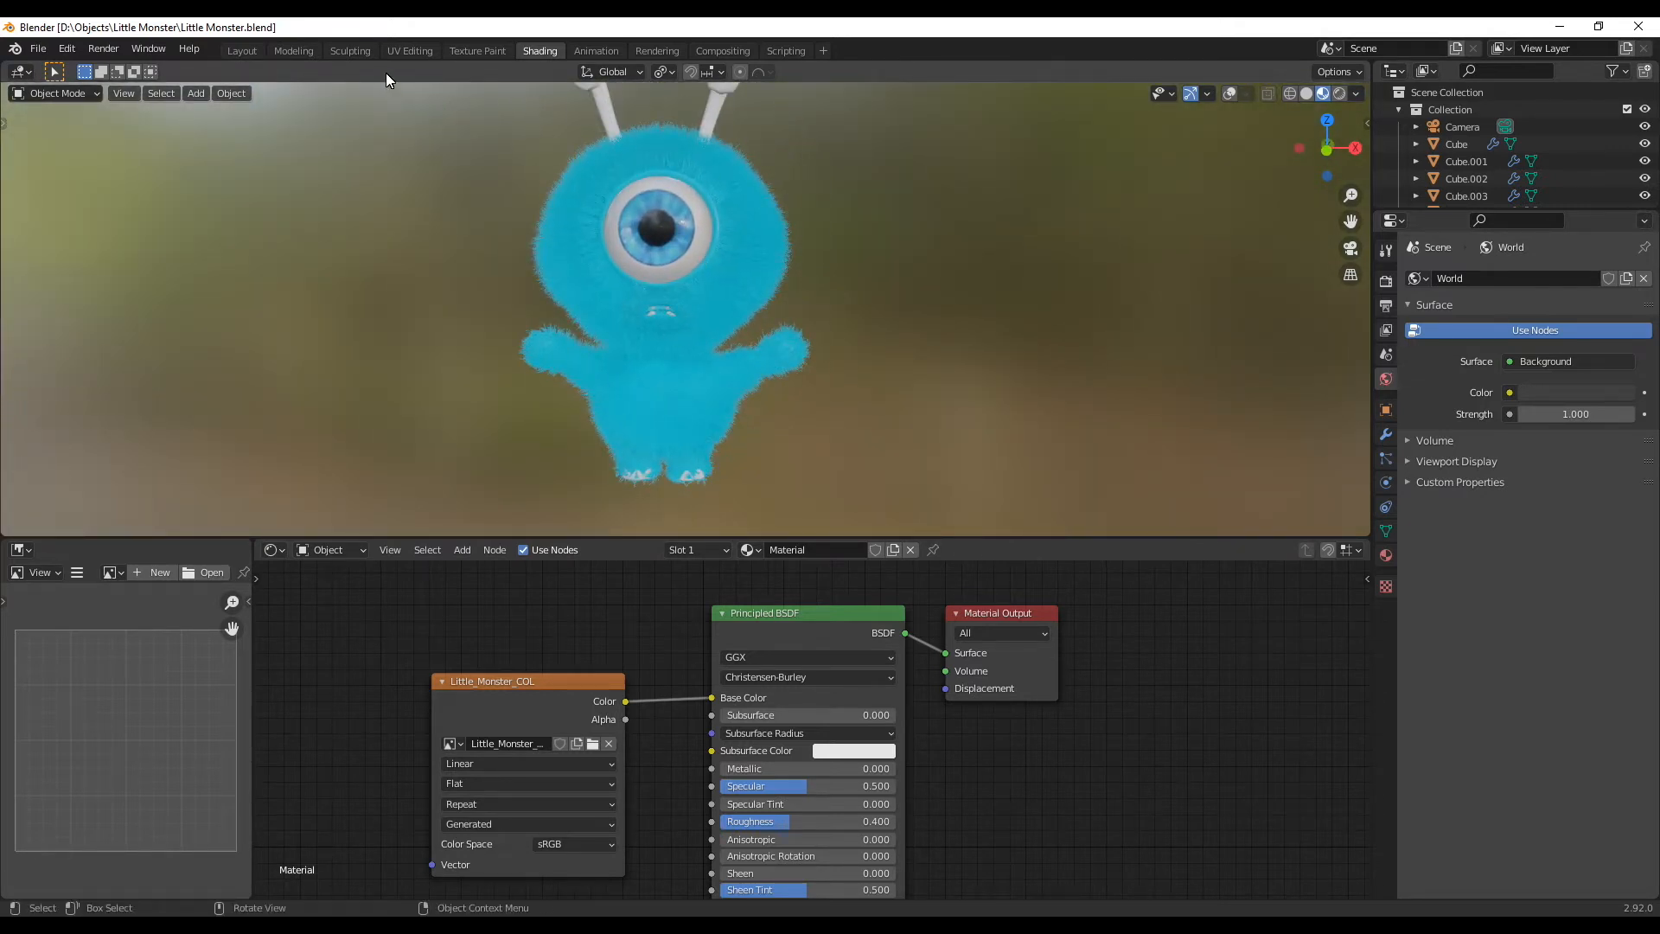
Enter Texture Paint facing the monster and lay a first darker blue stroke near the feet.
left_click(475, 50)
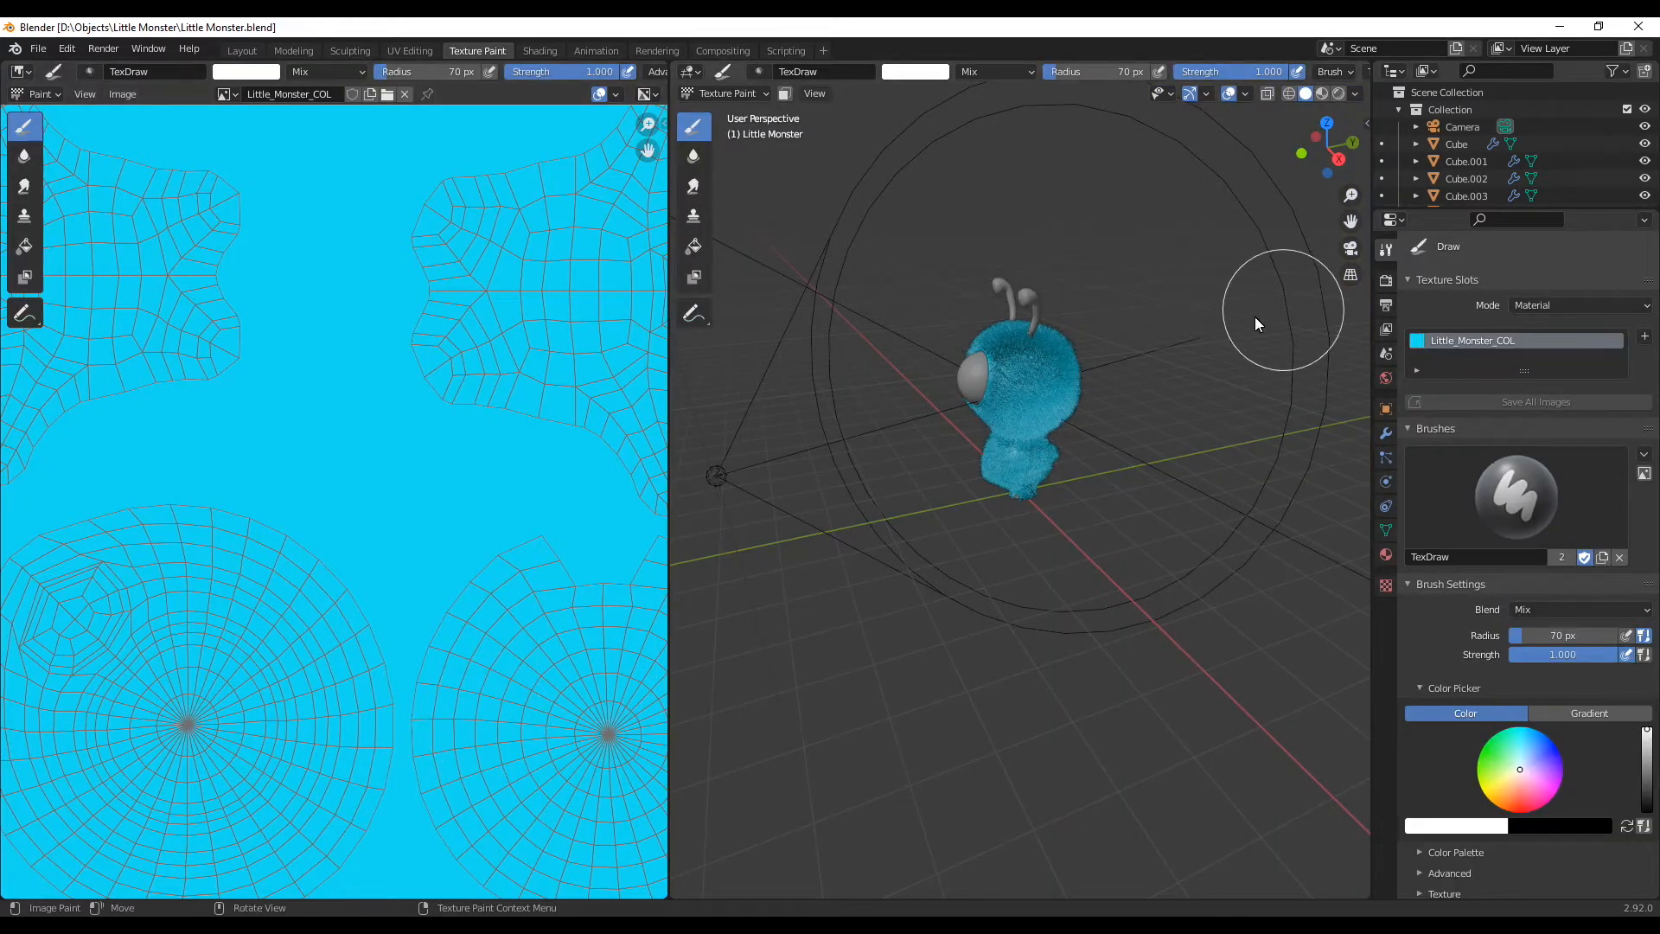
left_click_drag(1281, 318, 1207, 285)
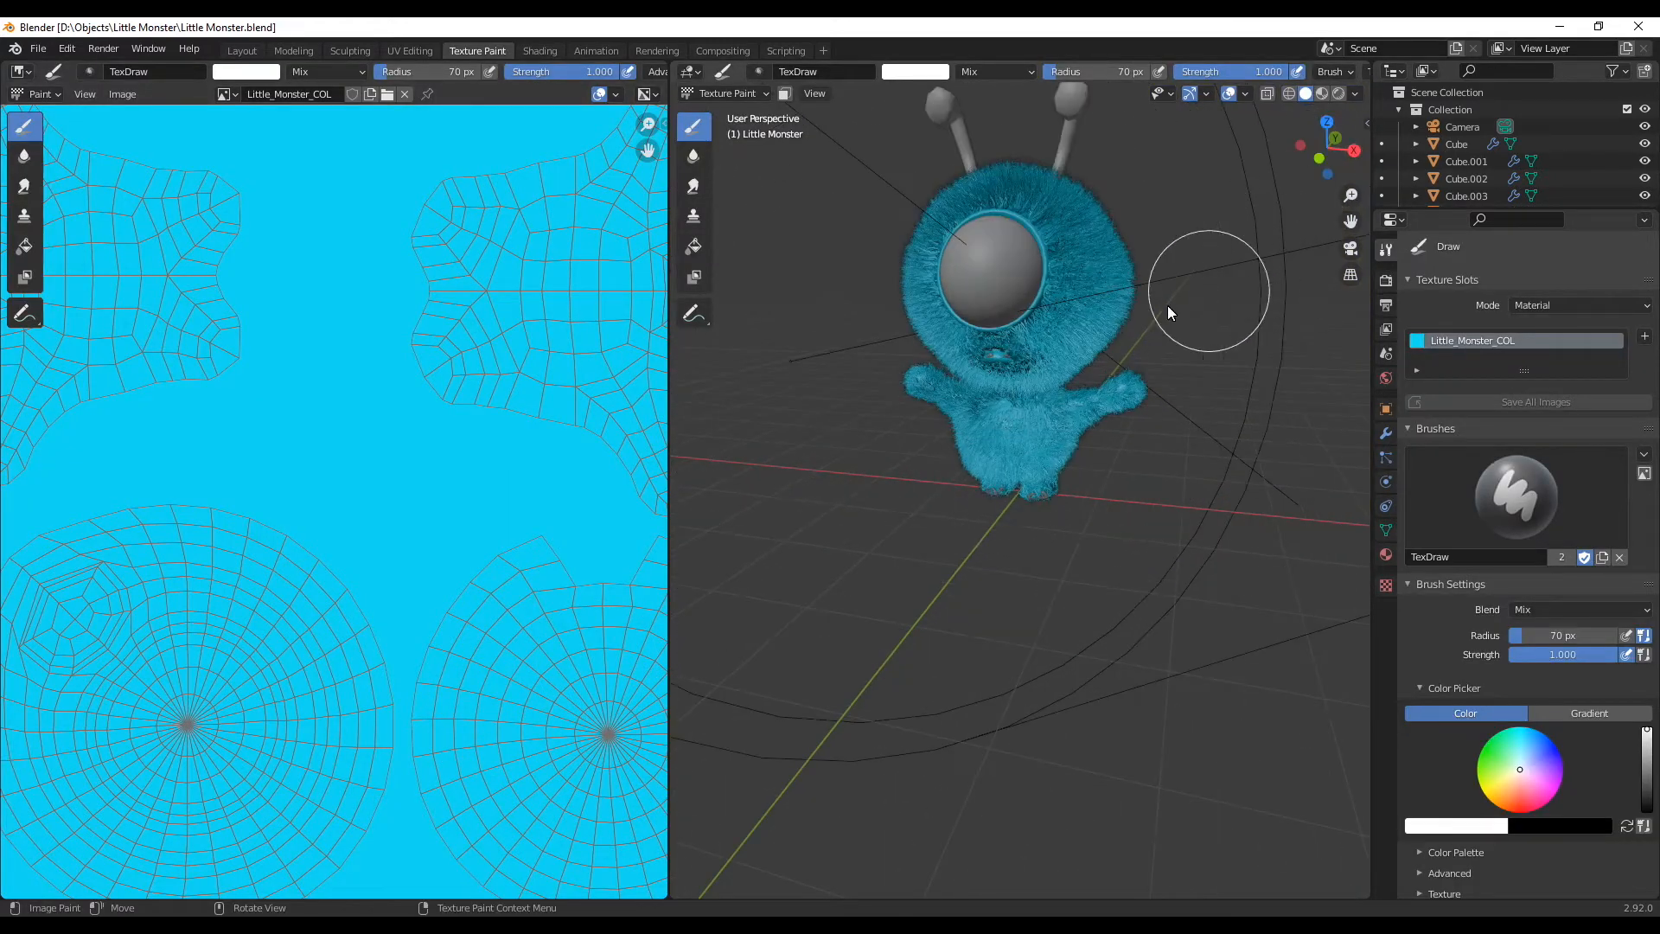
left_click(1247, 94)
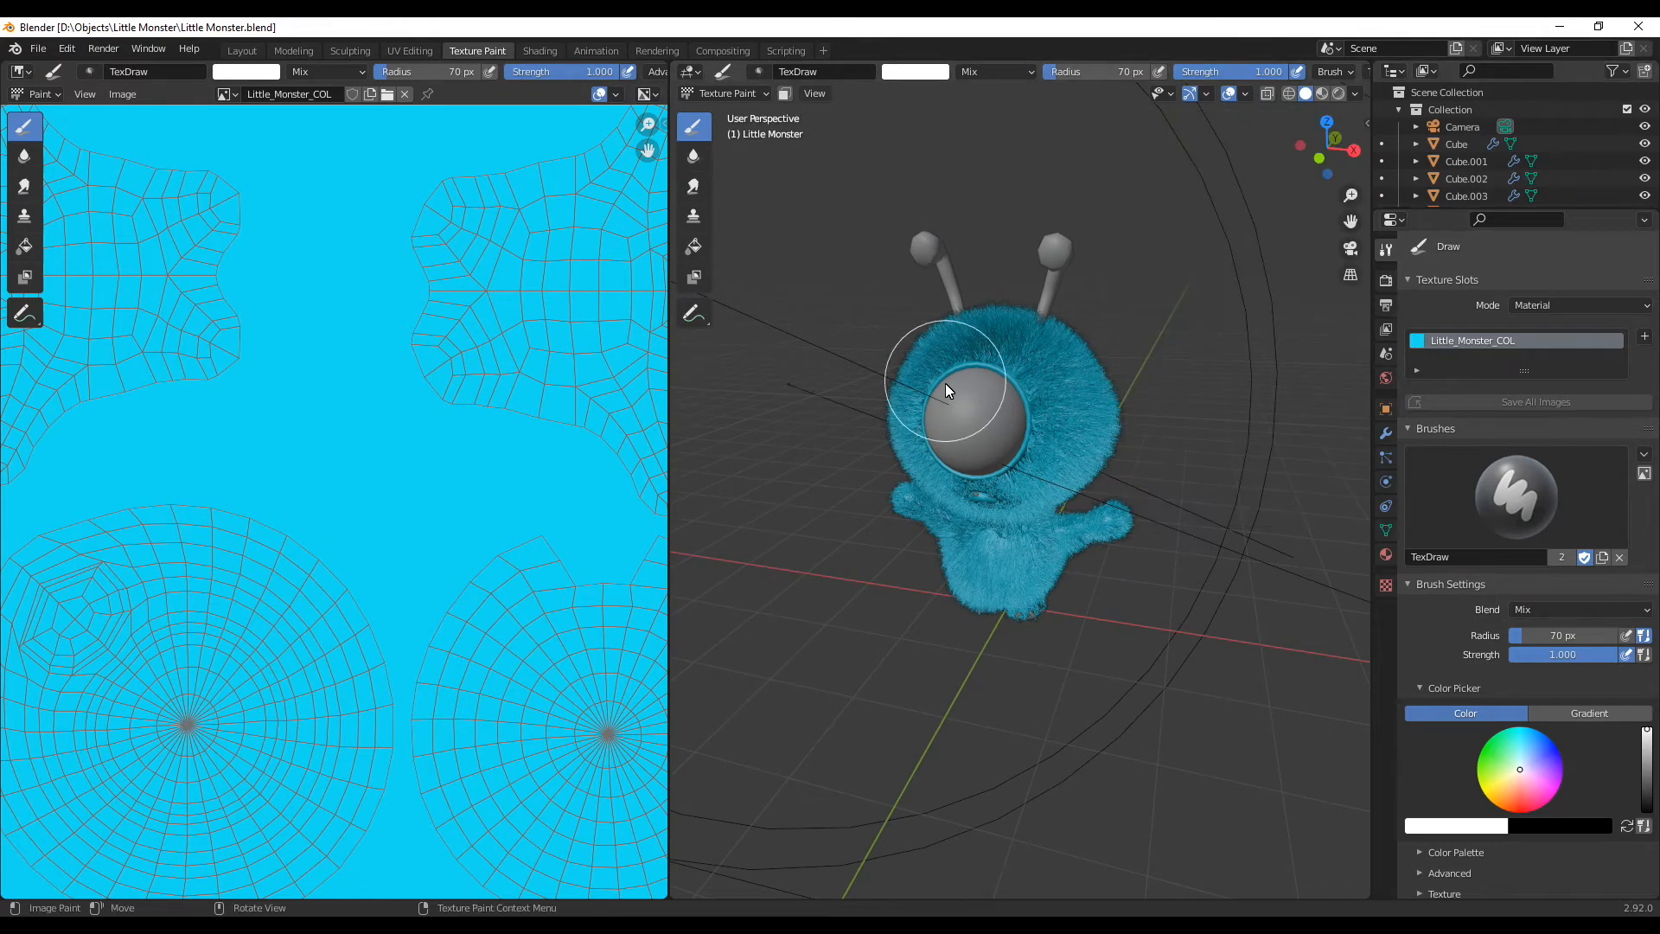
mouse_move(1249, 111)
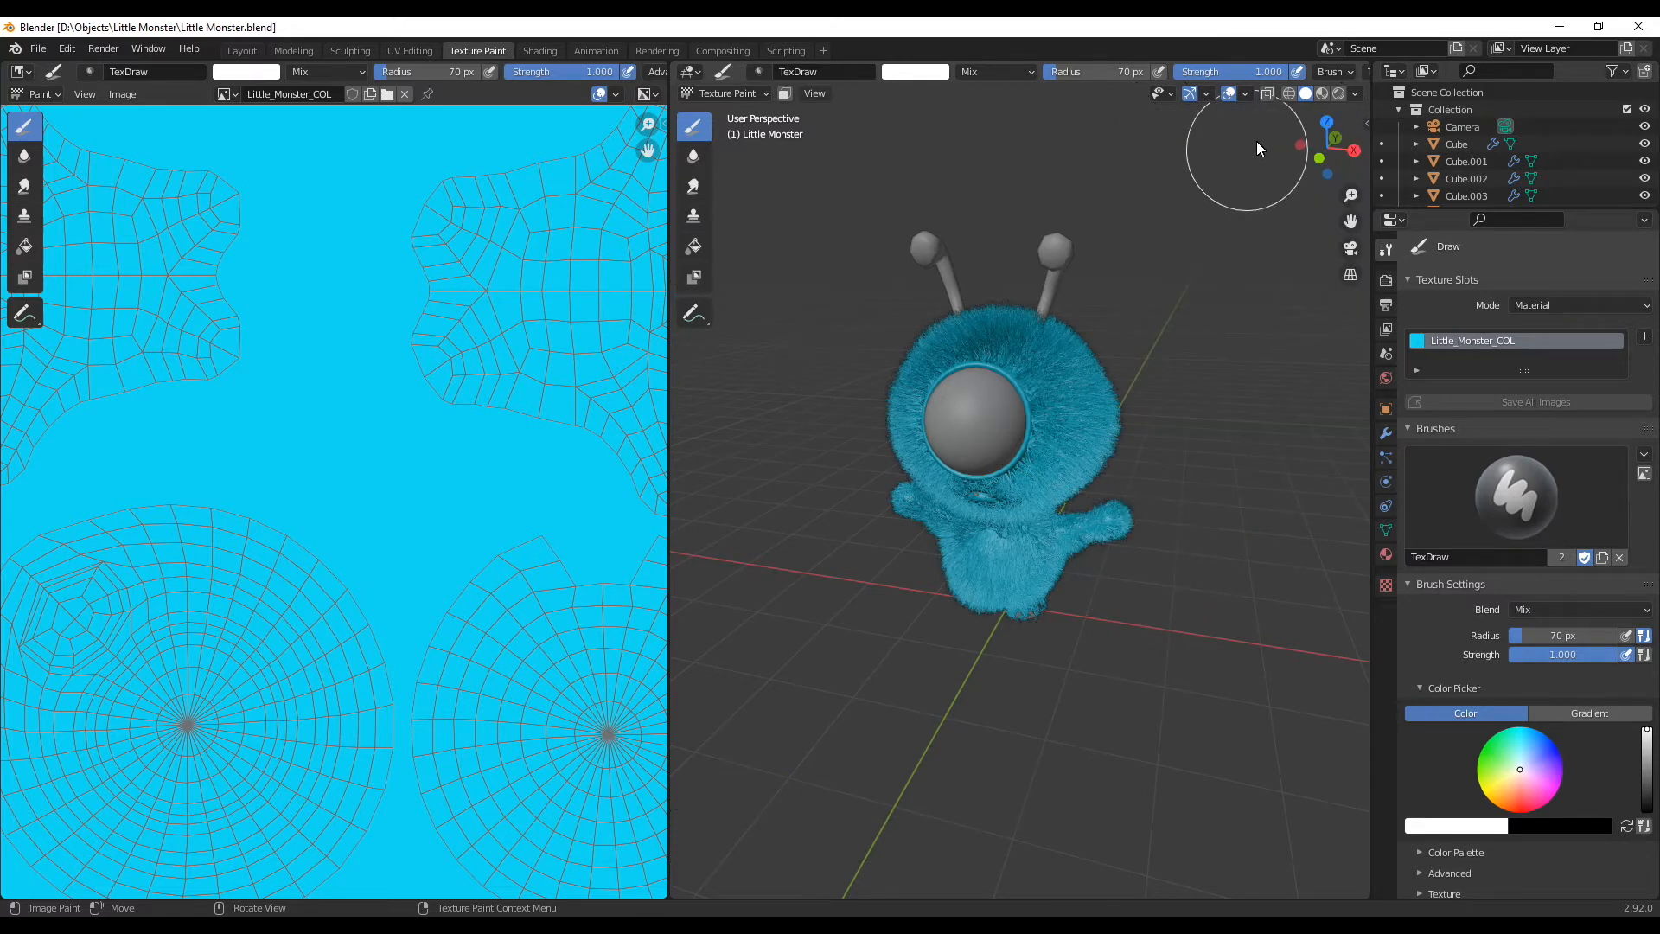
left_click_drag(1261, 149, 1173, 572)
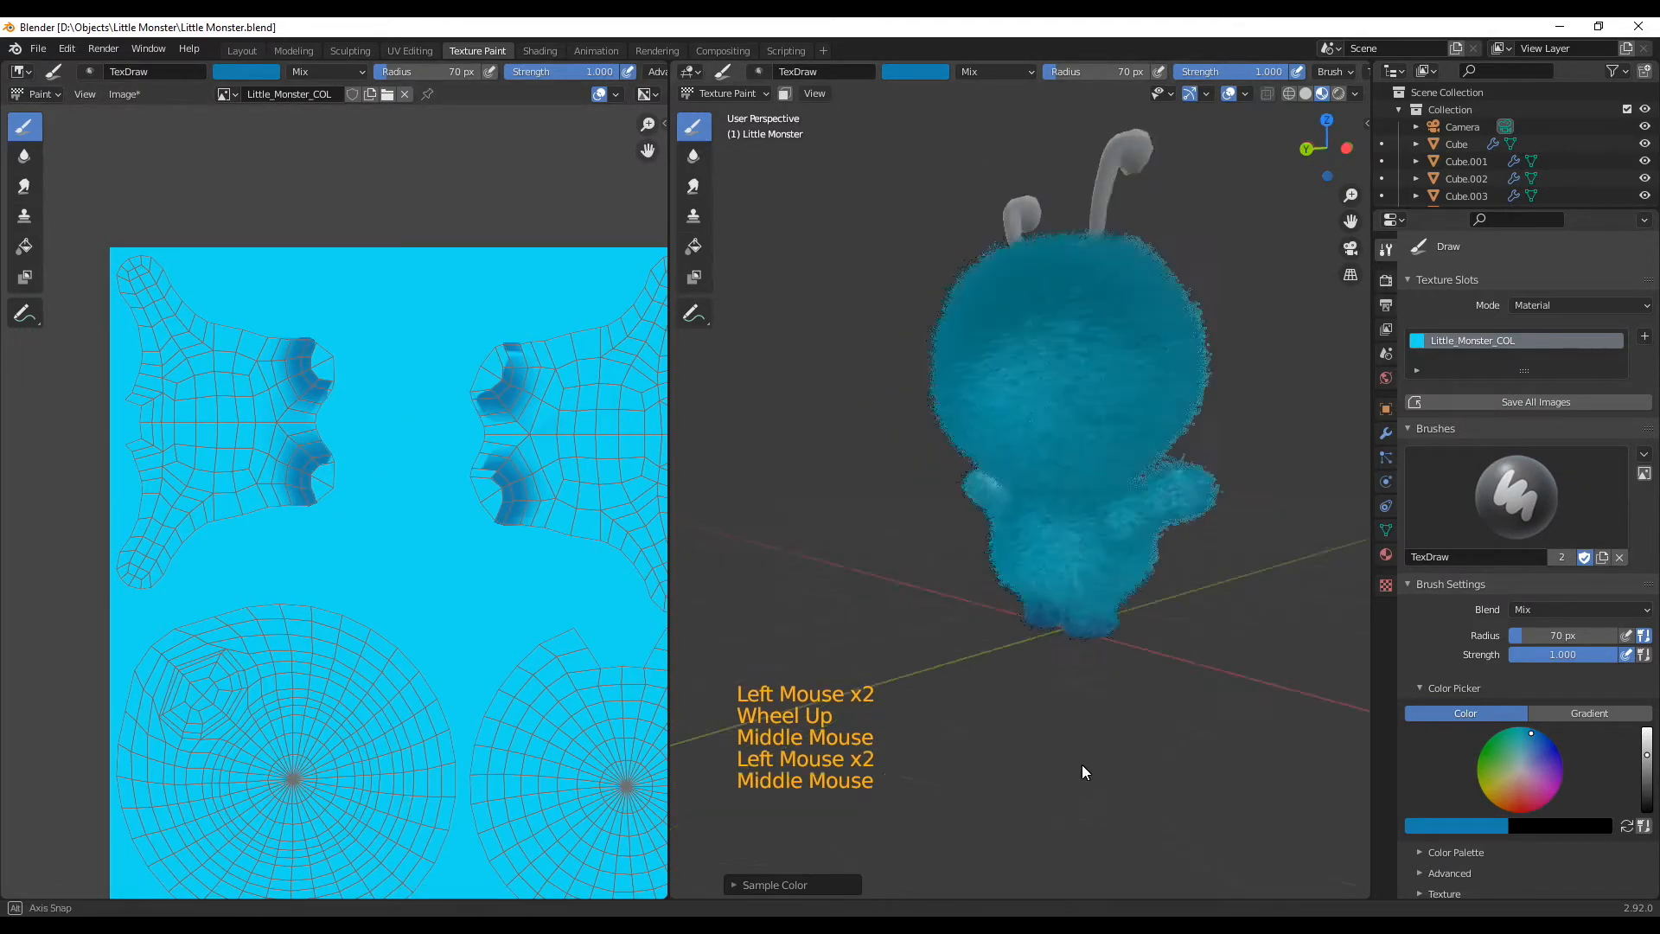
Brush darker blue into the creases and lighter blue highlights over the top of the head.
scroll("down", 3)
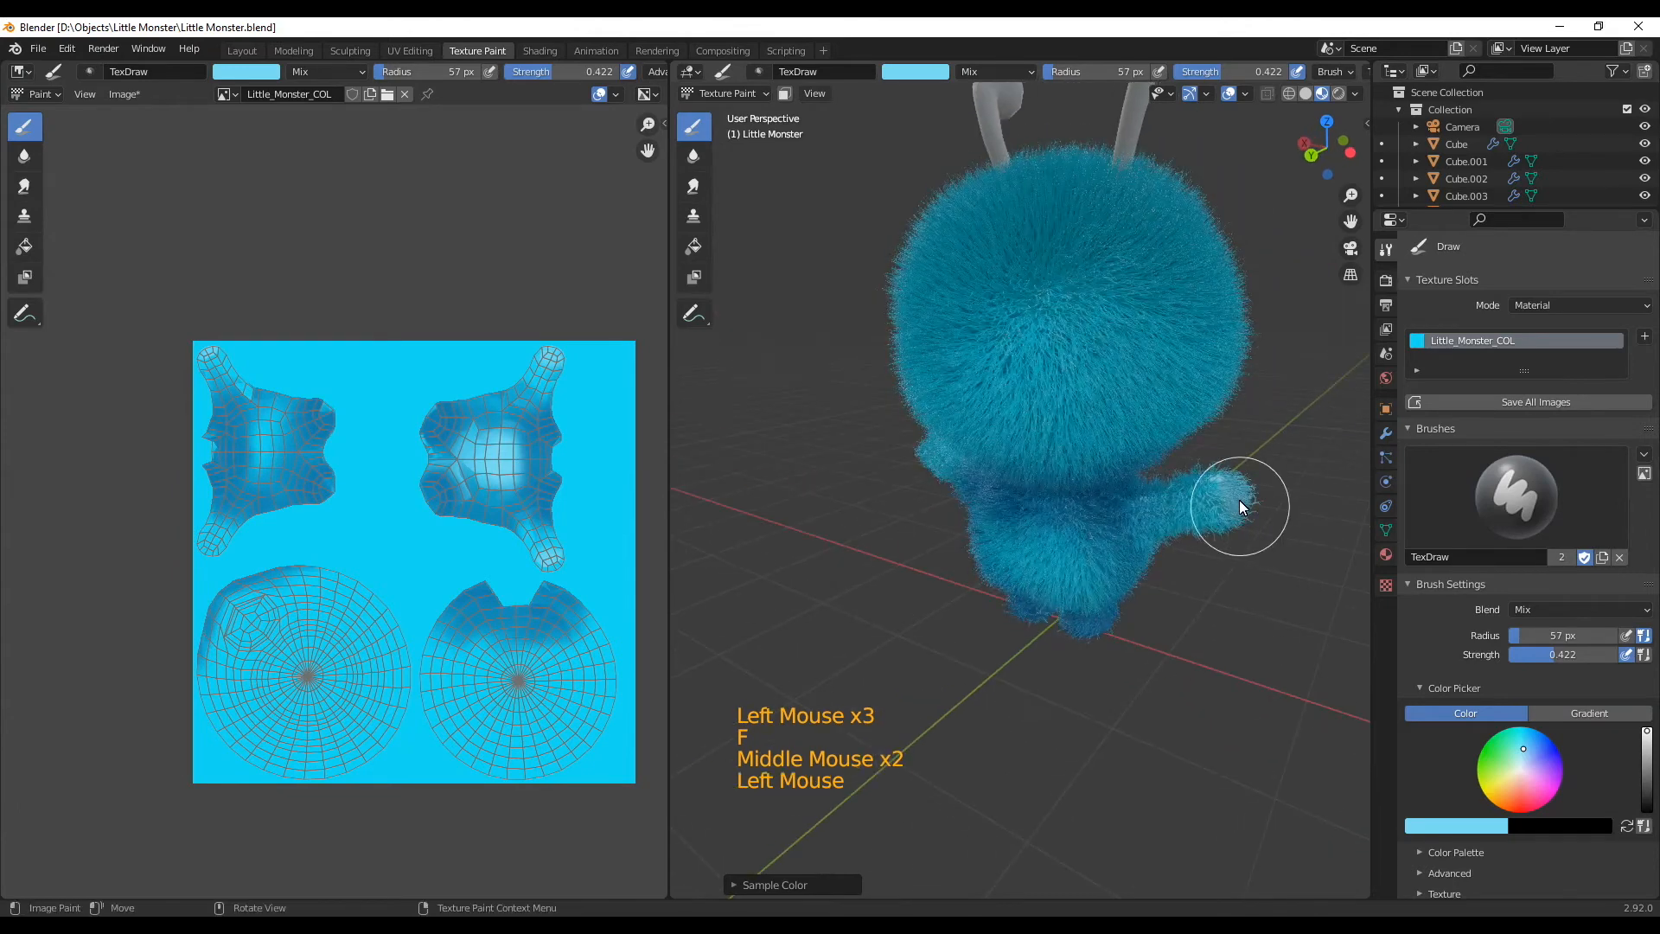
scroll("down", 3)
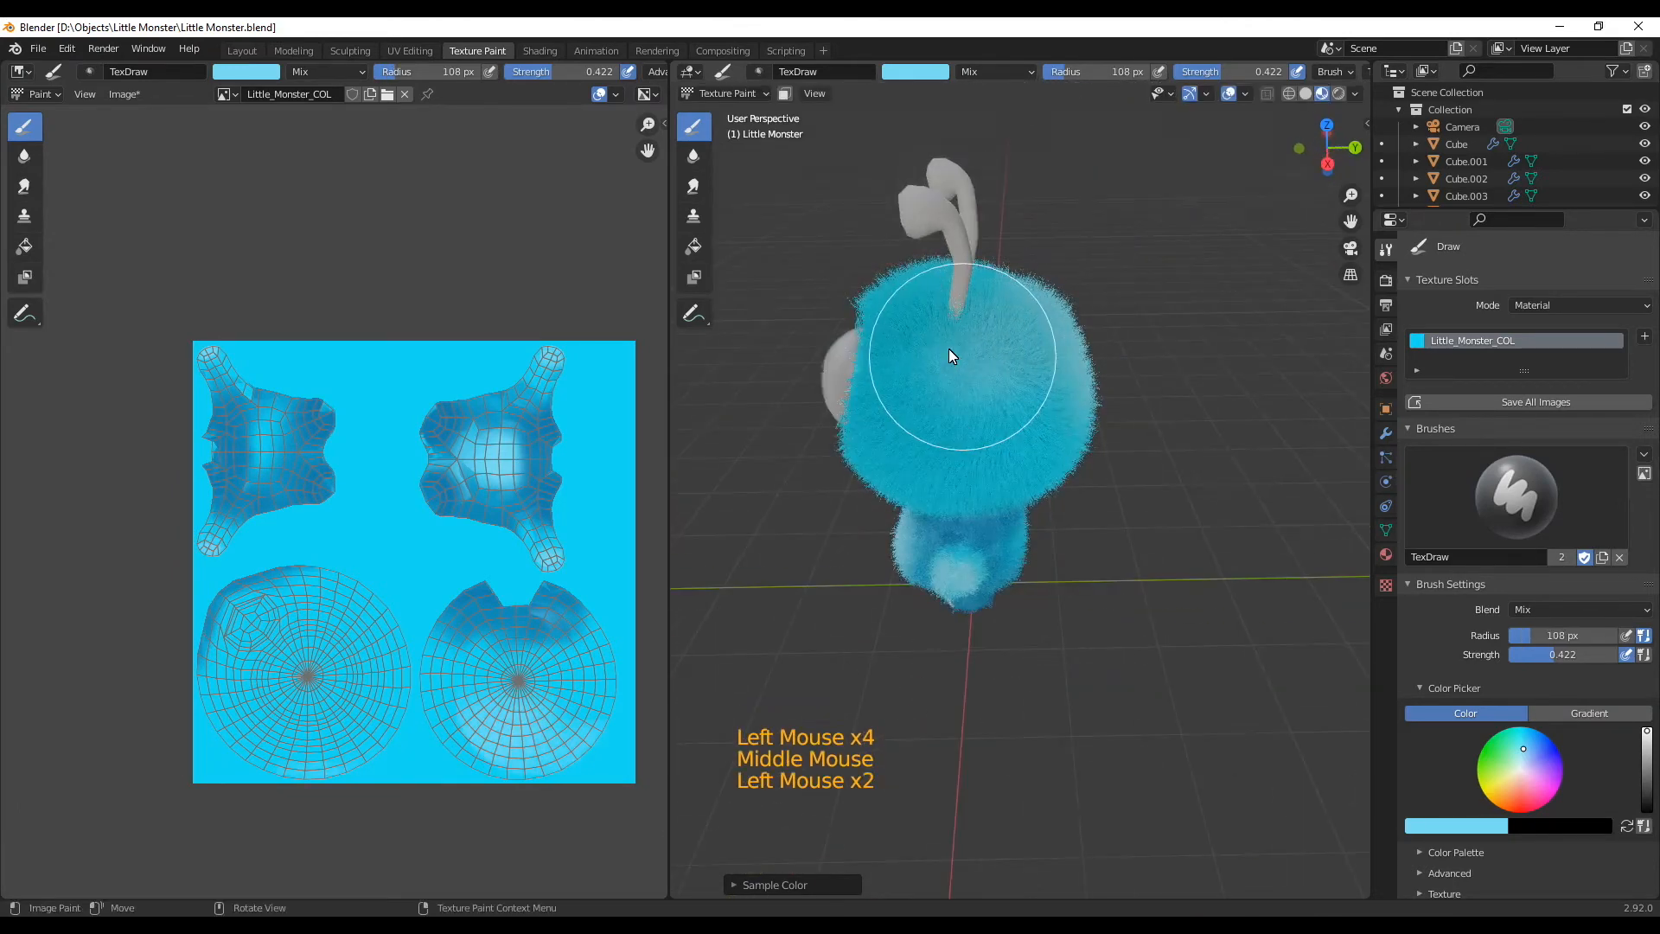
left_click_drag(953, 355, 973, 477)
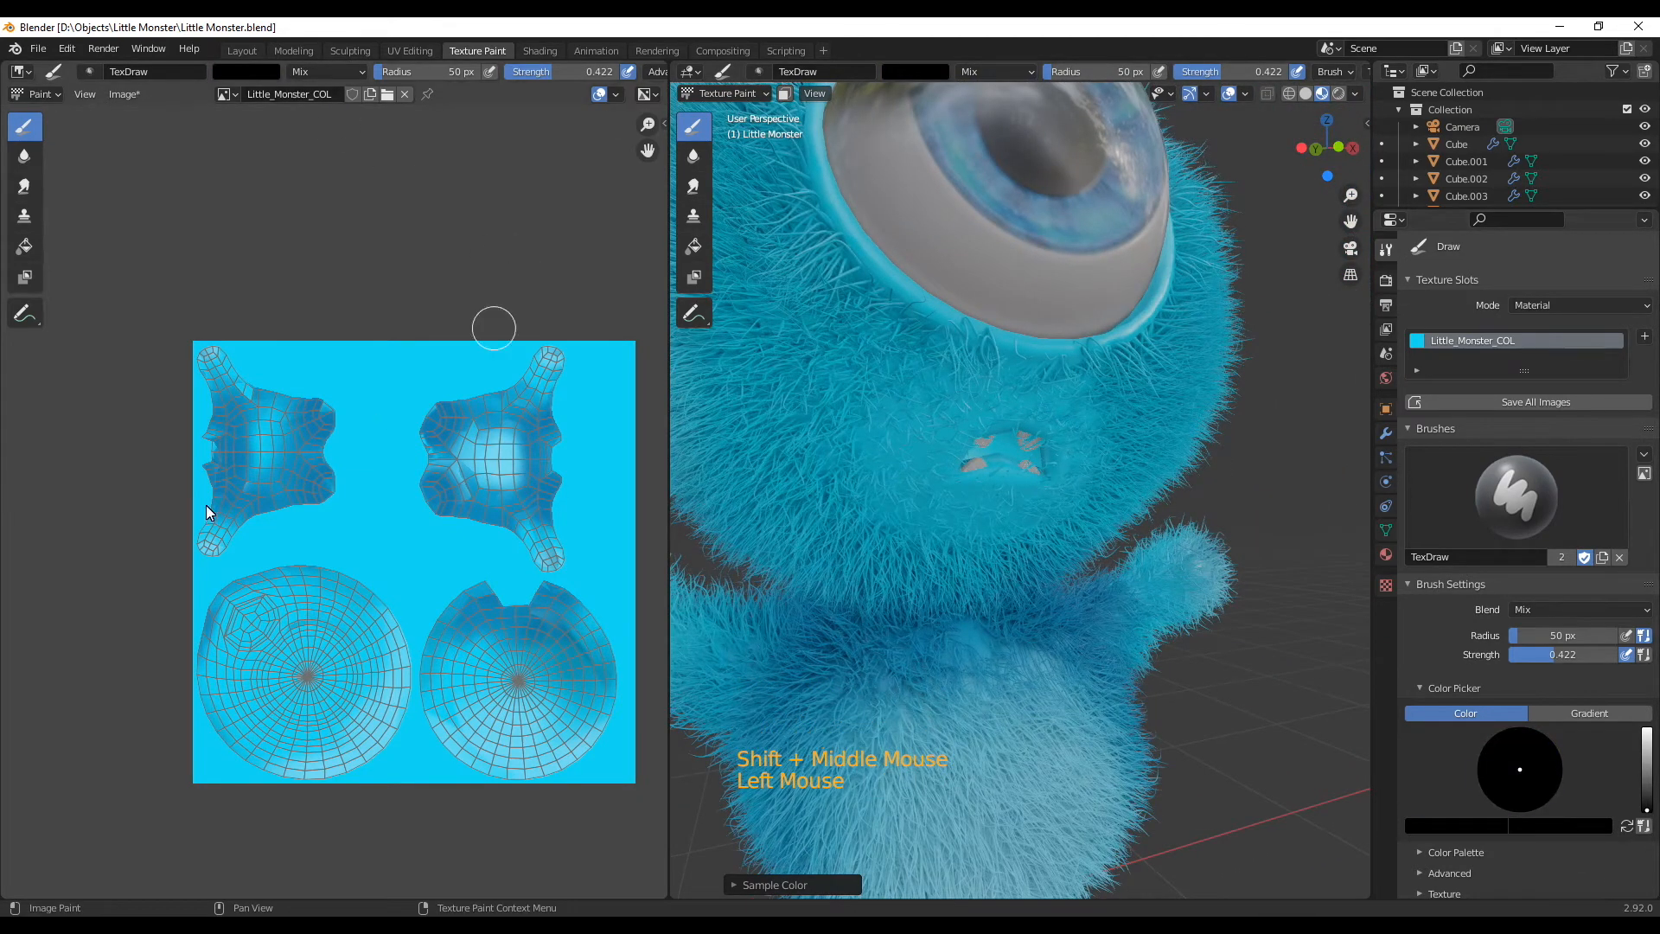
scroll("up", 3)
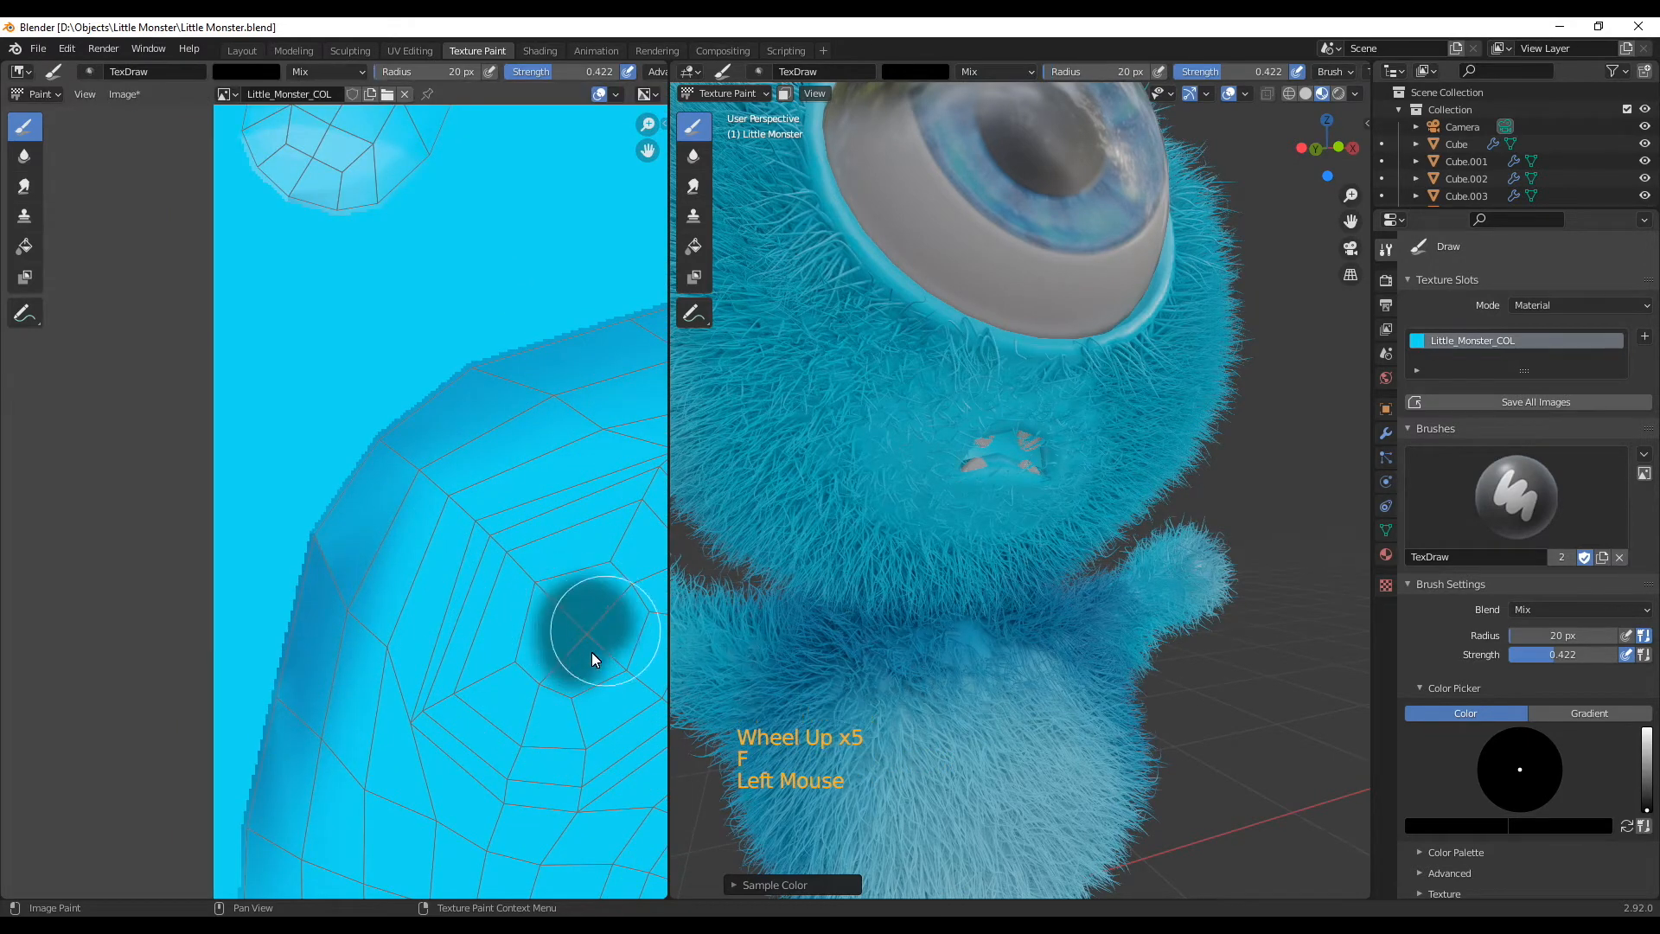
Paint the mouth patch on the colour map solid black, then return to the Shading layout.
left_click(560, 652)
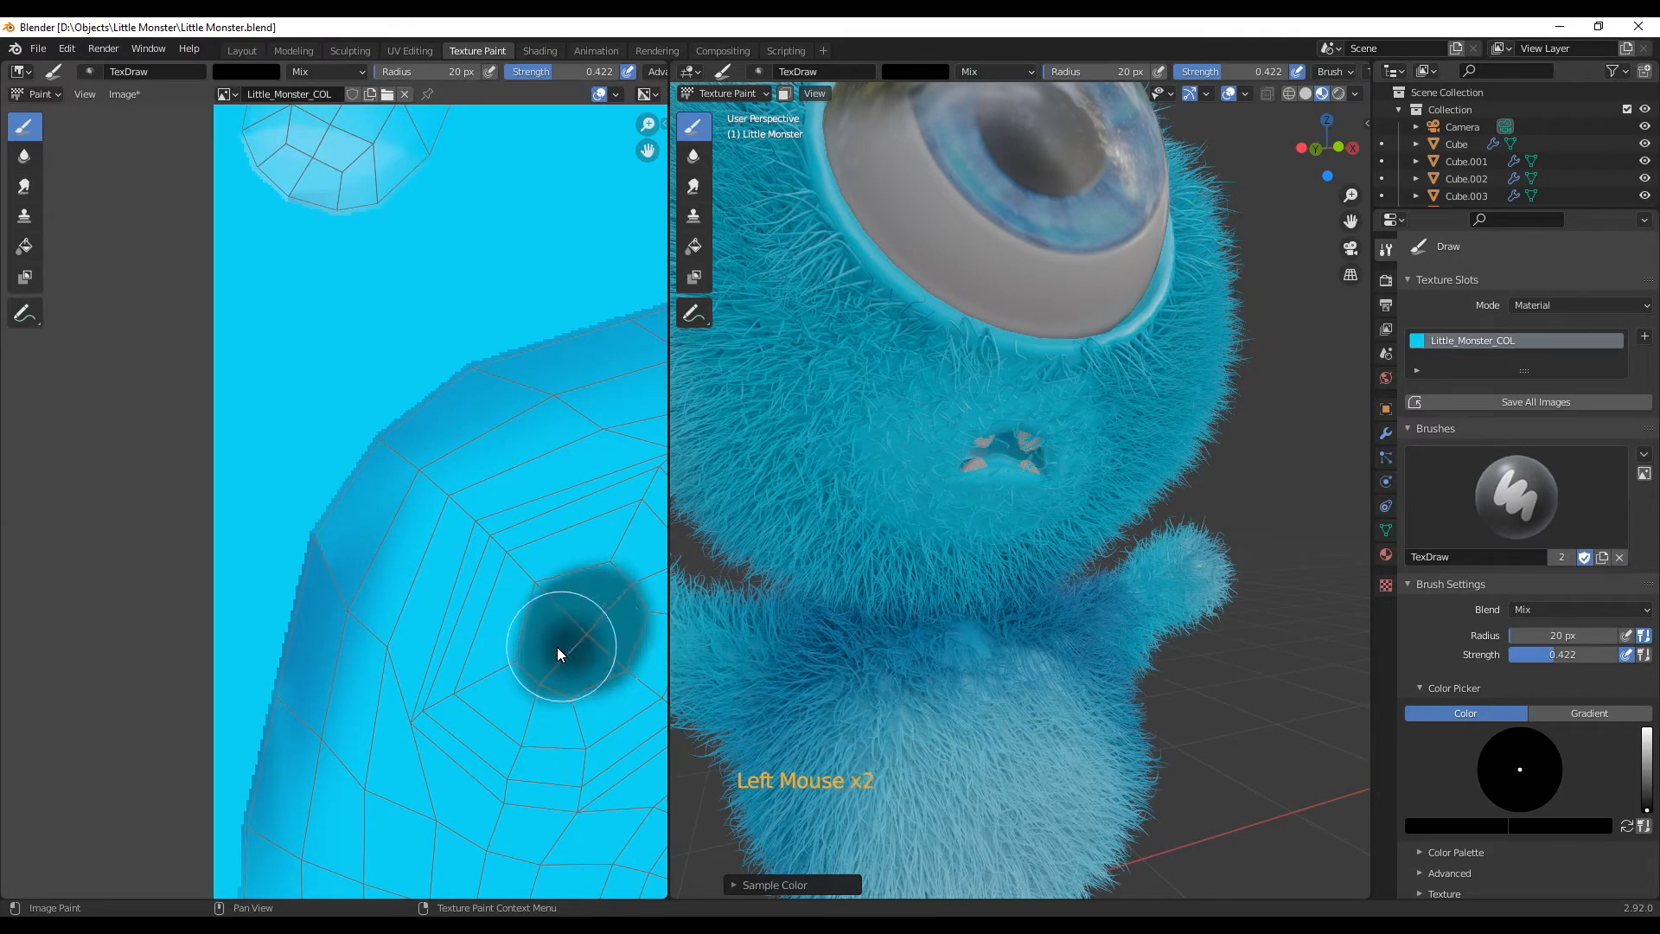
left_click(577, 640)
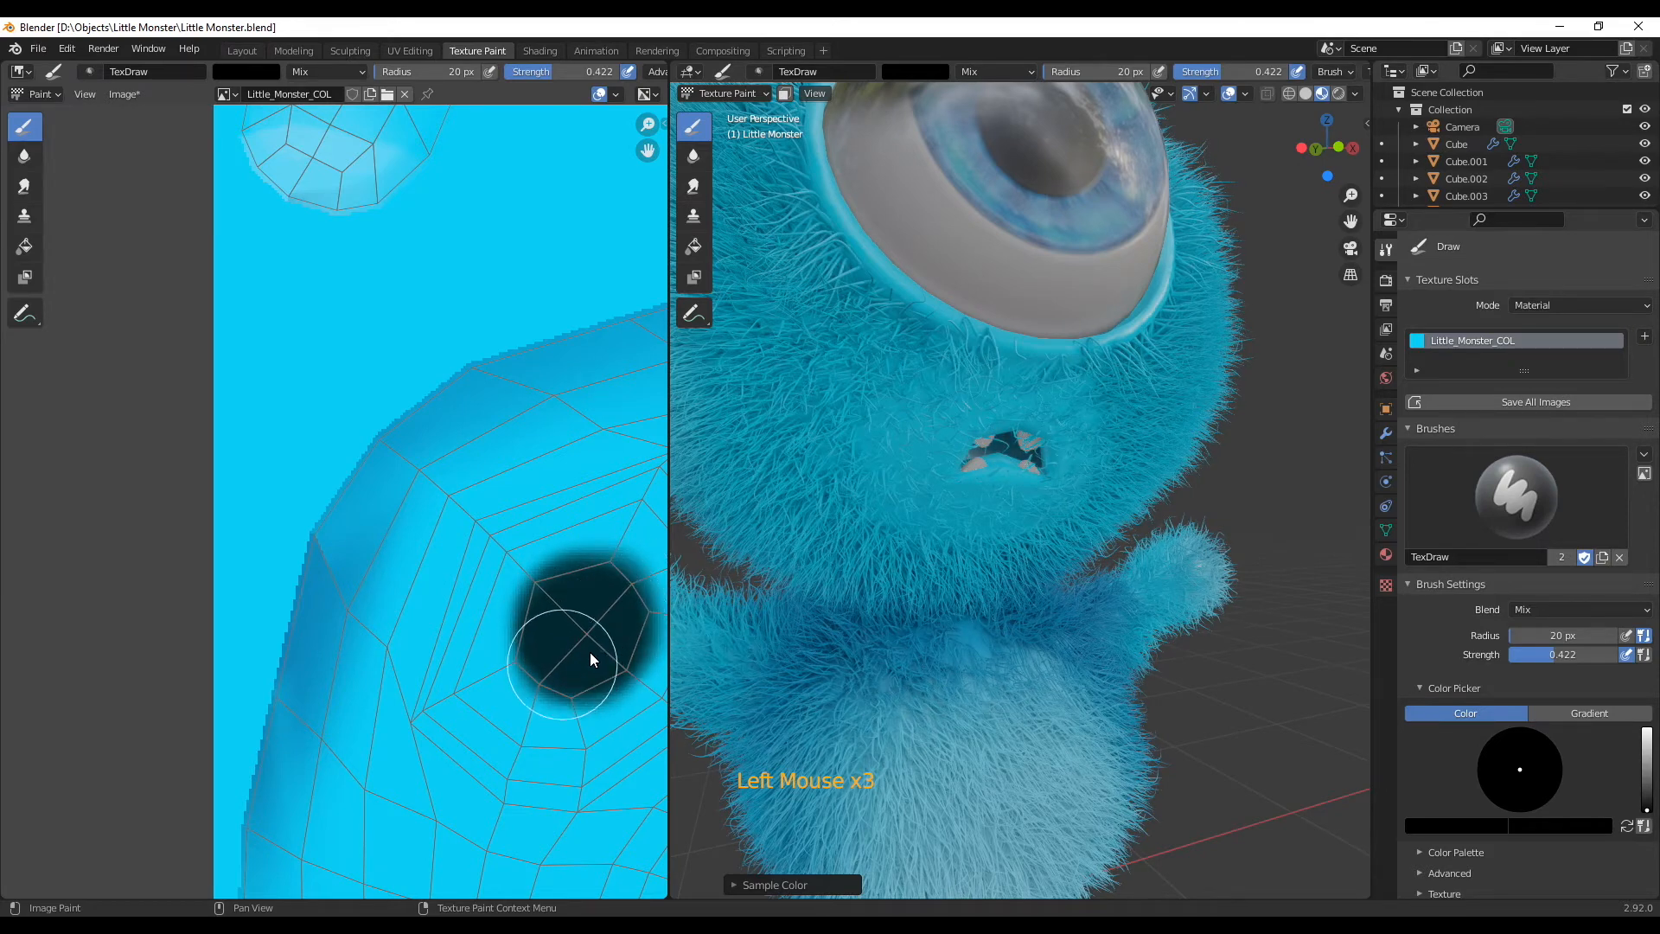
left_click(581, 595)
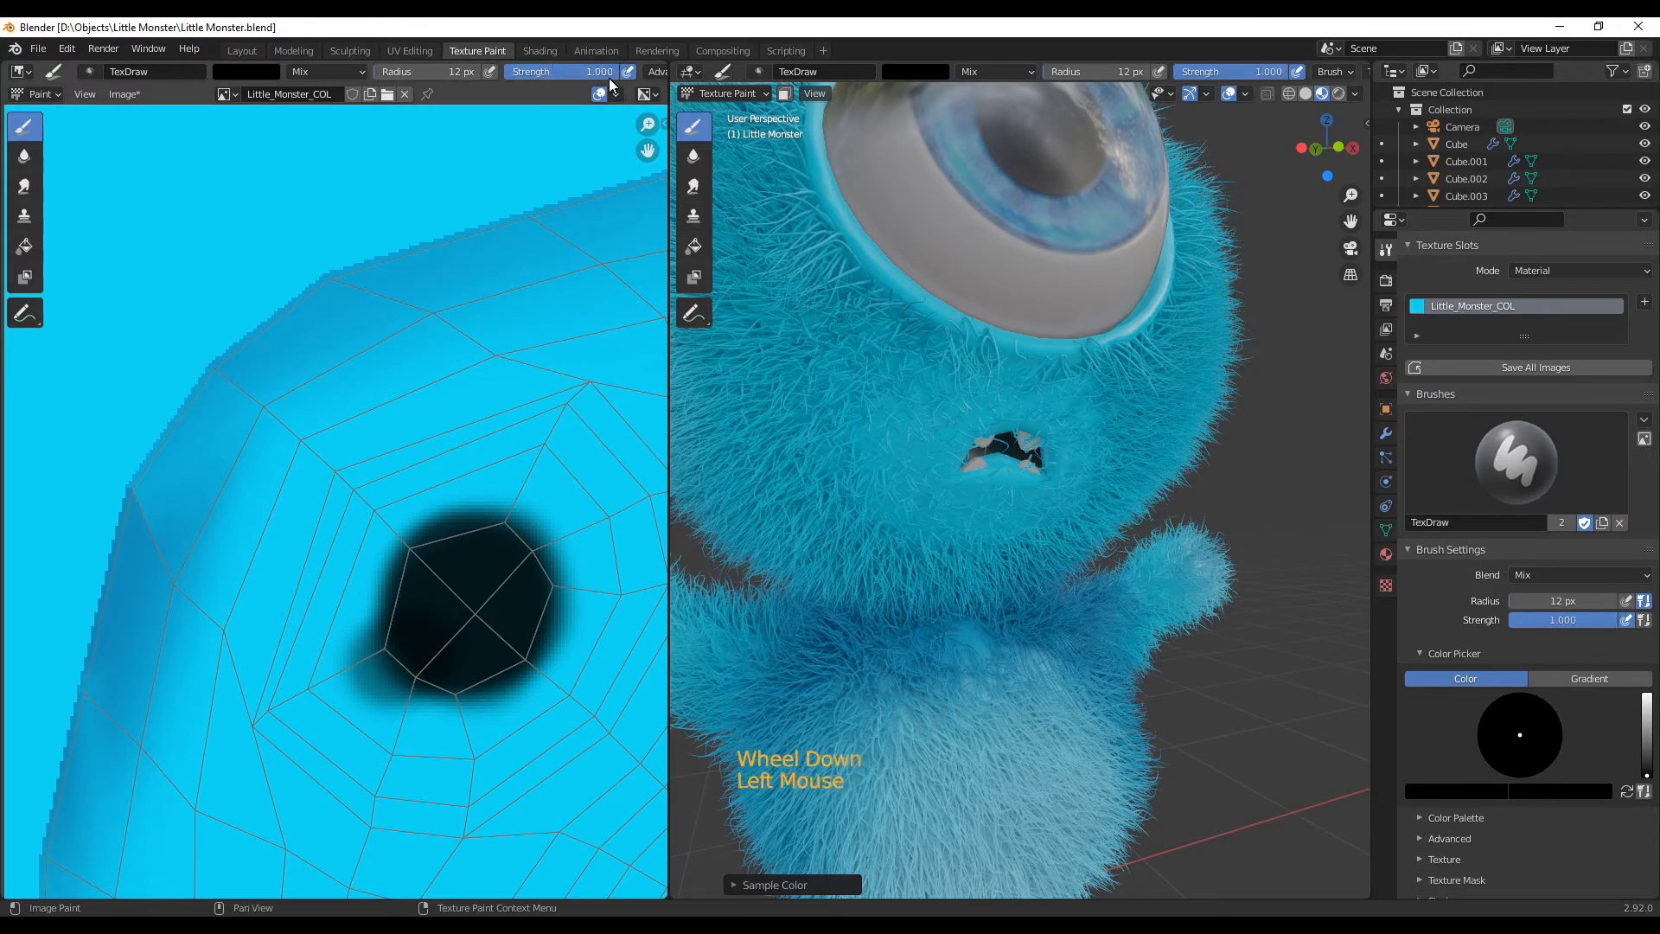
scroll("down", 3)
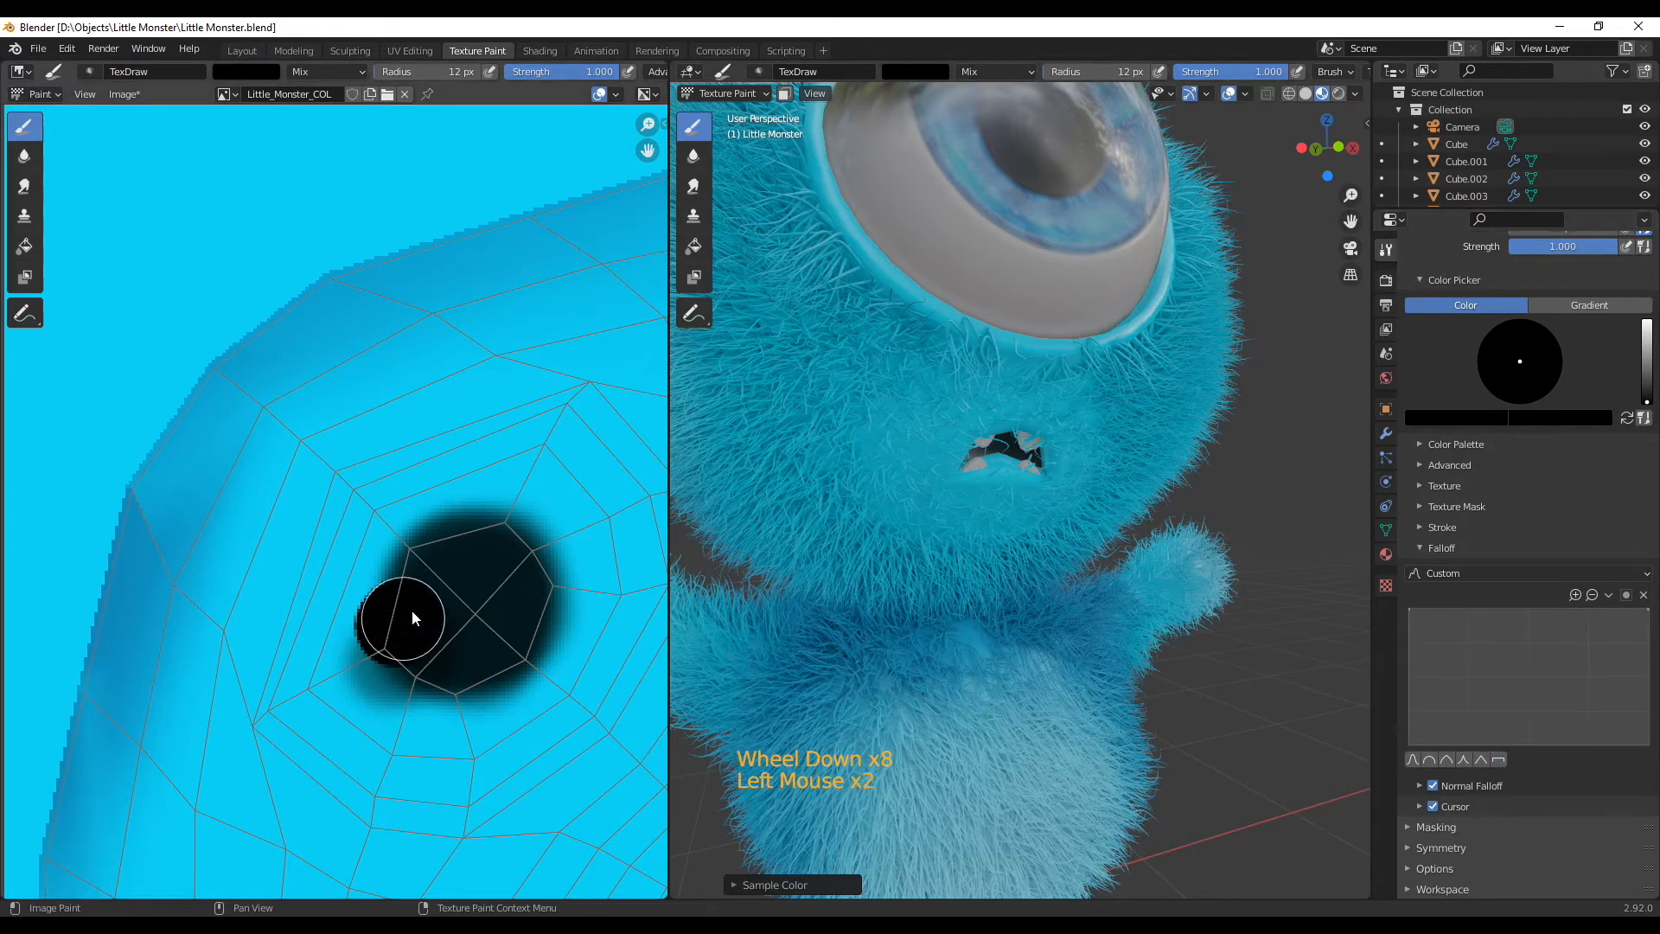
left_click_drag(413, 619, 524, 516)
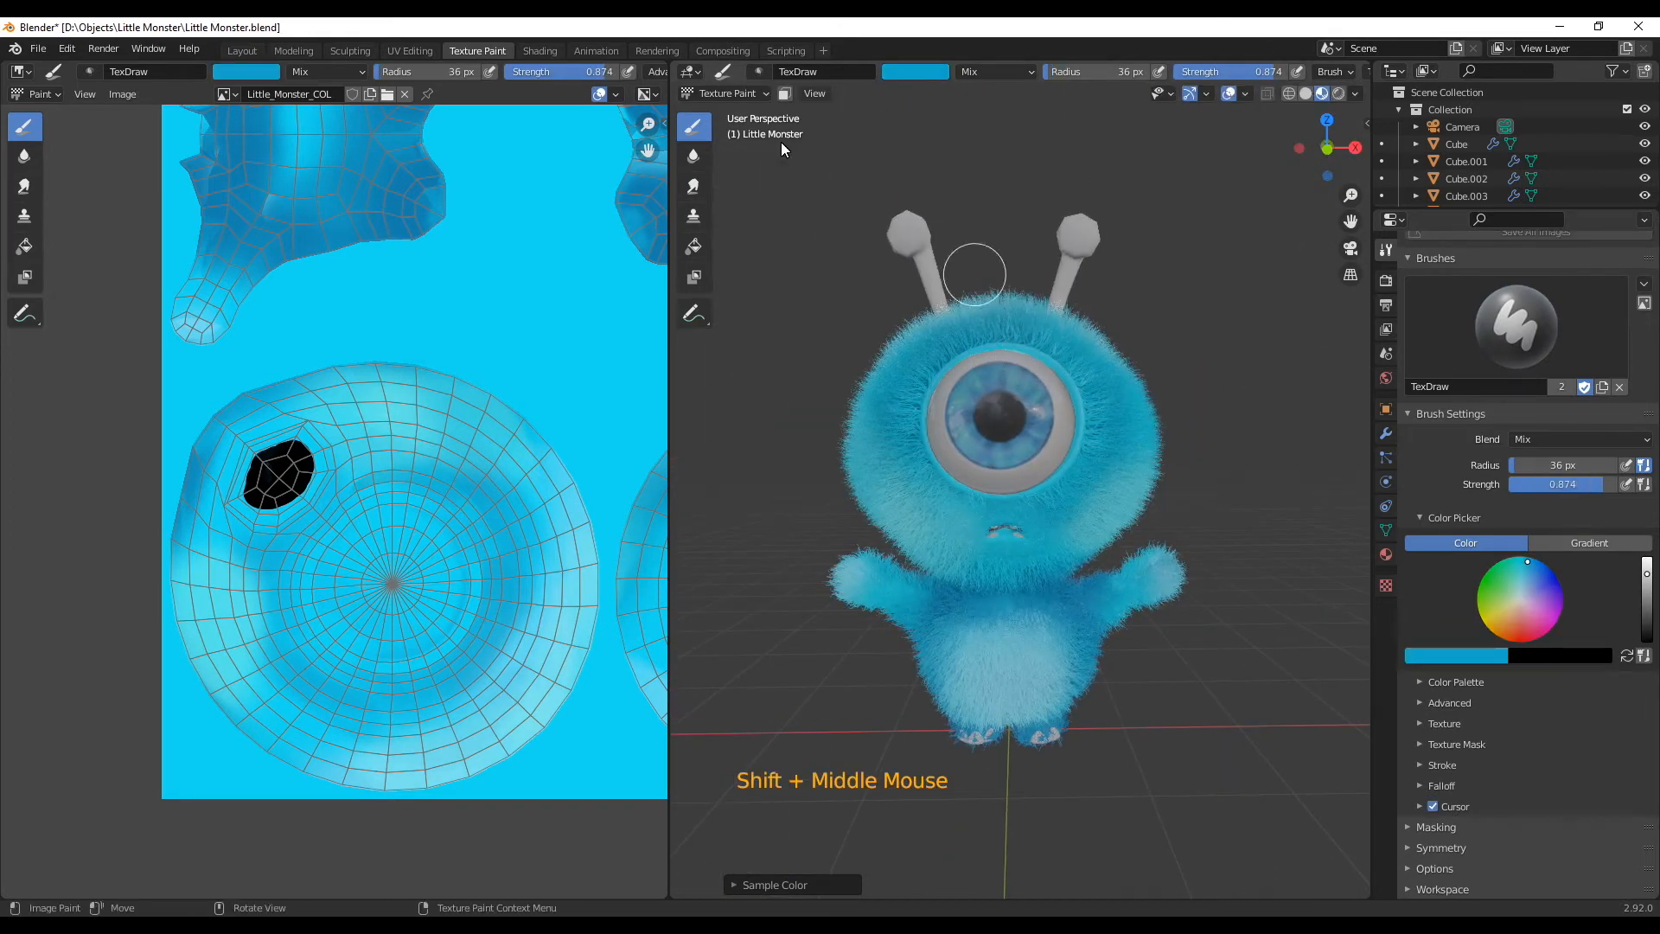
left_click(540, 50)
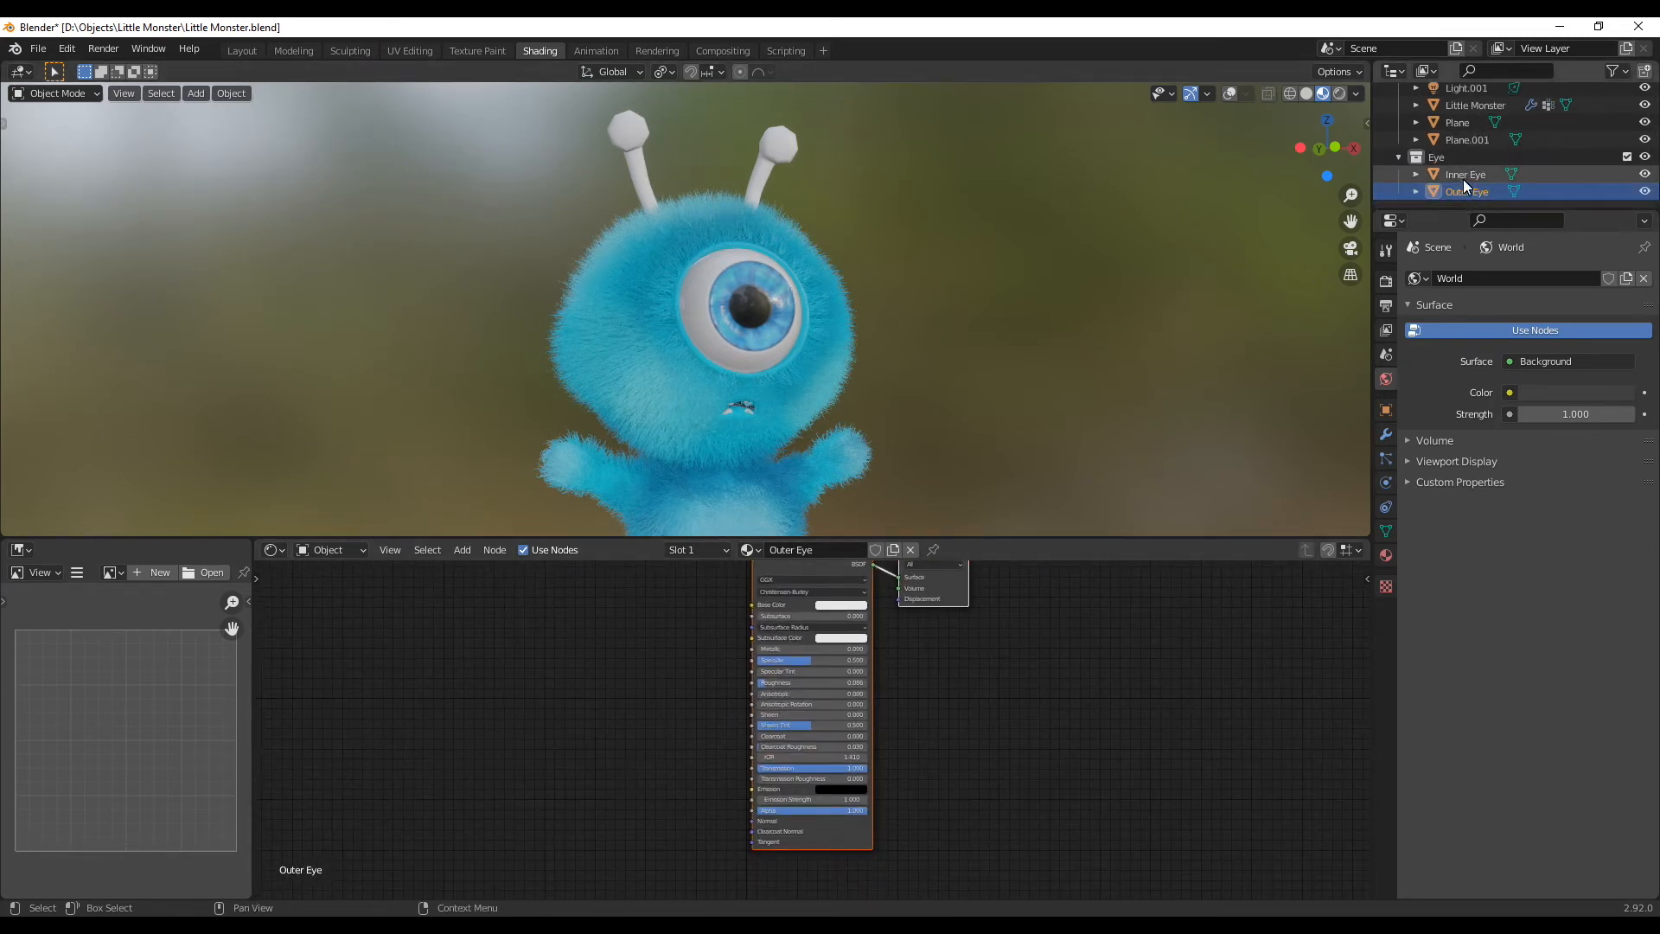
Add a Hue/Saturation node to the Inner Eye material and shift the iris toward green.
left_click(1465, 173)
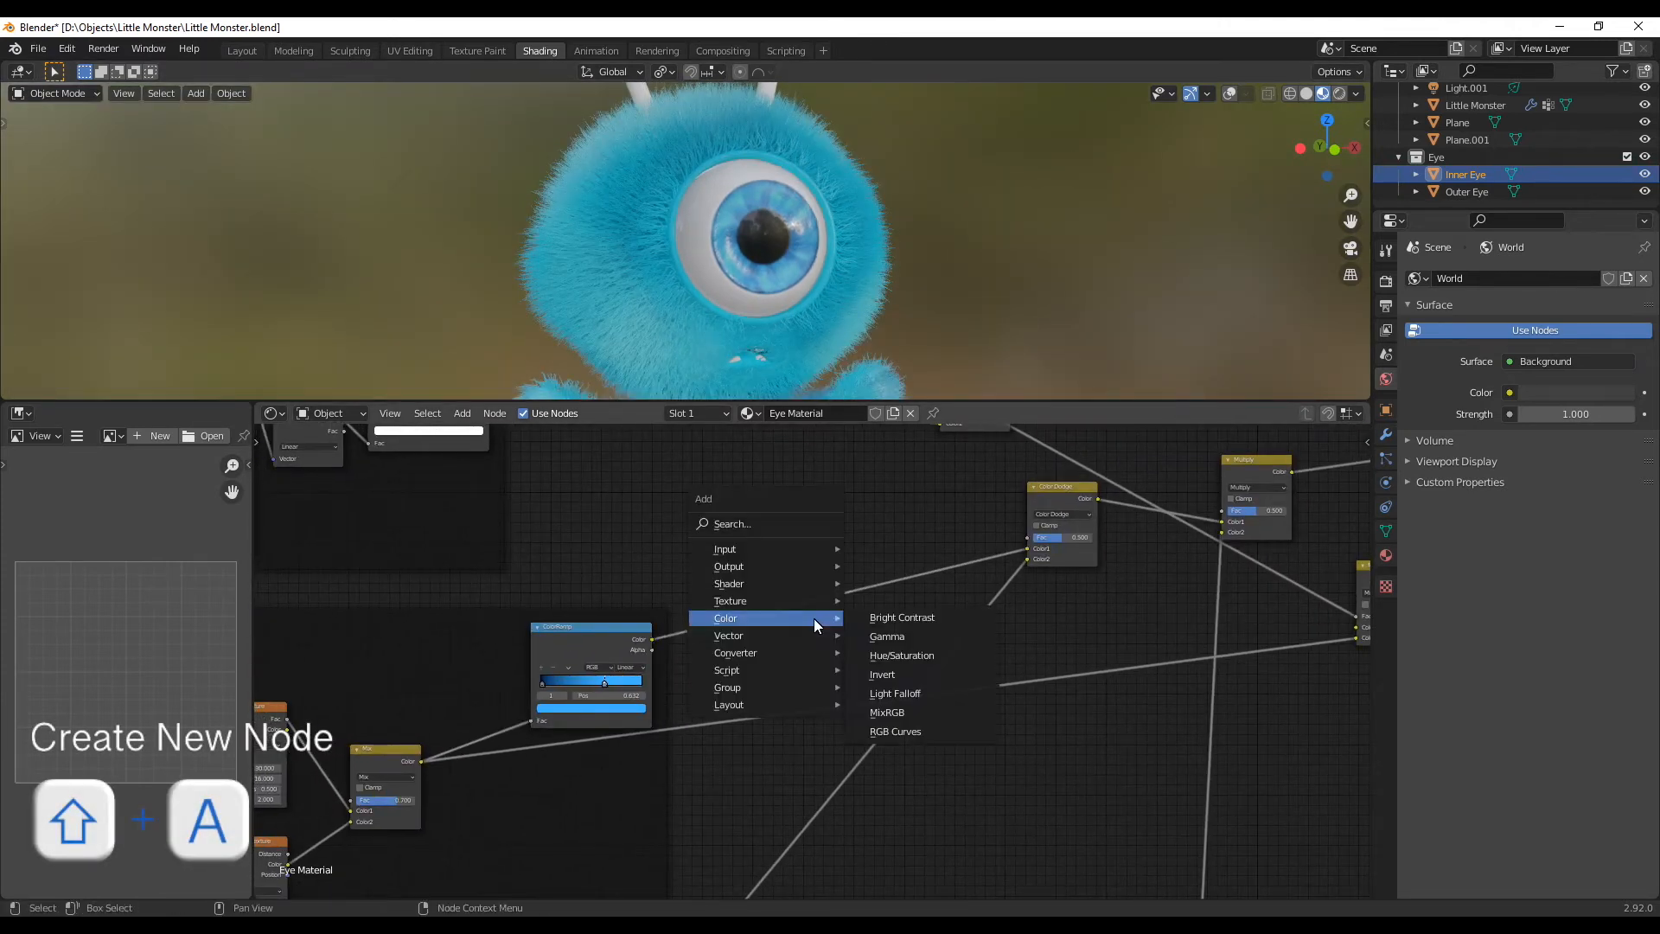
left_click(901, 654)
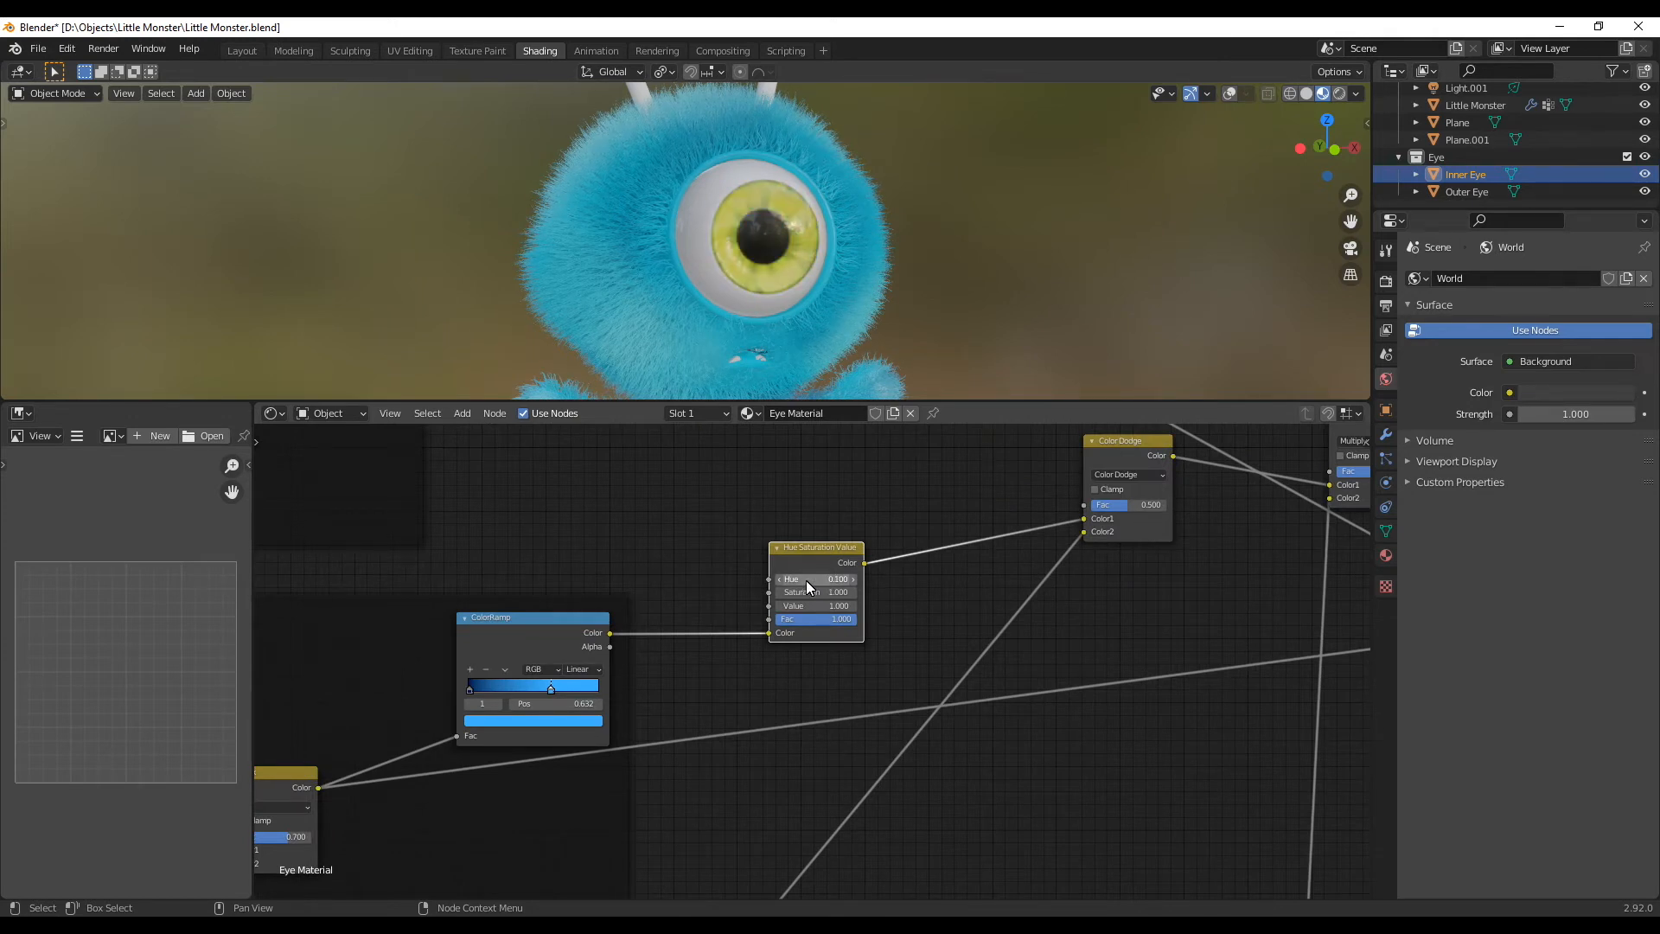
left_click_drag(788, 577, 814, 577)
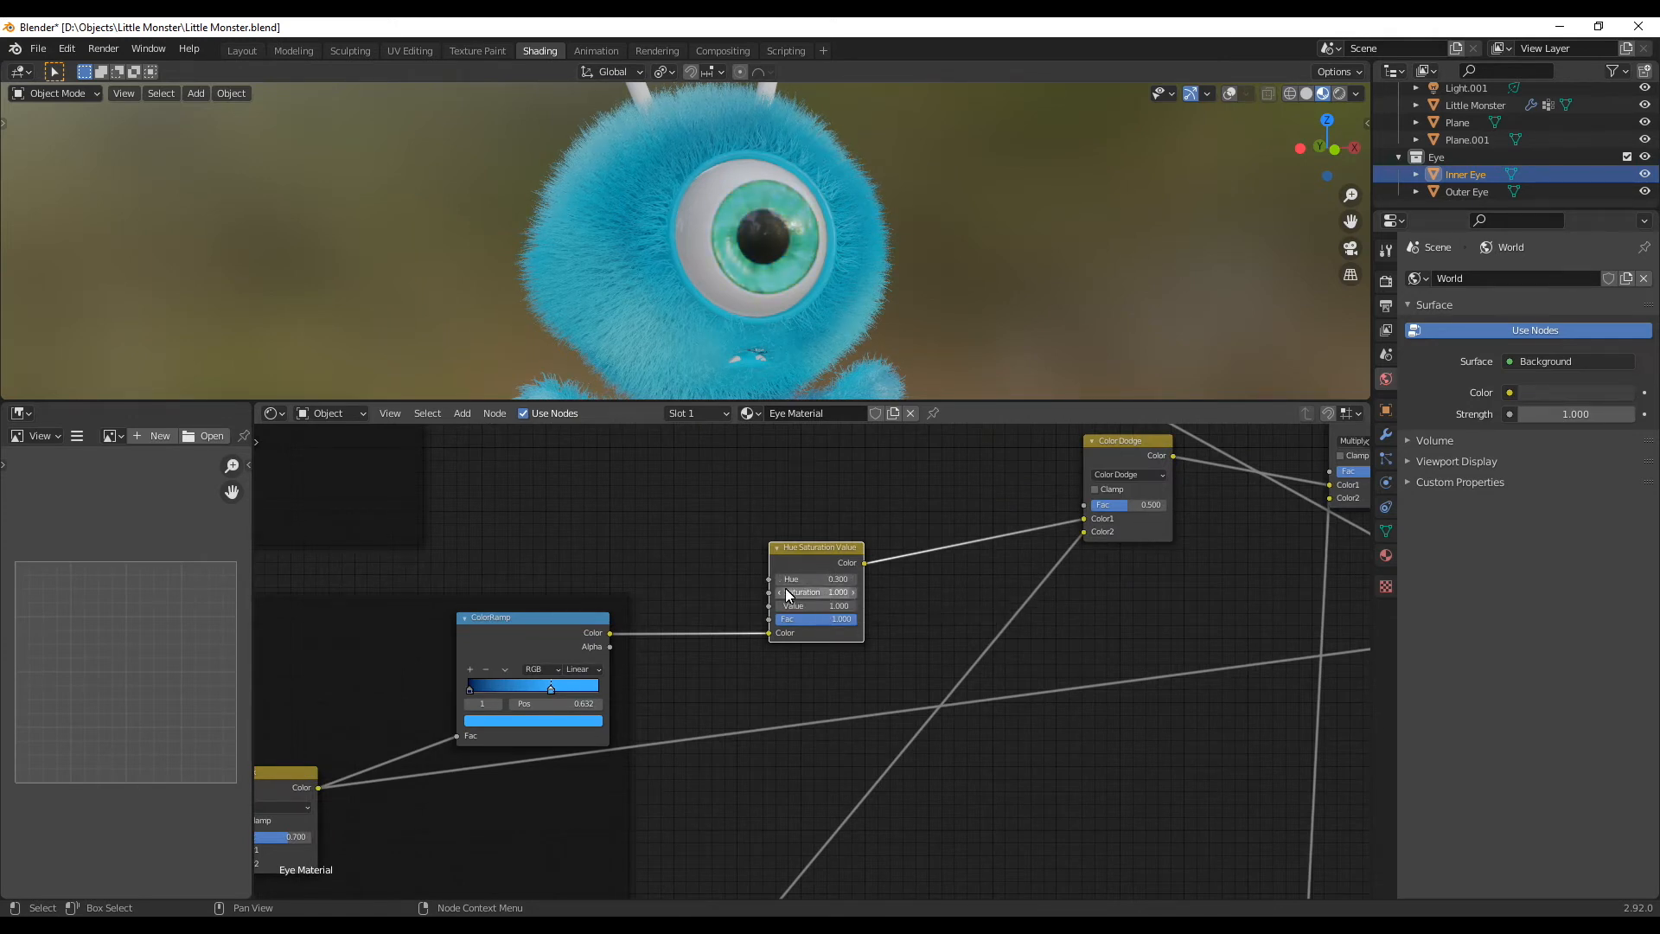
left_click_drag(826, 578, 814, 577)
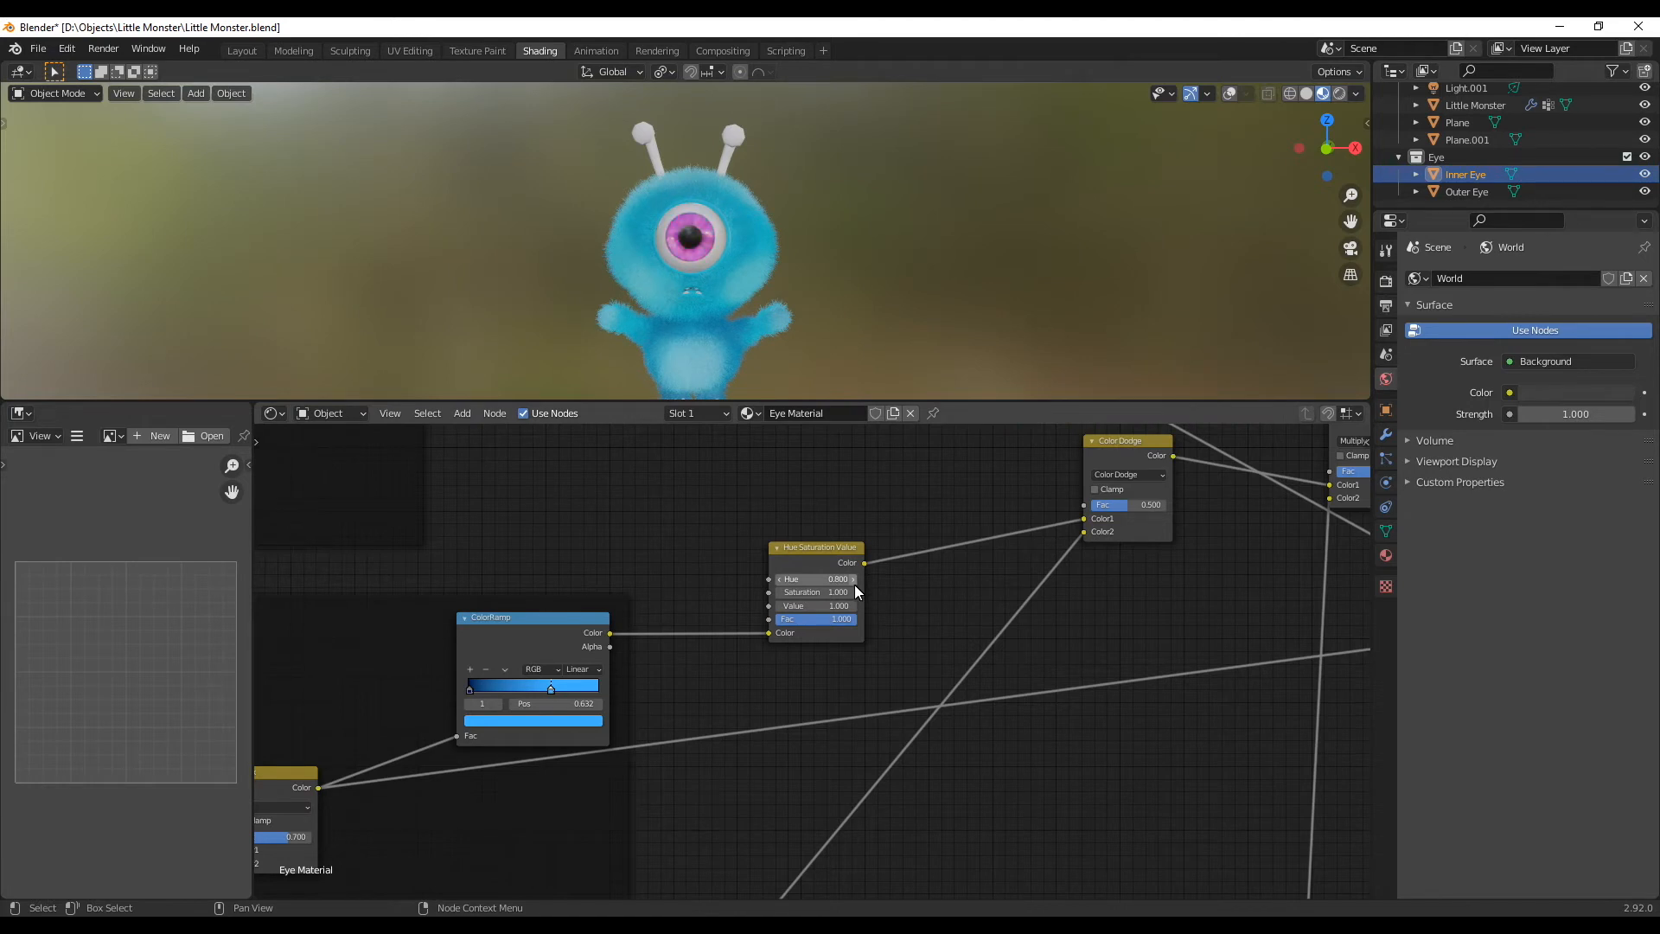
Tune the iris to Hue 0.2, Saturation 0.9, Value 0.9, then select an antenna tip.
left_click_drag(814, 578, 780, 578)
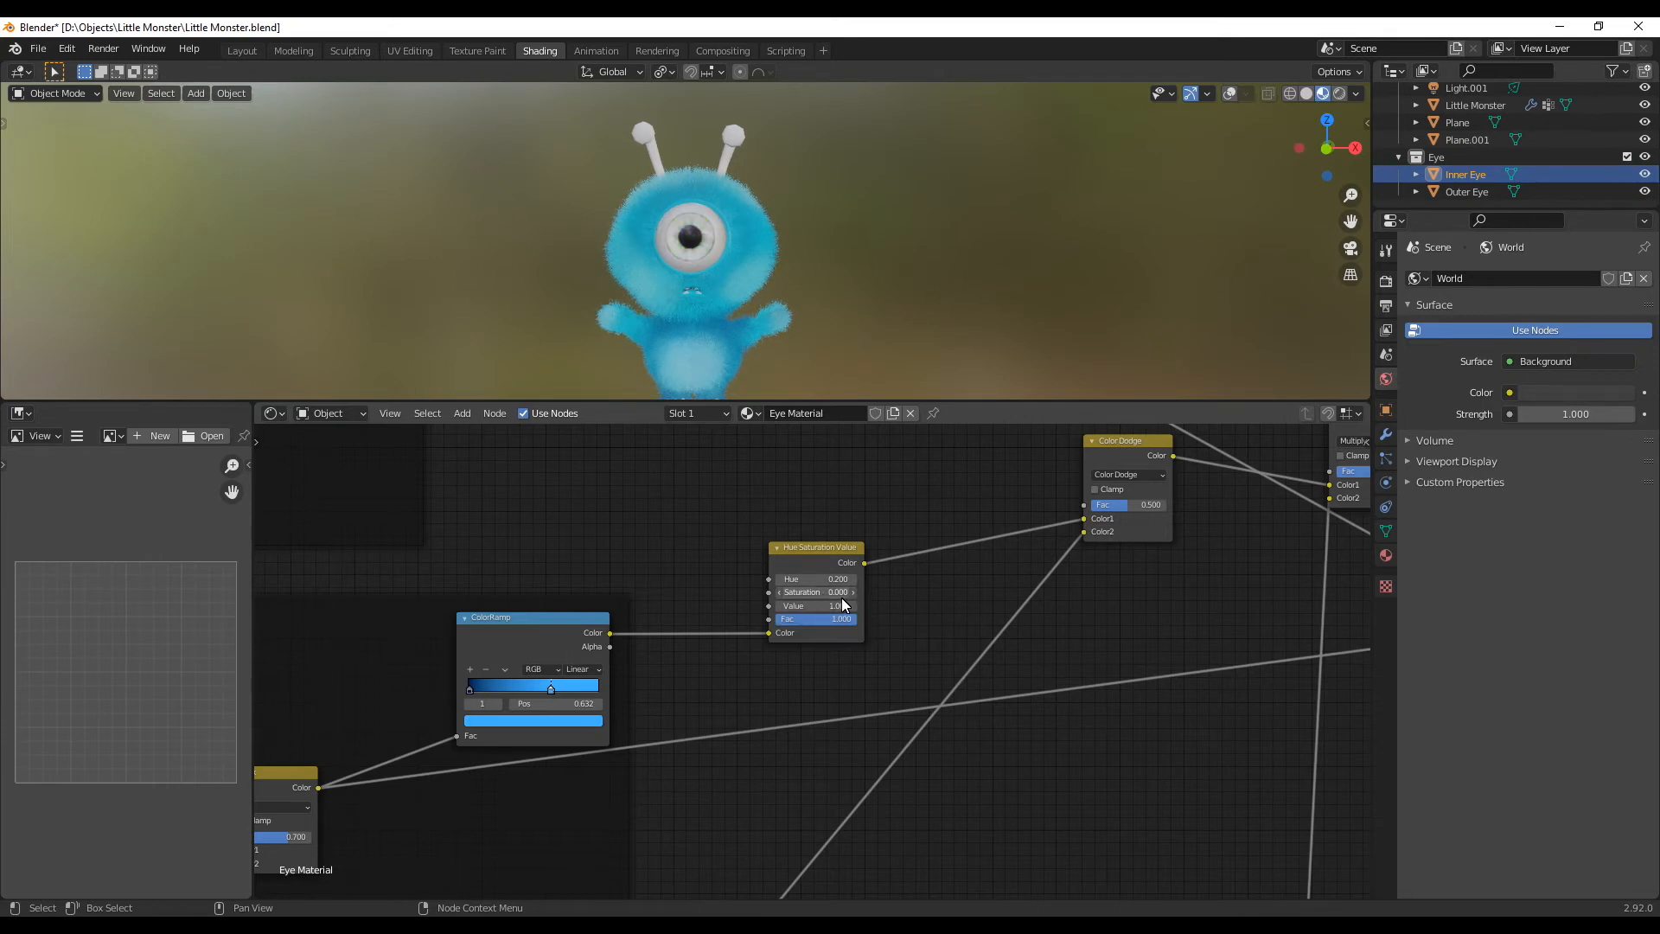
left_click_drag(837, 605, 810, 605)
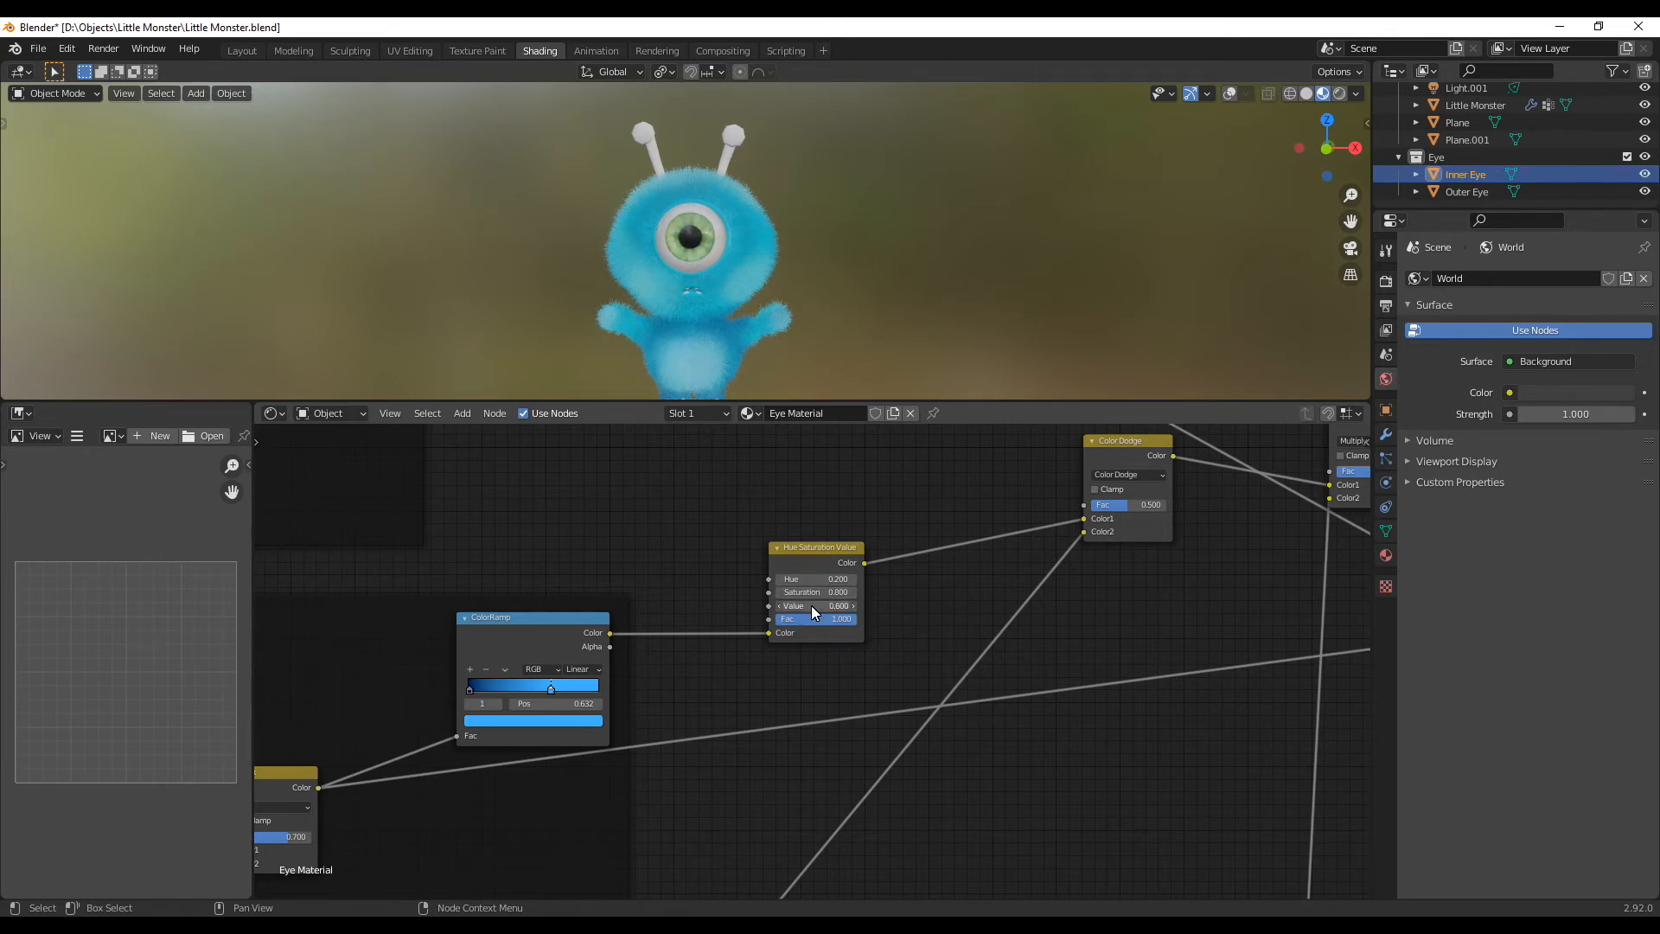
left_click_drag(804, 605, 832, 605)
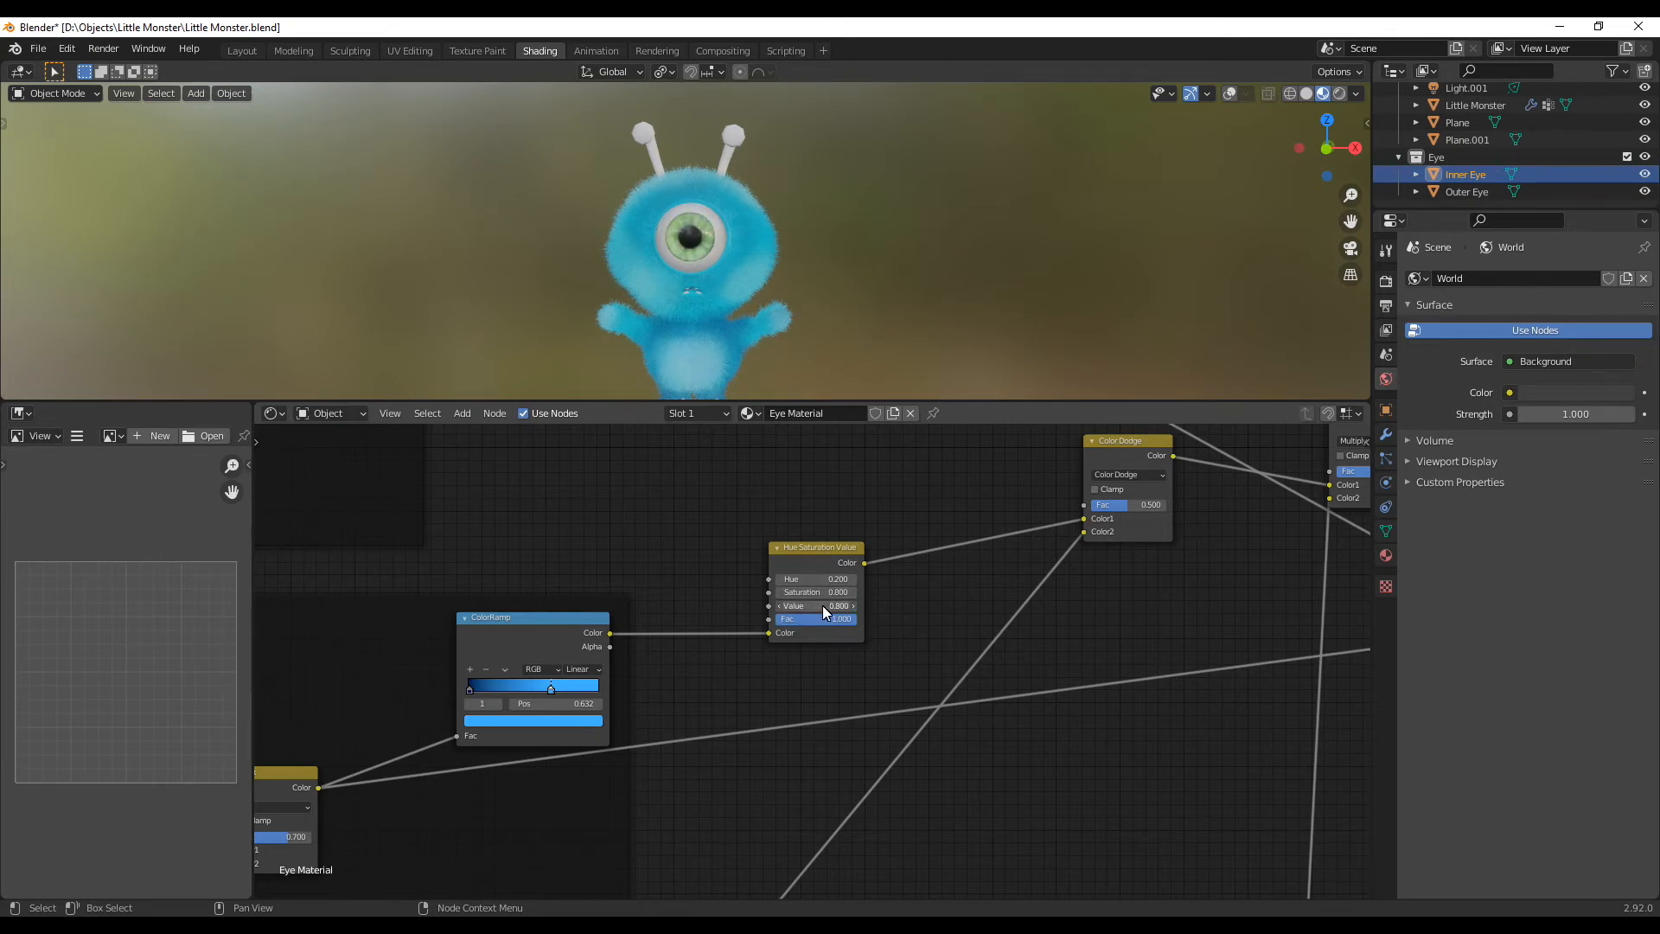
left_click_drag(810, 591, 837, 591)
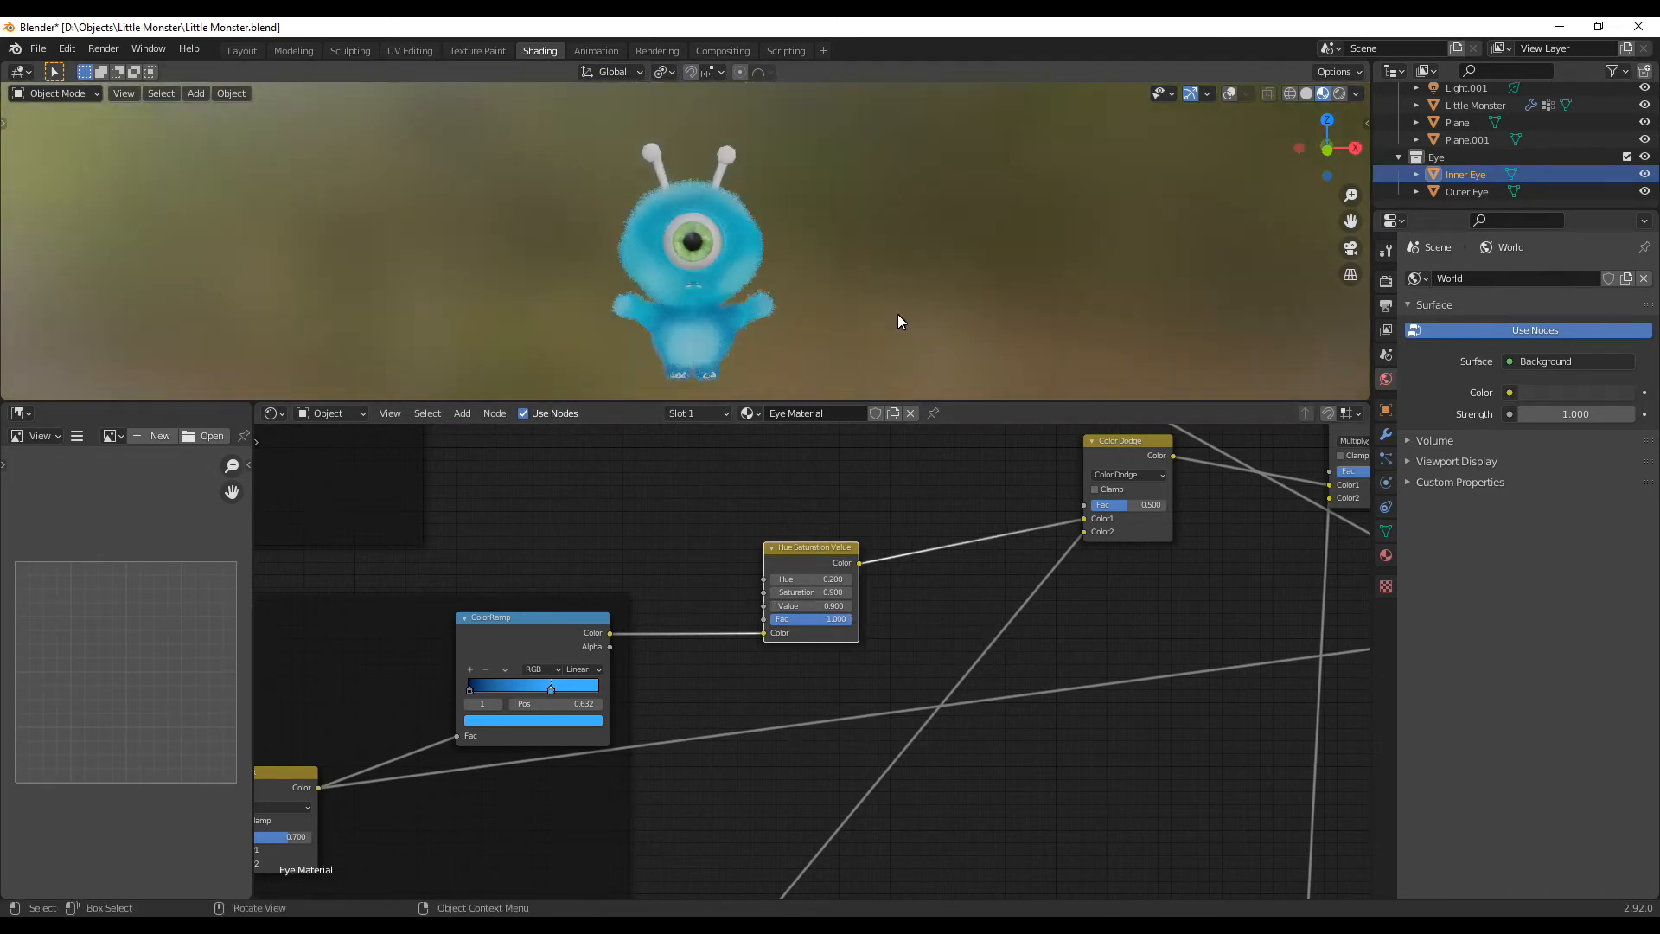
left_click(1468, 139)
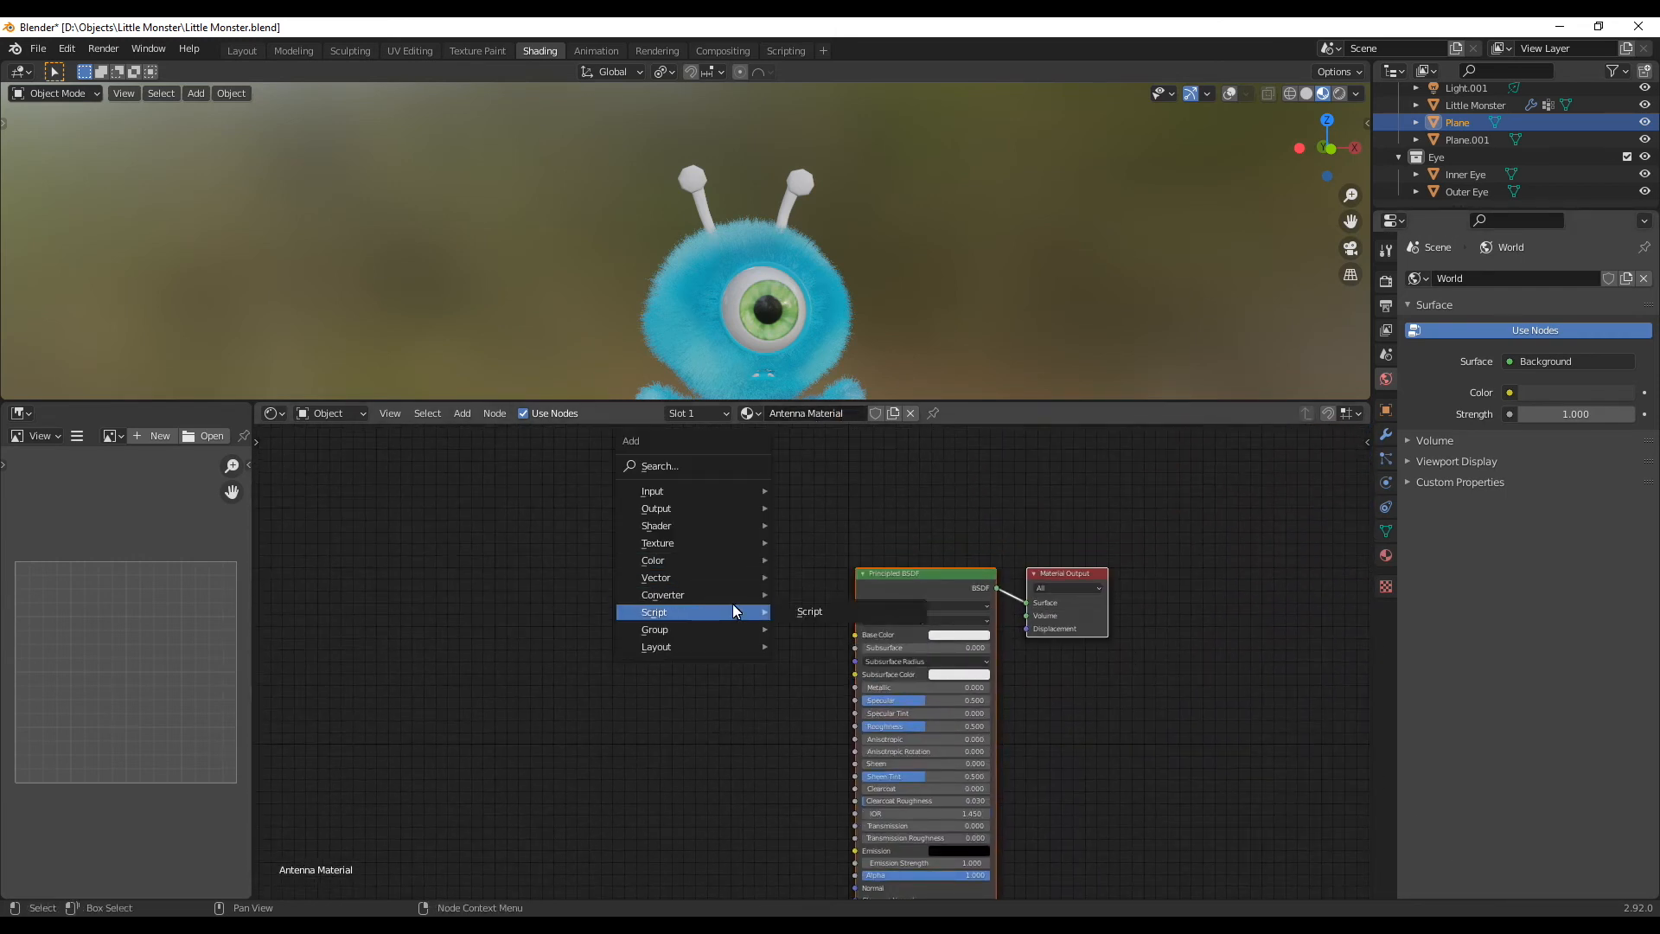
mouse_move(655, 526)
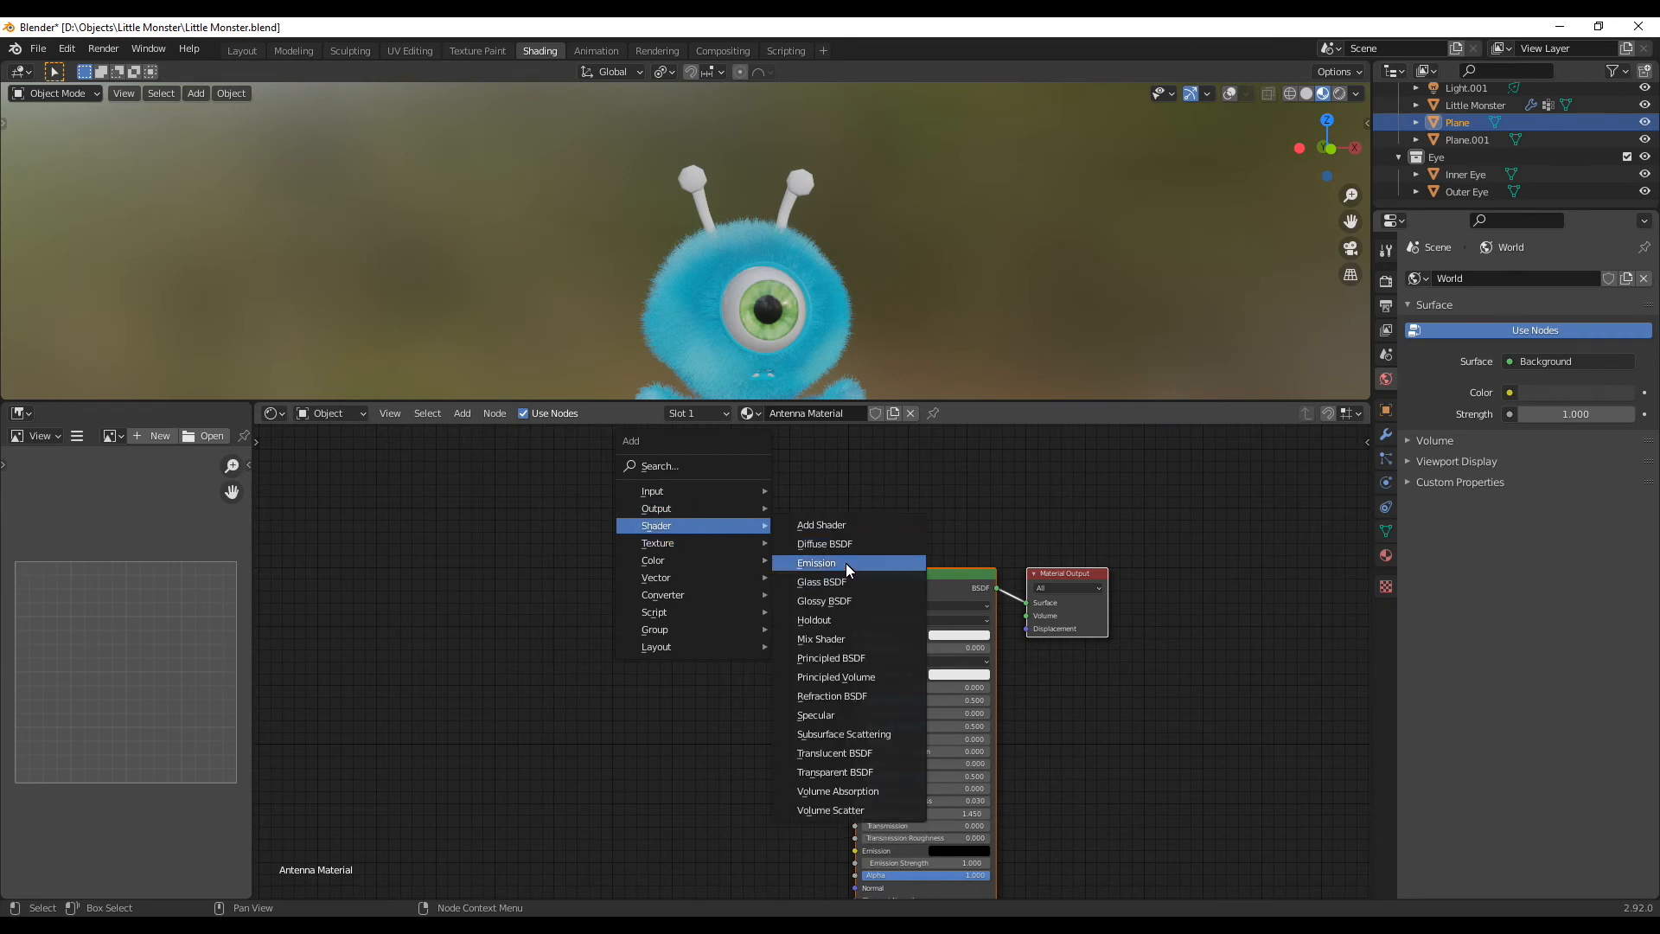
Give both antenna tips a pink Emission material and view the finished monster in Layout.
left_click(814, 562)
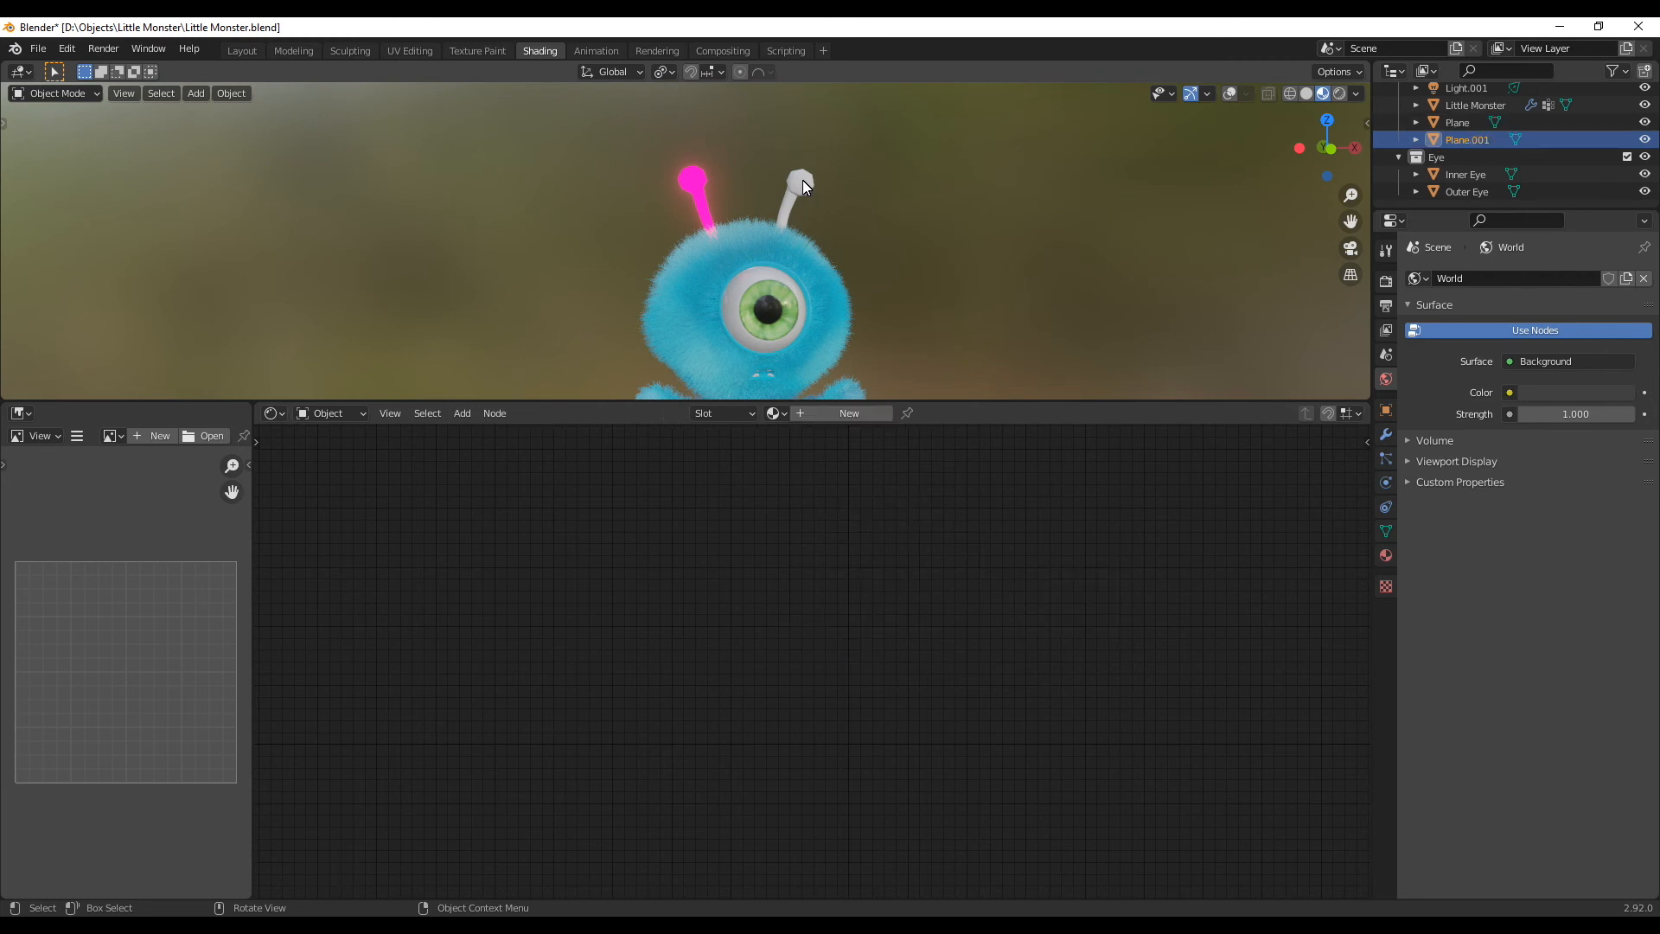
left_click(774, 413)
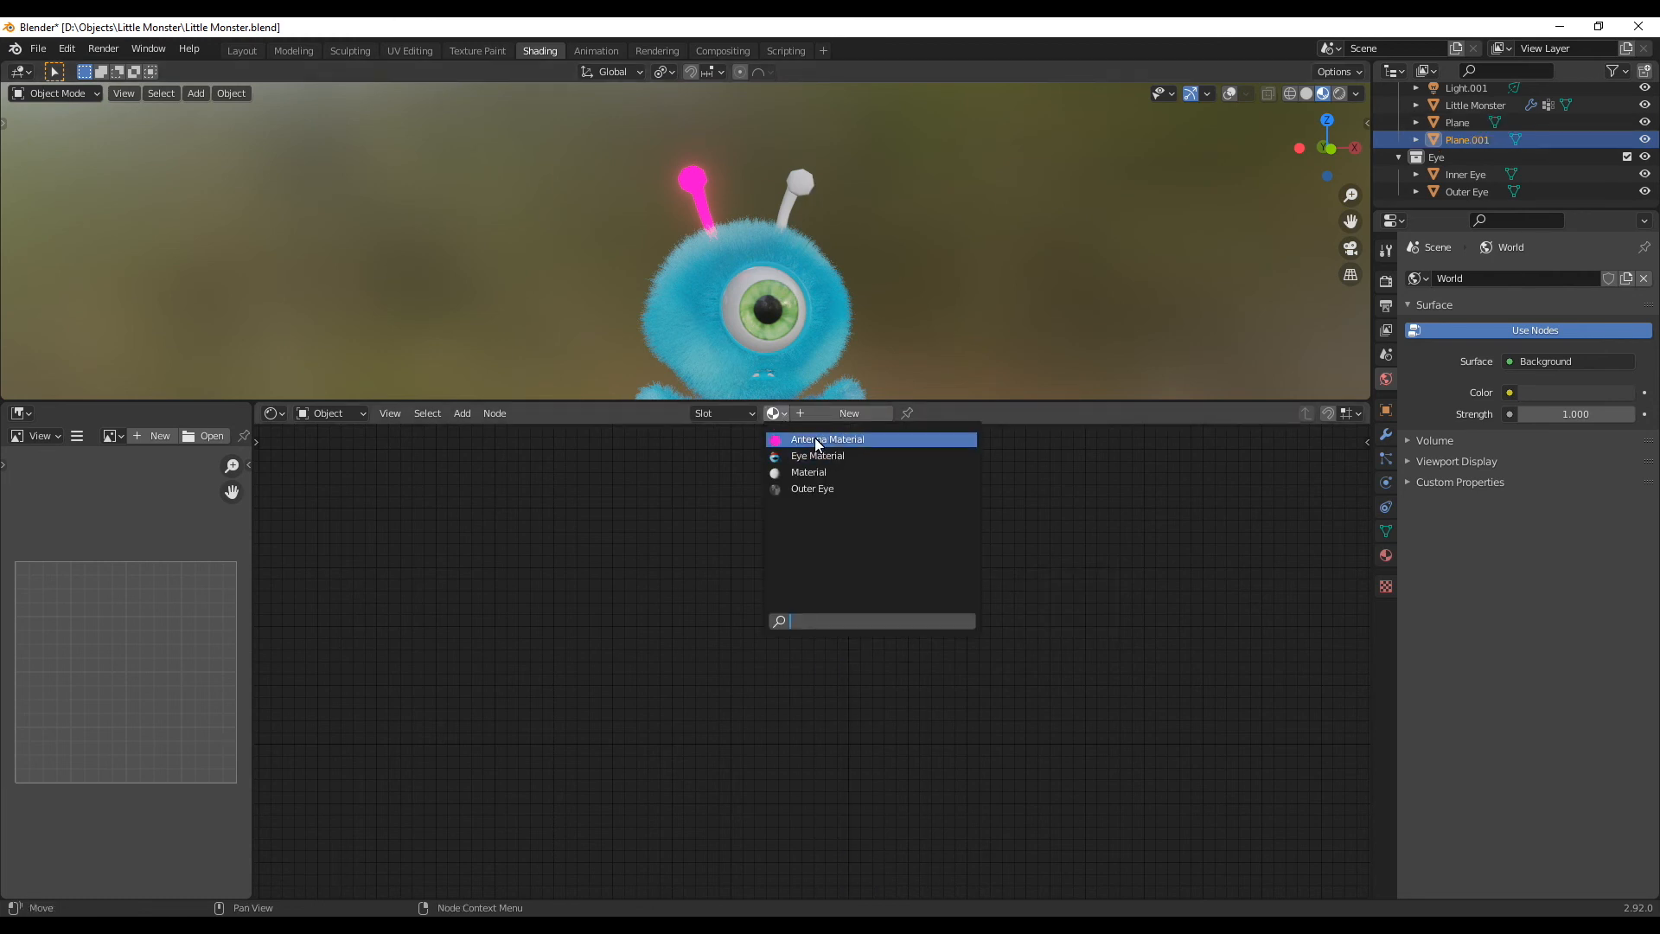
left_click(826, 439)
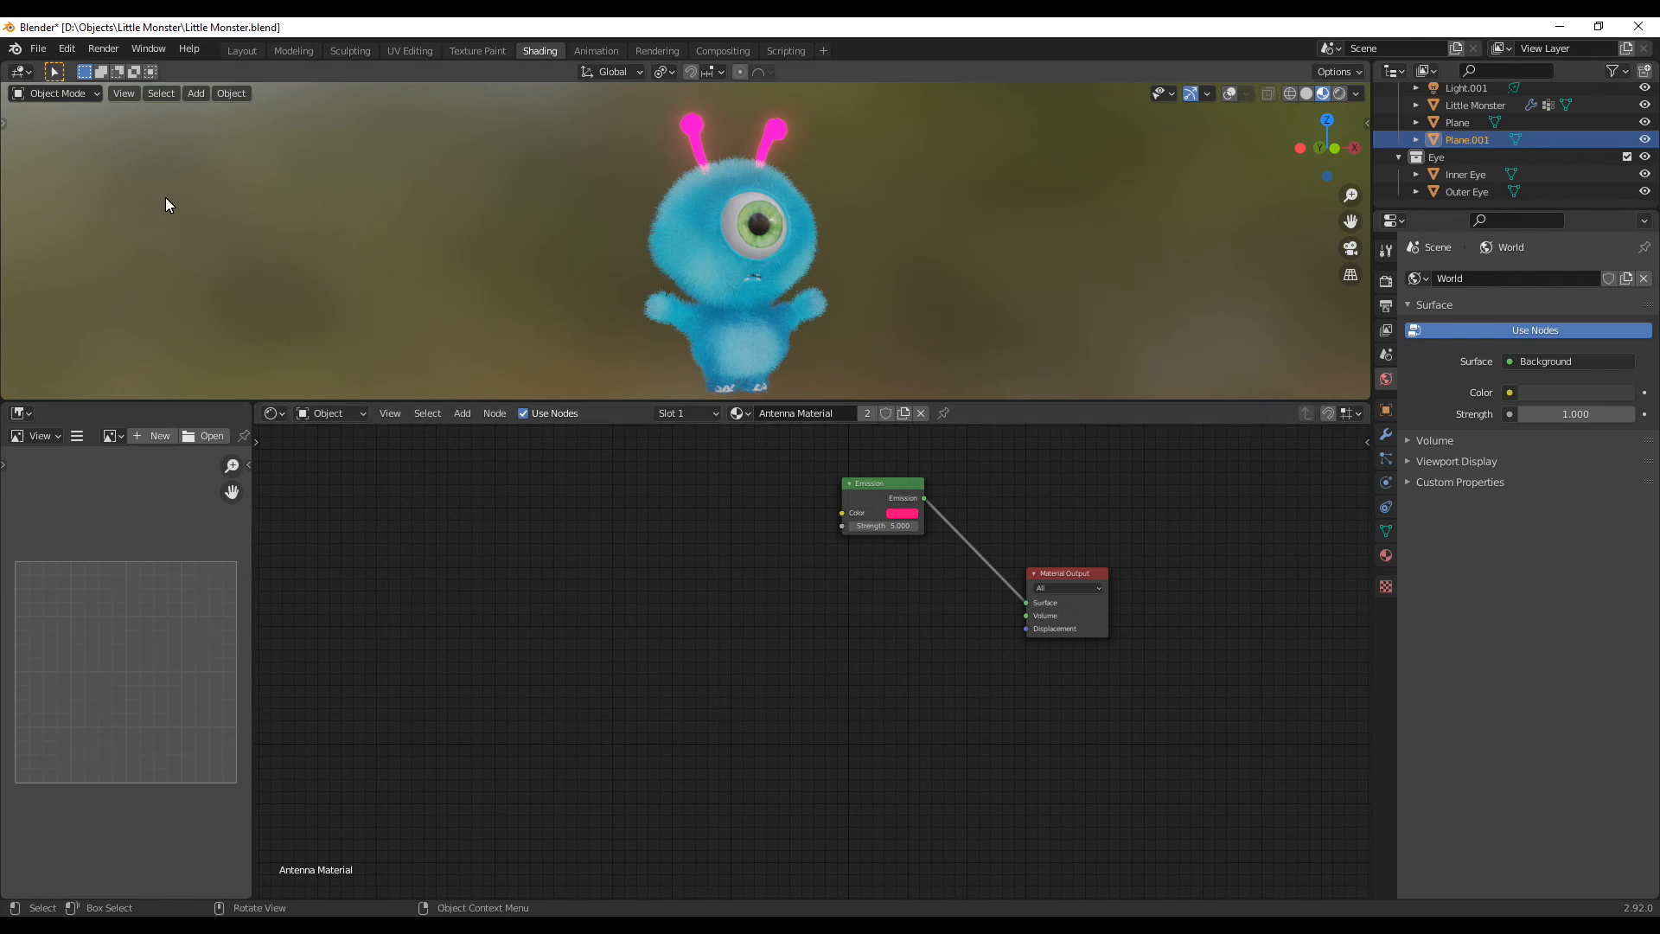
left_click(242, 50)
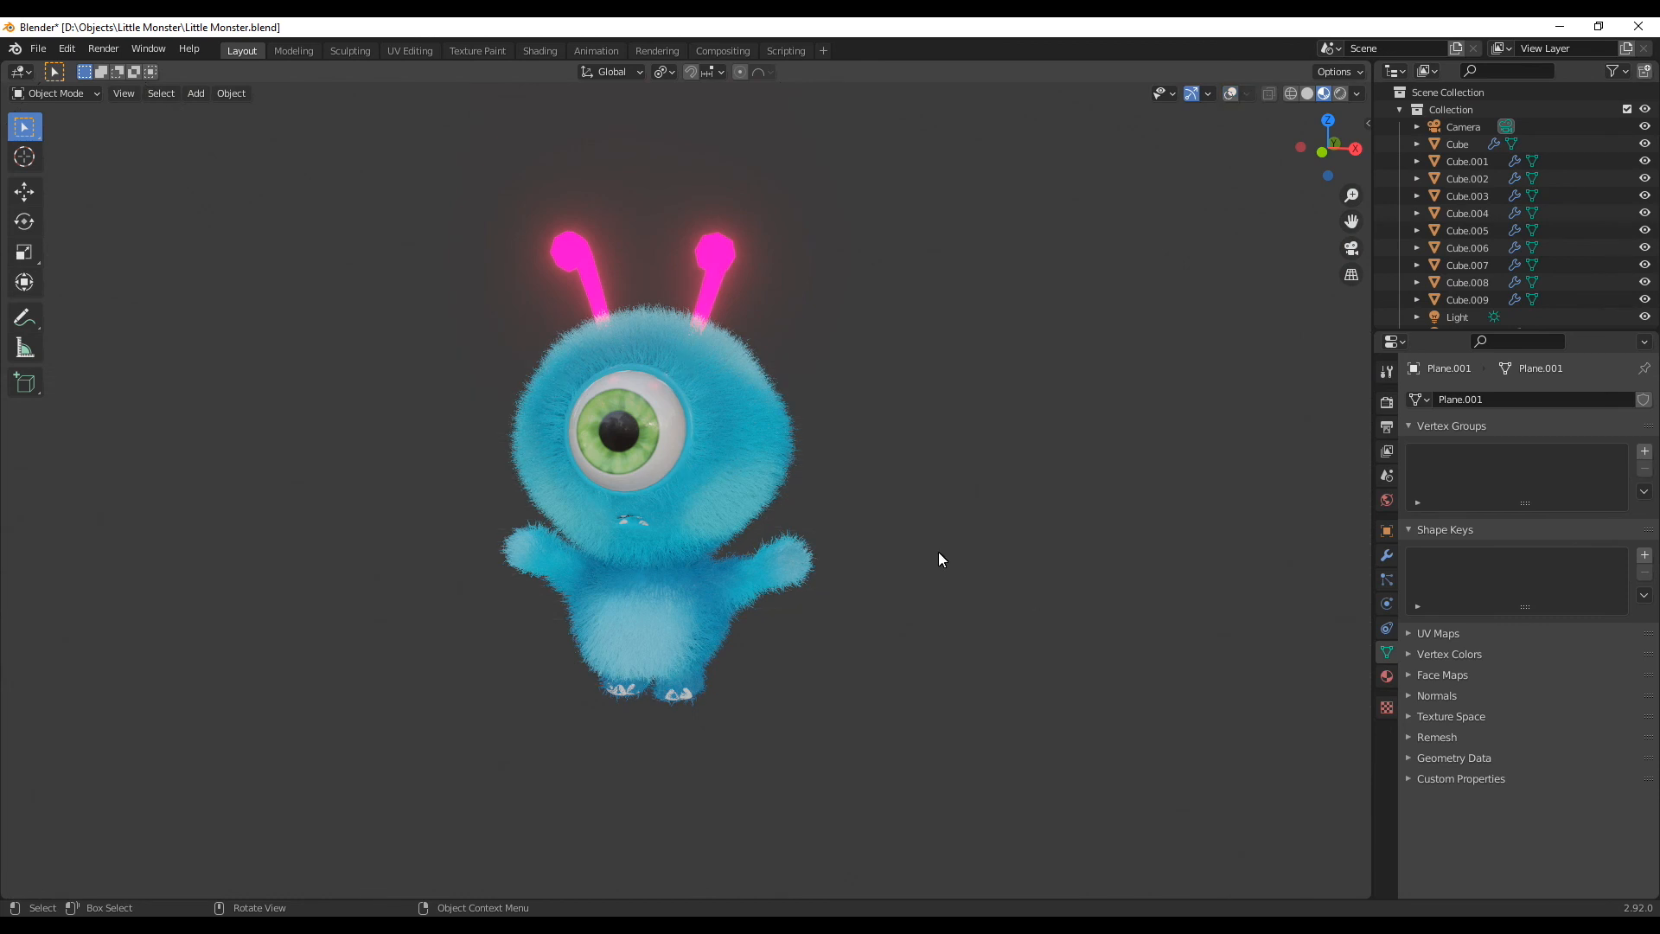